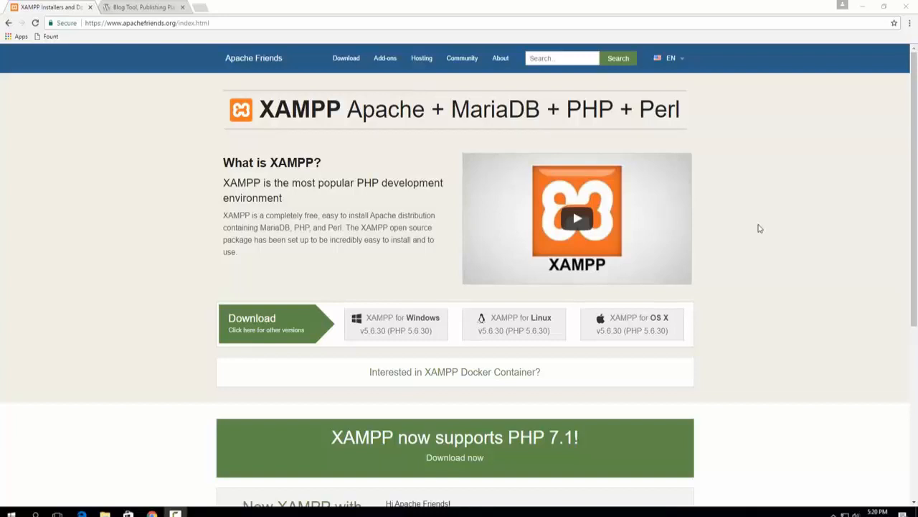
pyautogui.moveTo(487, 160)
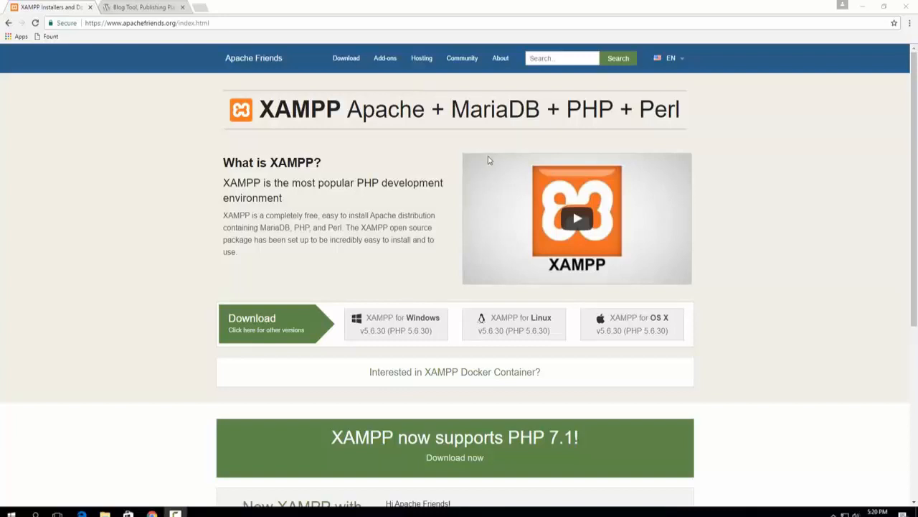
pyautogui.moveTo(174, 20)
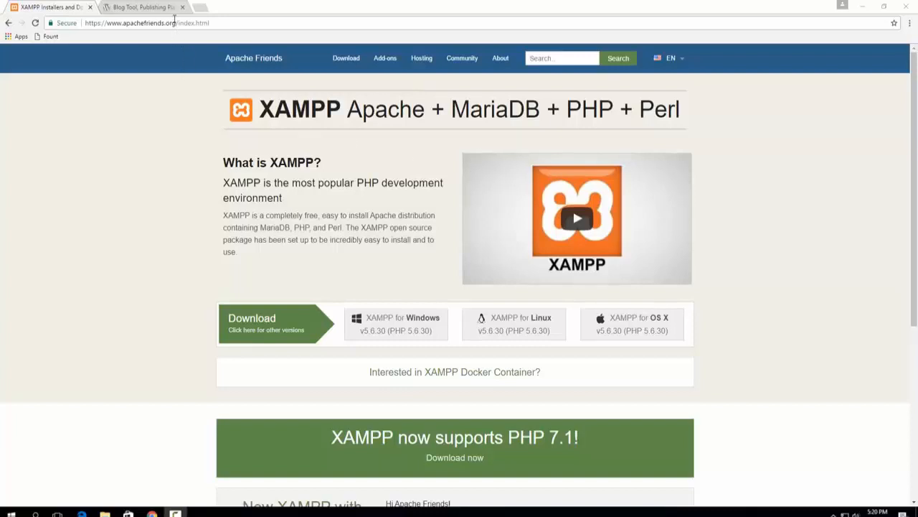
pyautogui.moveTo(427, 251)
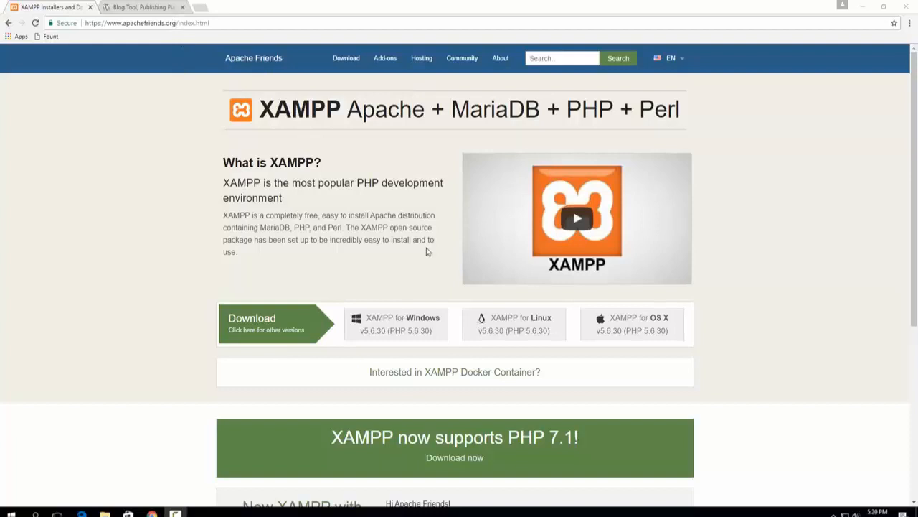
pyautogui.moveTo(491, 313)
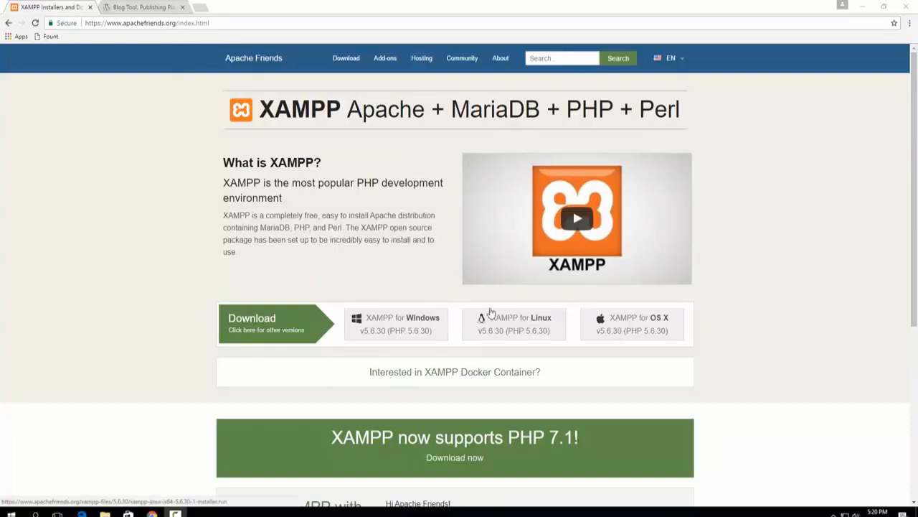
pyautogui.moveTo(485, 297)
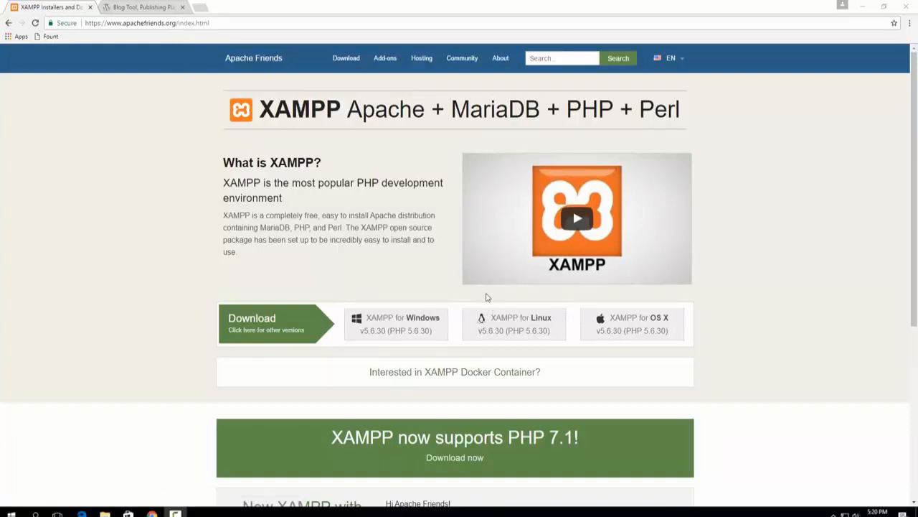
pyautogui.moveTo(414, 292)
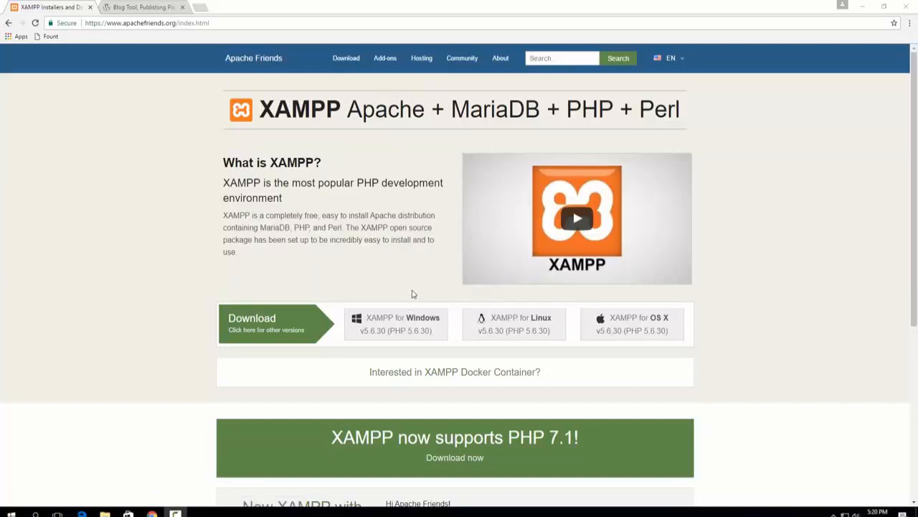
pyautogui.moveTo(128, 511)
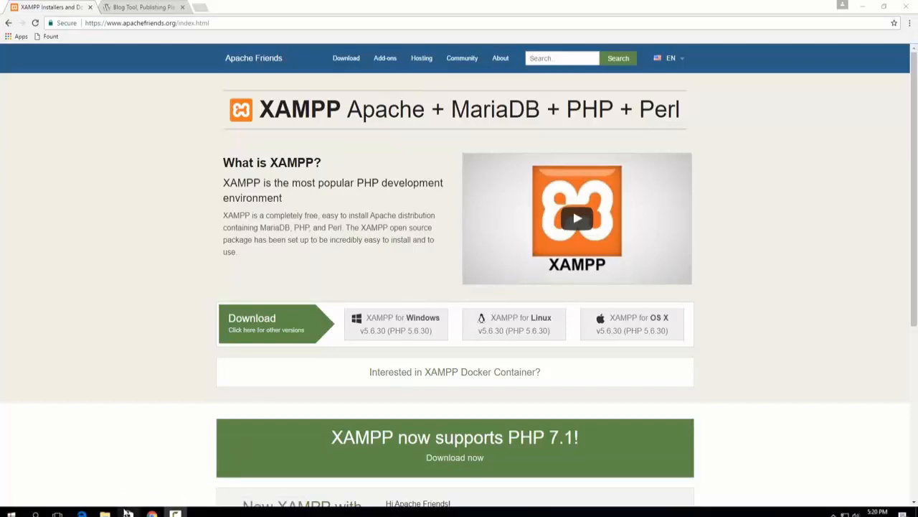
# - Launch the xampp-win32 installer from Documents > Installs, bringing up its UAC warning
pyautogui.click(104, 513)
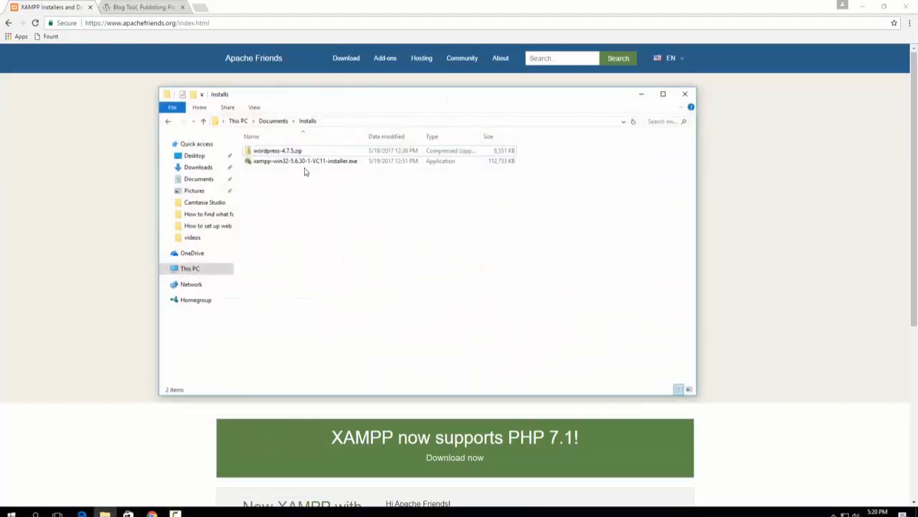
pyautogui.click(305, 161)
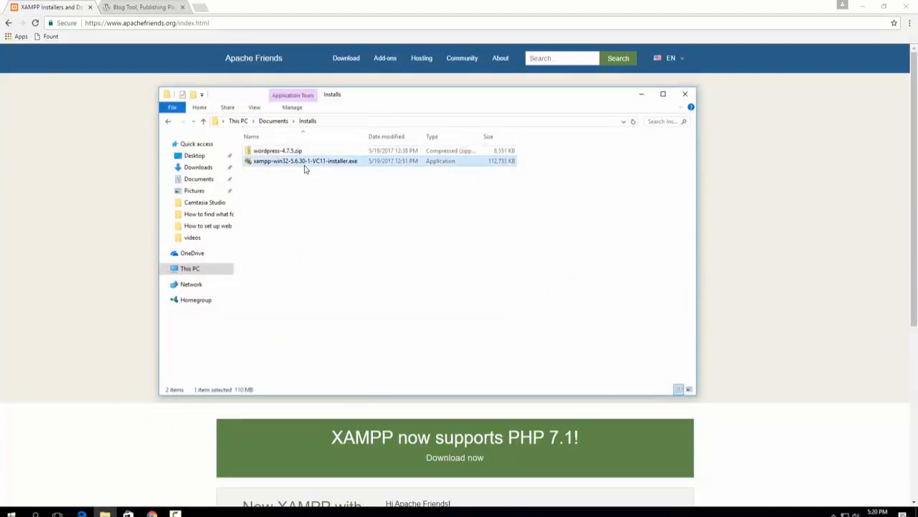
pyautogui.doubleClick(304, 161)
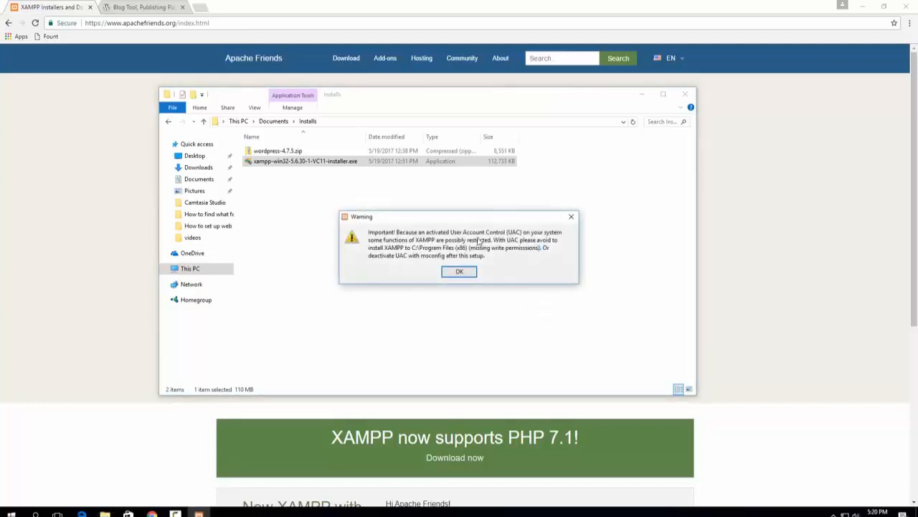
pyautogui.moveTo(466, 230)
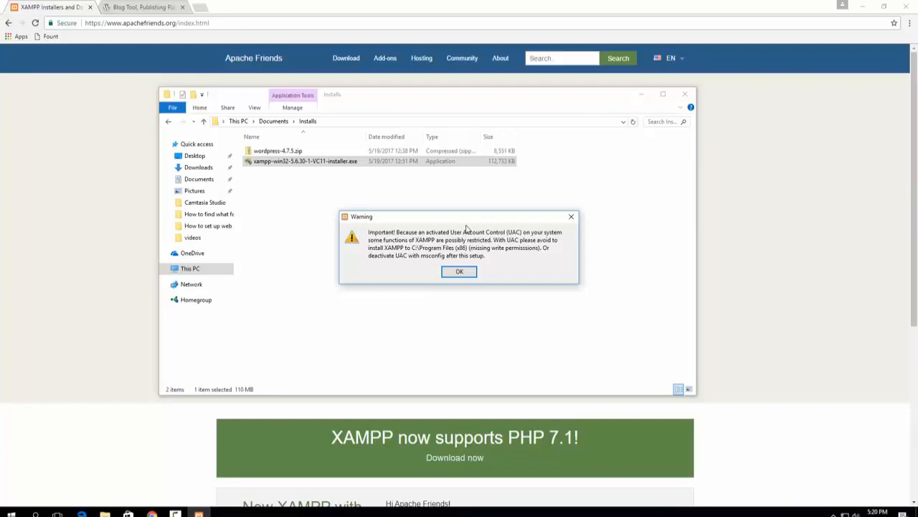
pyautogui.moveTo(488, 251)
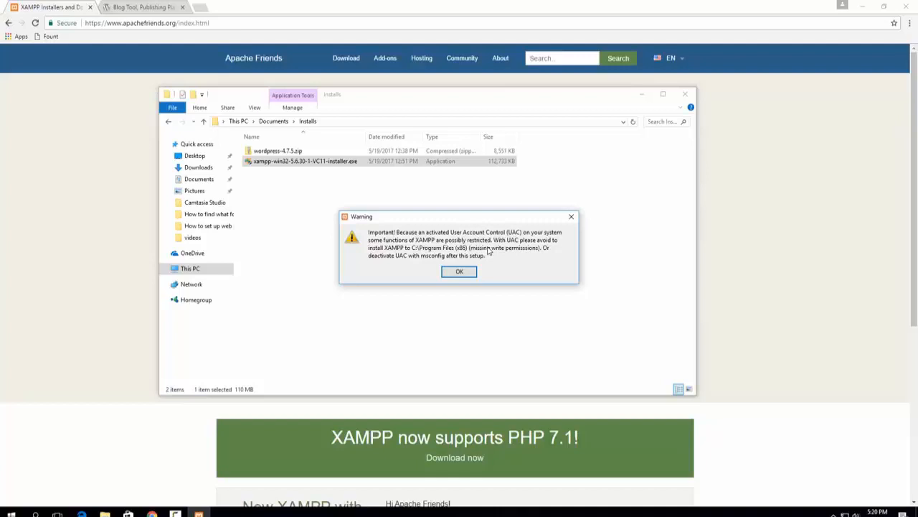
pyautogui.moveTo(500, 256)
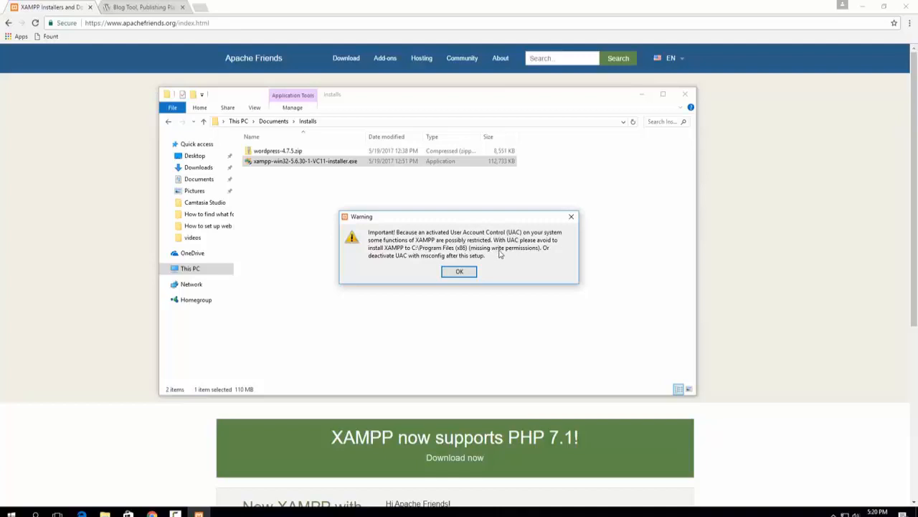
pyautogui.moveTo(459, 271)
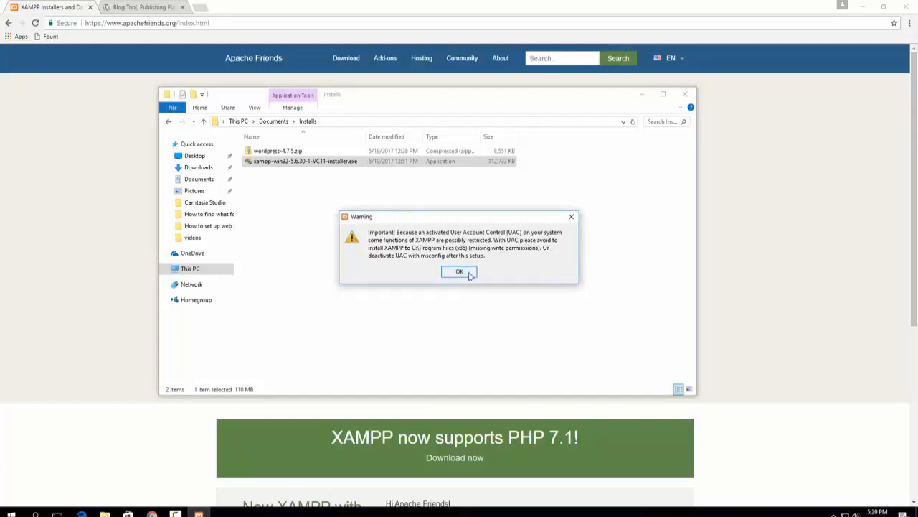
# - Dismiss the UAC warning and review the component descriptions, leaving every component selected
pyautogui.click(460, 271)
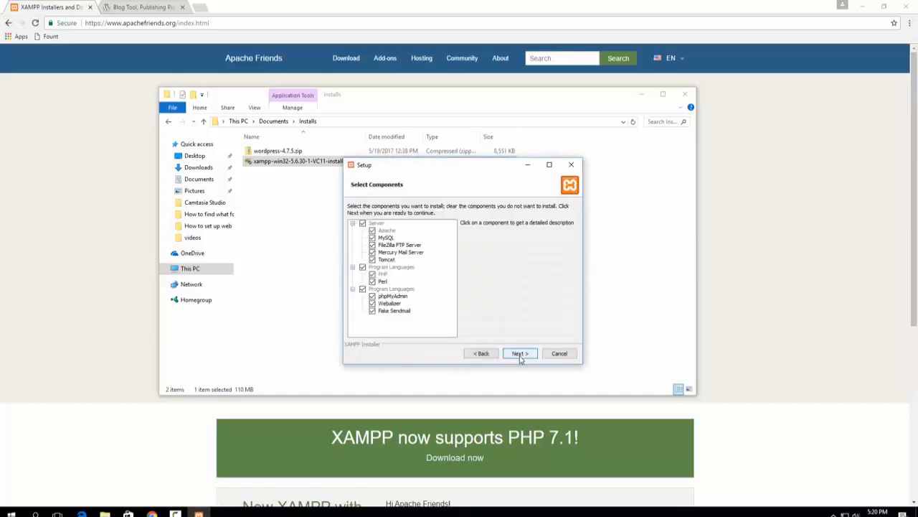
pyautogui.moveTo(386, 235)
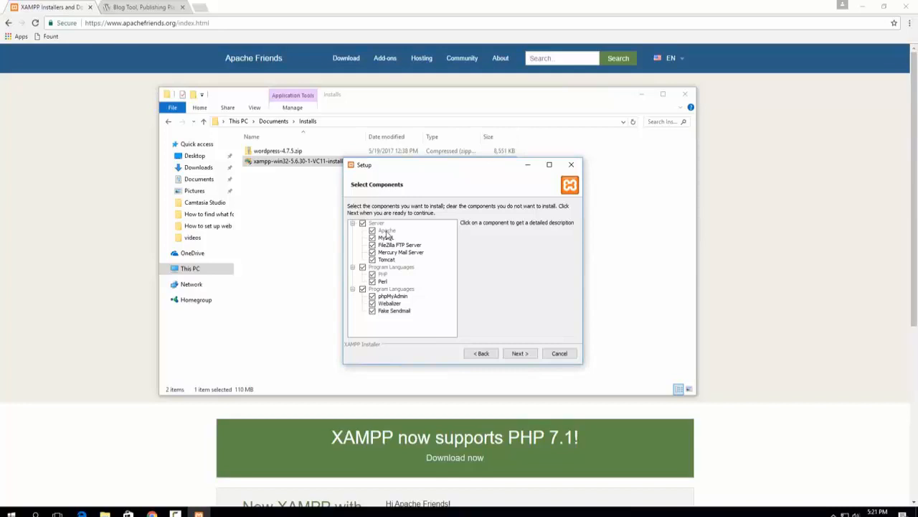
pyautogui.click(395, 310)
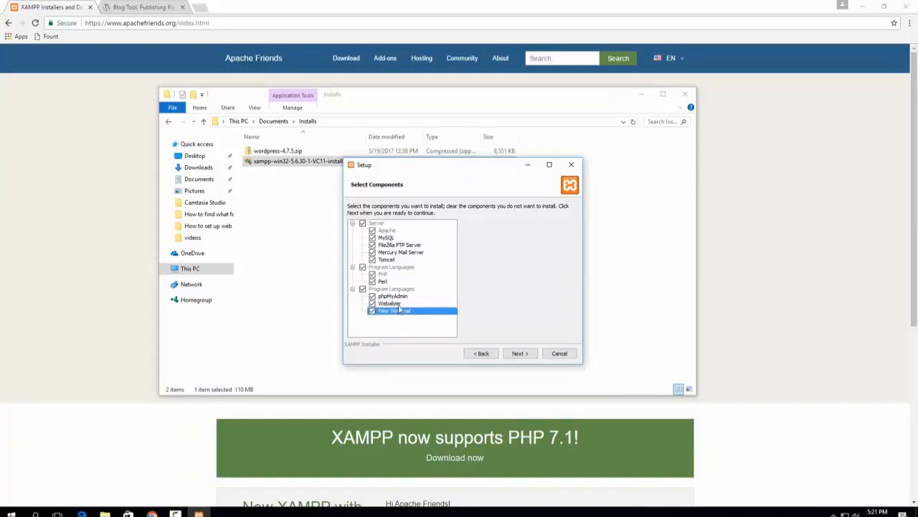
pyautogui.click(391, 304)
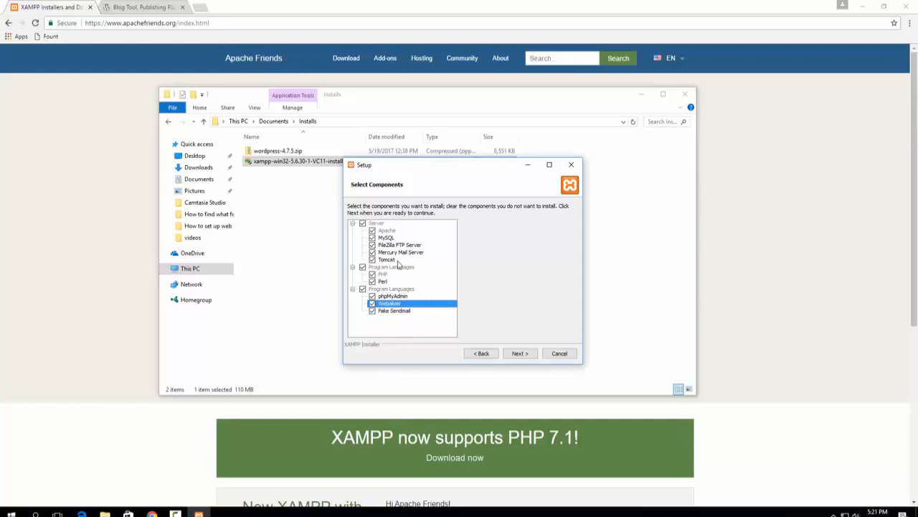
pyautogui.click(401, 253)
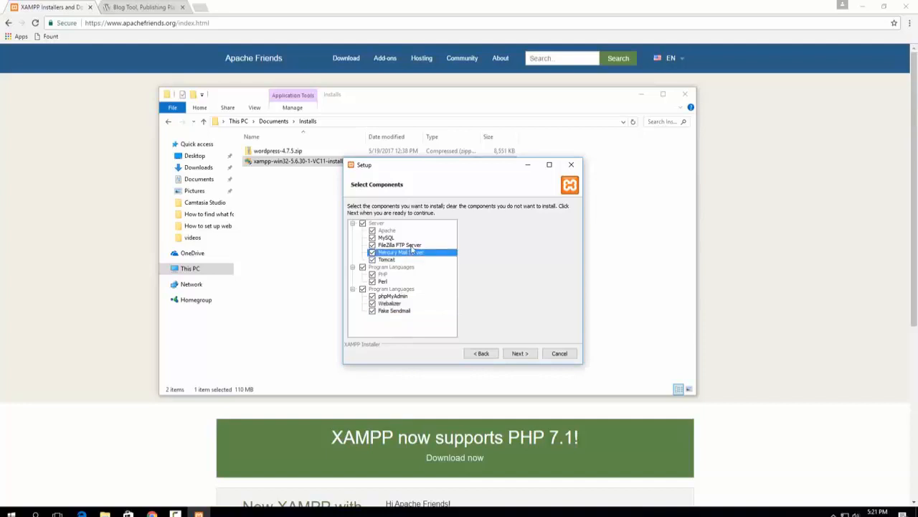
pyautogui.moveTo(485, 258)
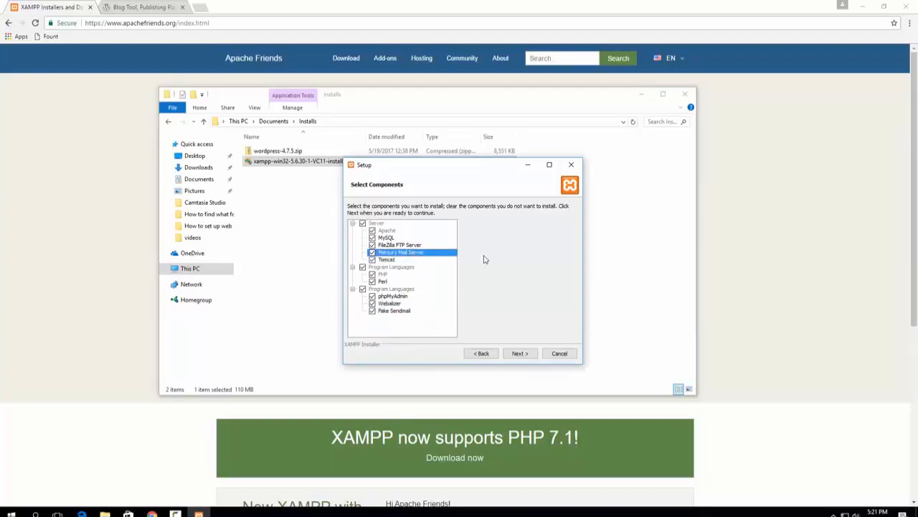
pyautogui.moveTo(488, 262)
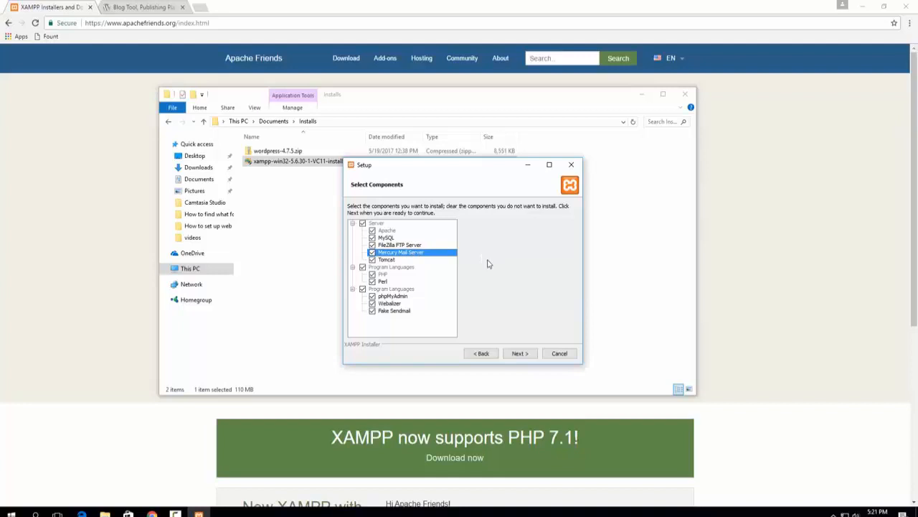
pyautogui.moveTo(495, 264)
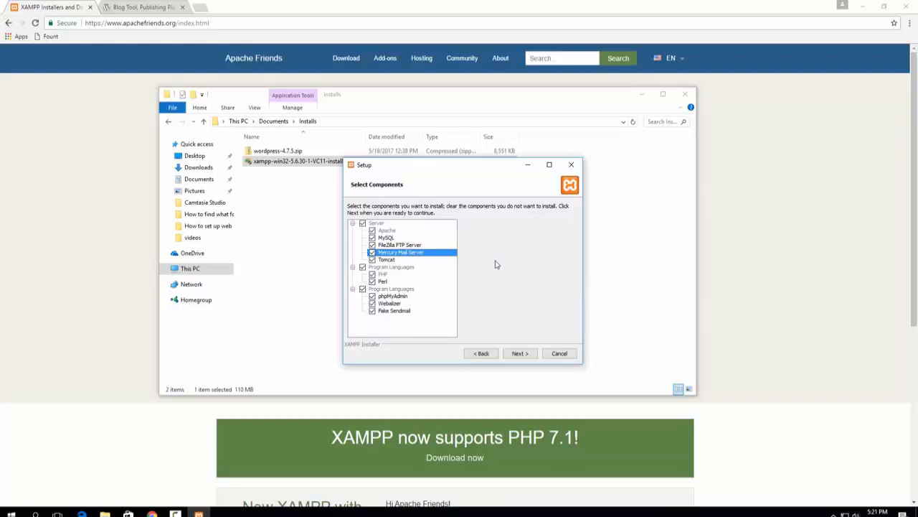
pyautogui.moveTo(423, 243)
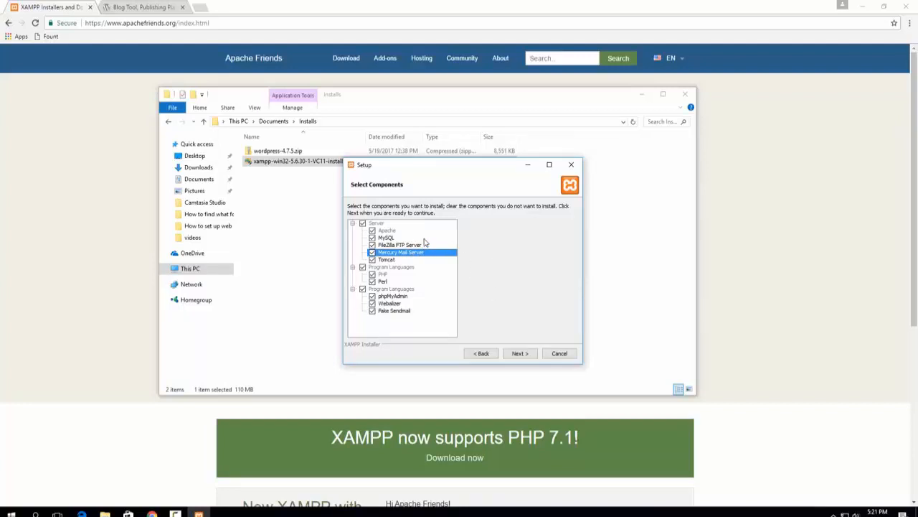
pyautogui.moveTo(403, 224)
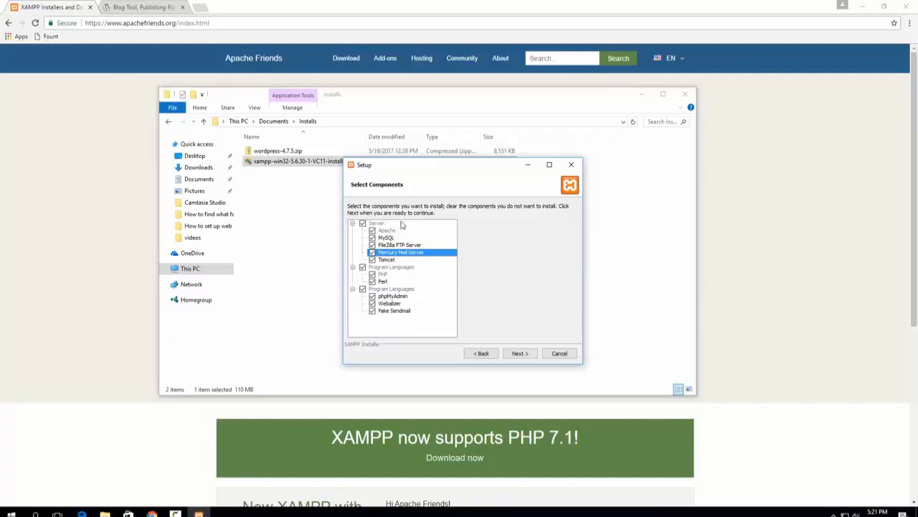
pyautogui.click(386, 238)
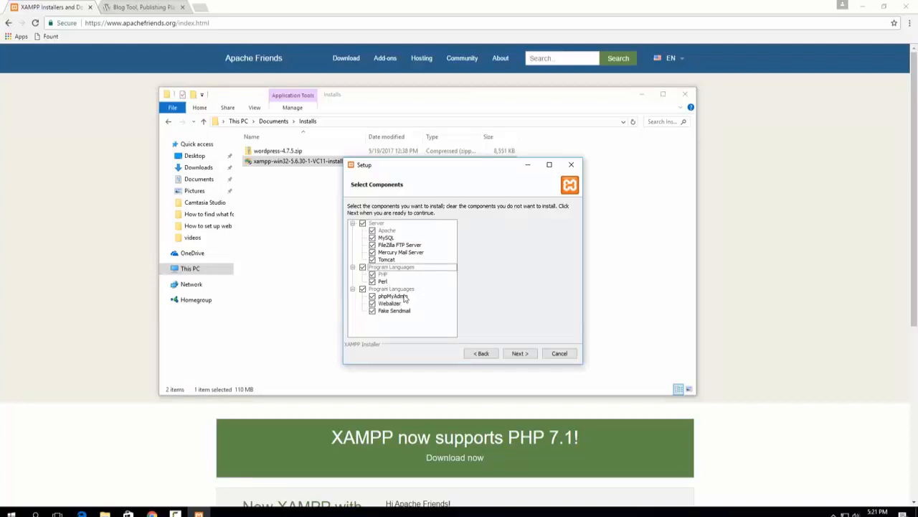
pyautogui.moveTo(419, 300)
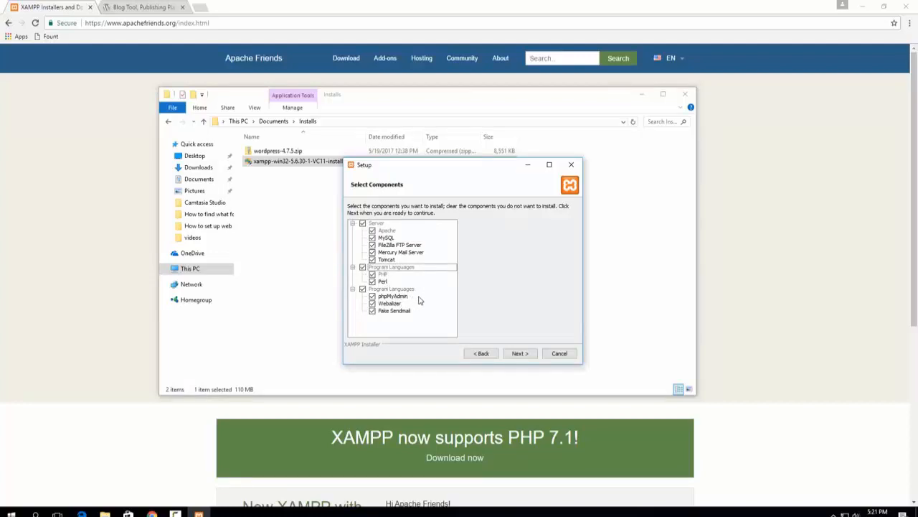
pyautogui.click(520, 353)
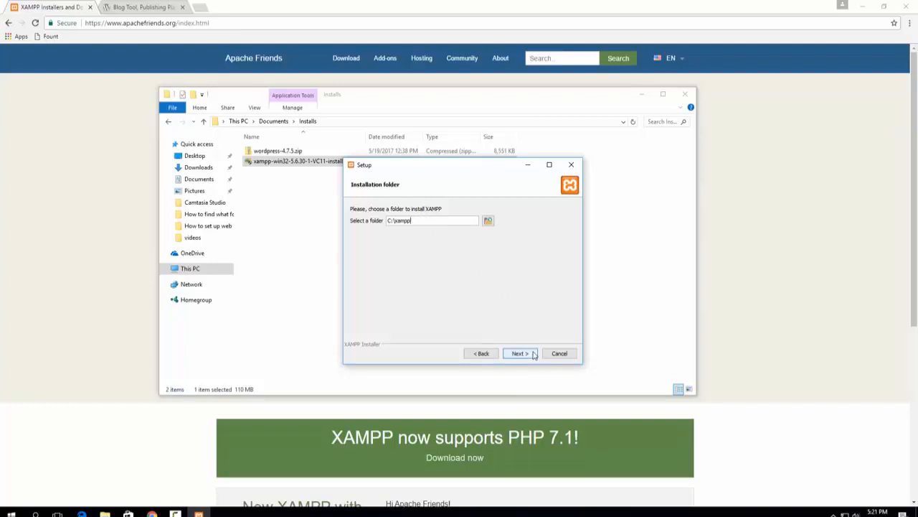
# - Accept C:\xampp as the install folder, skip the Bitnami offer and let installation run to completion
pyautogui.click(519, 353)
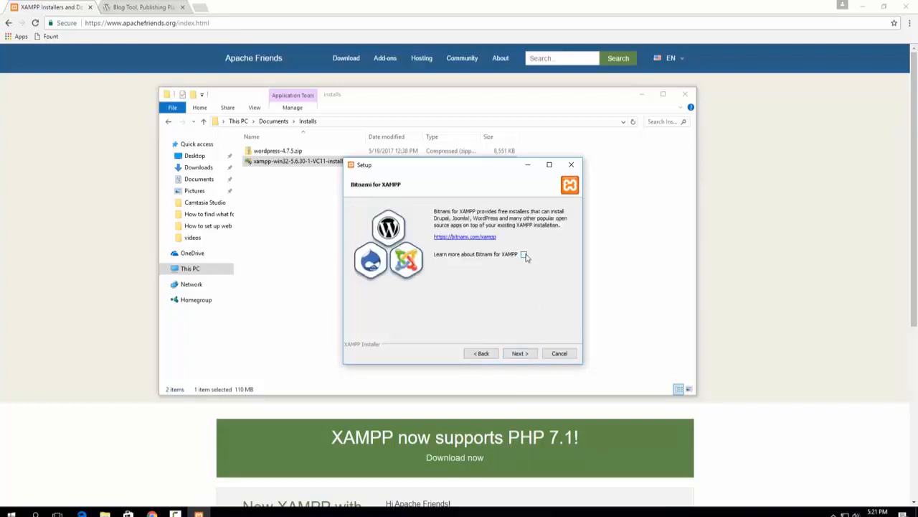
pyautogui.moveTo(519, 353)
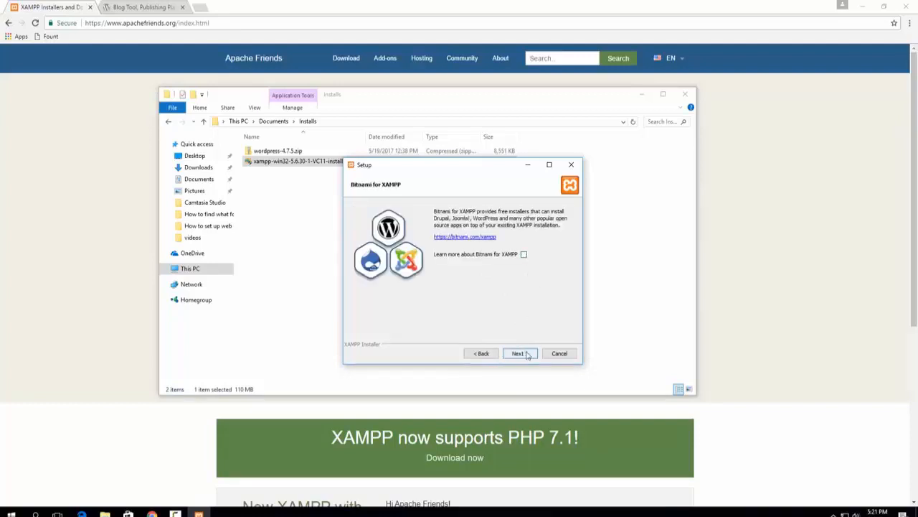
pyautogui.click(518, 353)
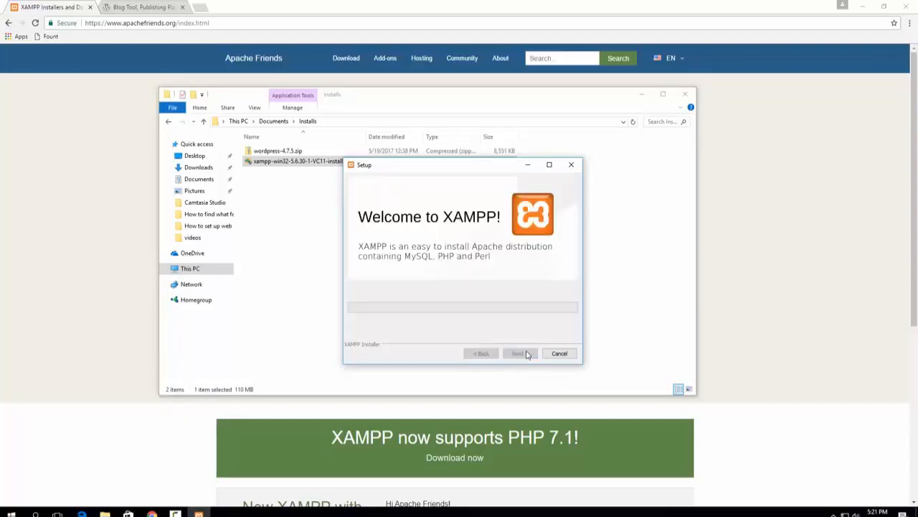
pyautogui.click(520, 353)
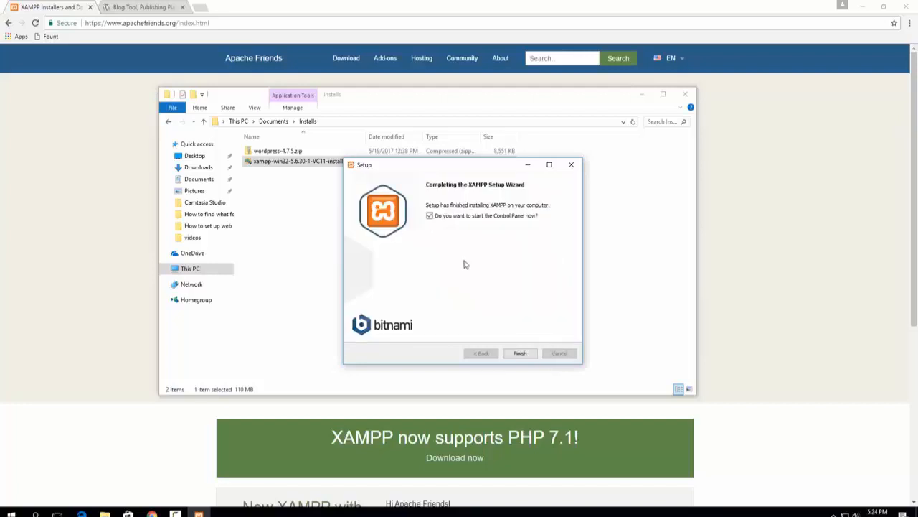
pyautogui.moveTo(433, 220)
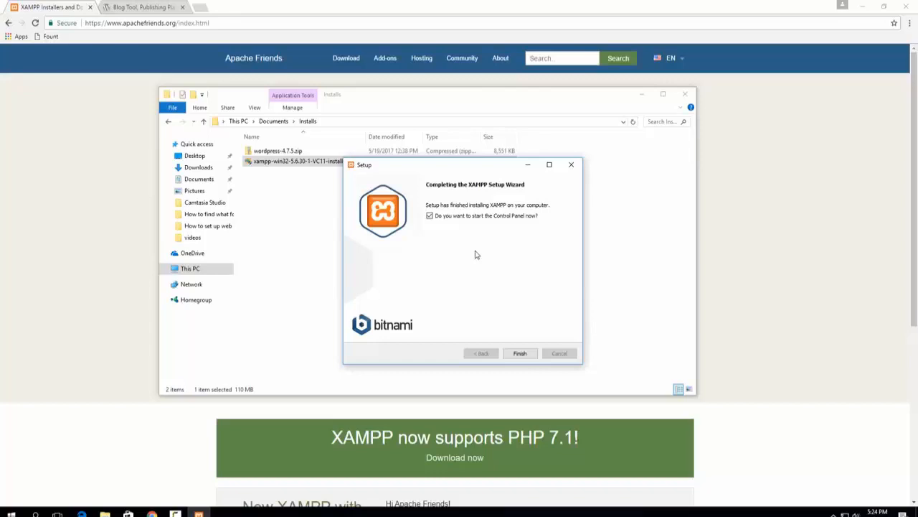
pyautogui.moveTo(481, 251)
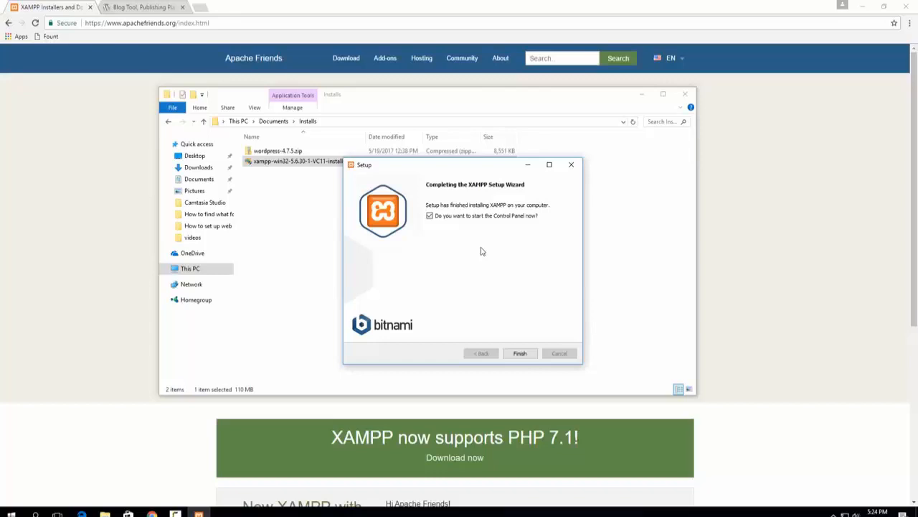
pyautogui.moveTo(638, 401)
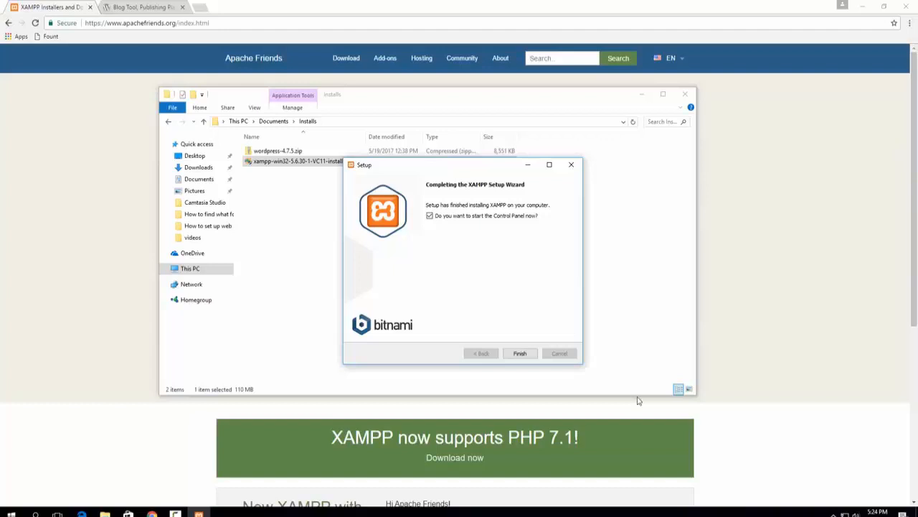
# - Finish setup into the Control Panel with English kept, then start the Apache and MySQL servers
pyautogui.click(520, 353)
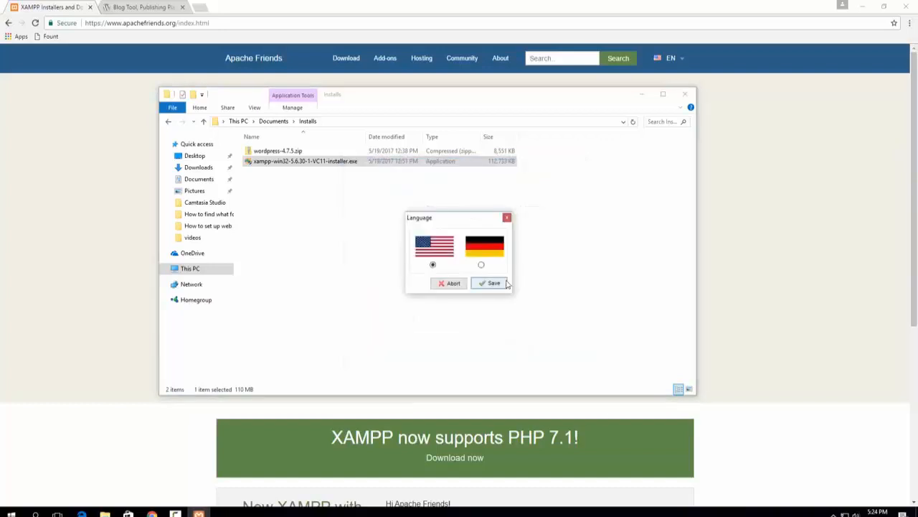
pyautogui.click(491, 283)
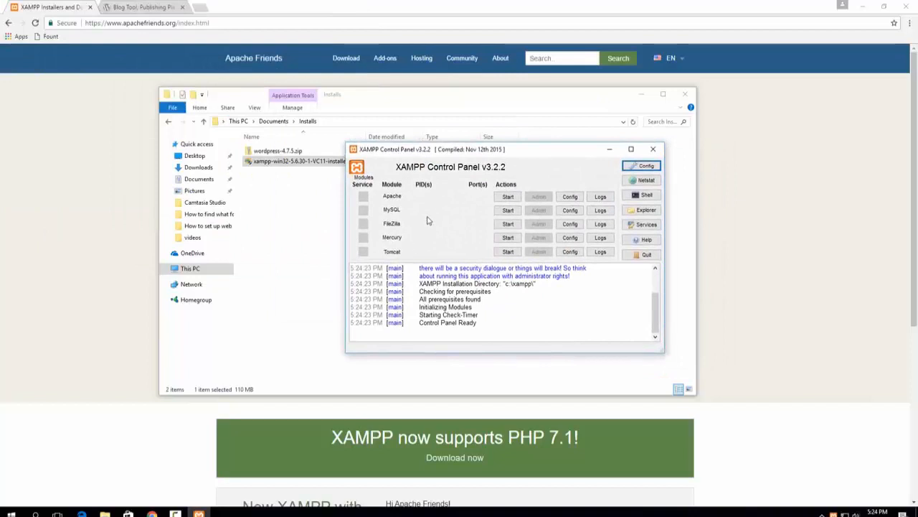
pyautogui.click(508, 195)
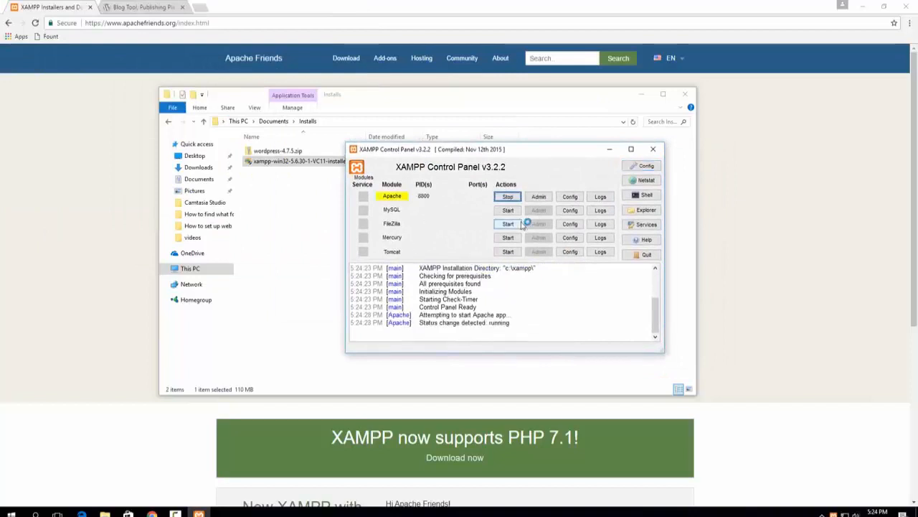
pyautogui.click(508, 209)
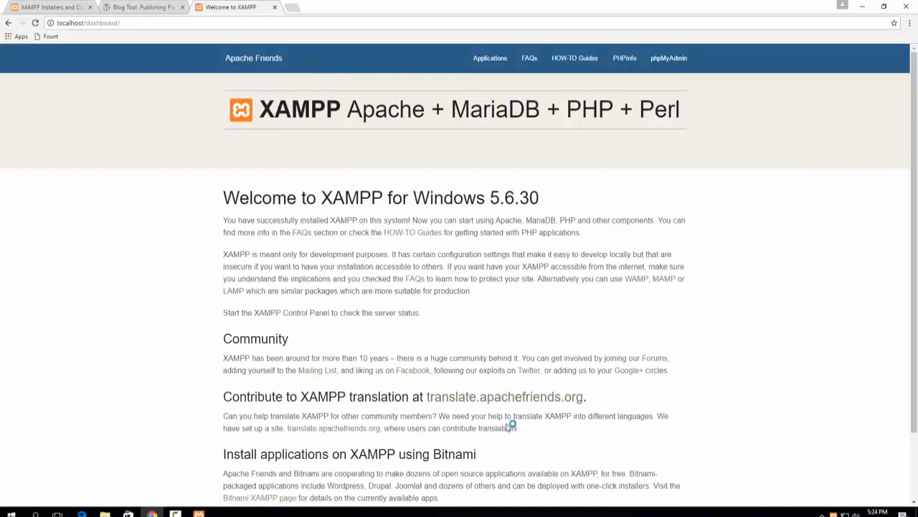
pyautogui.moveTo(242, 498)
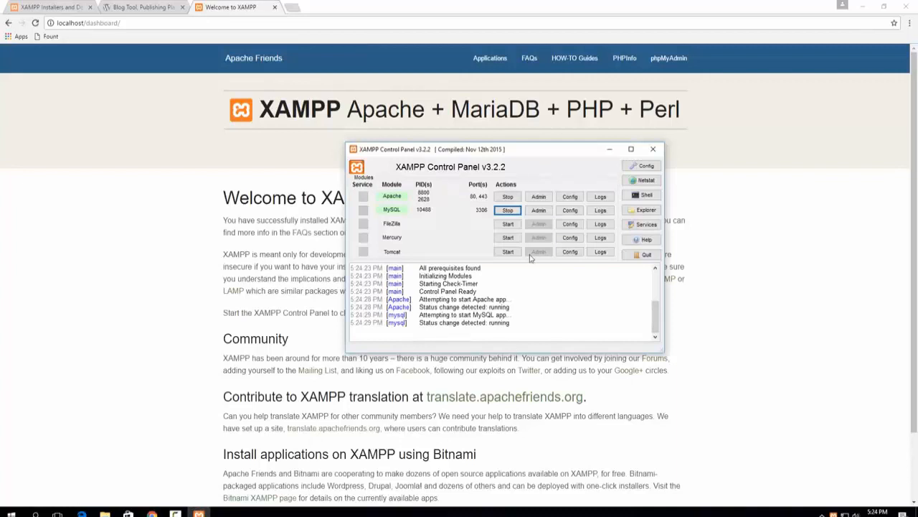
pyautogui.moveTo(430, 198)
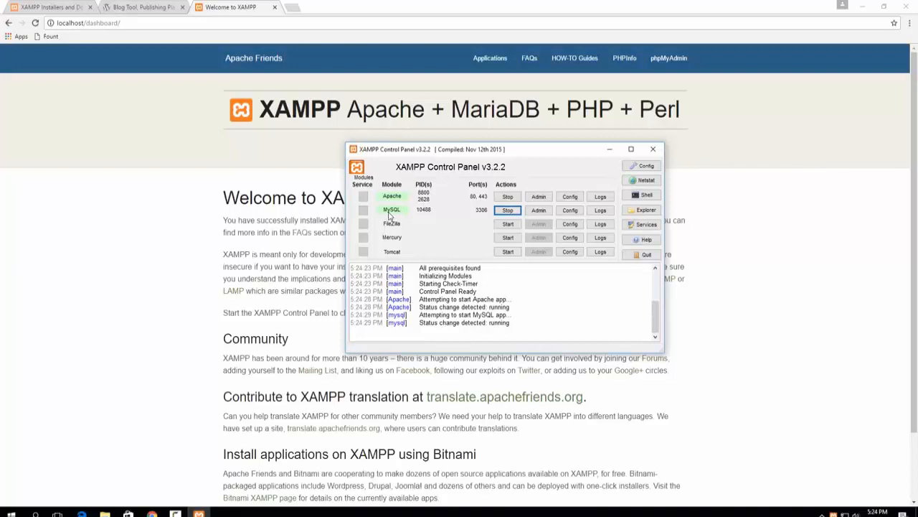
pyautogui.moveTo(299, 141)
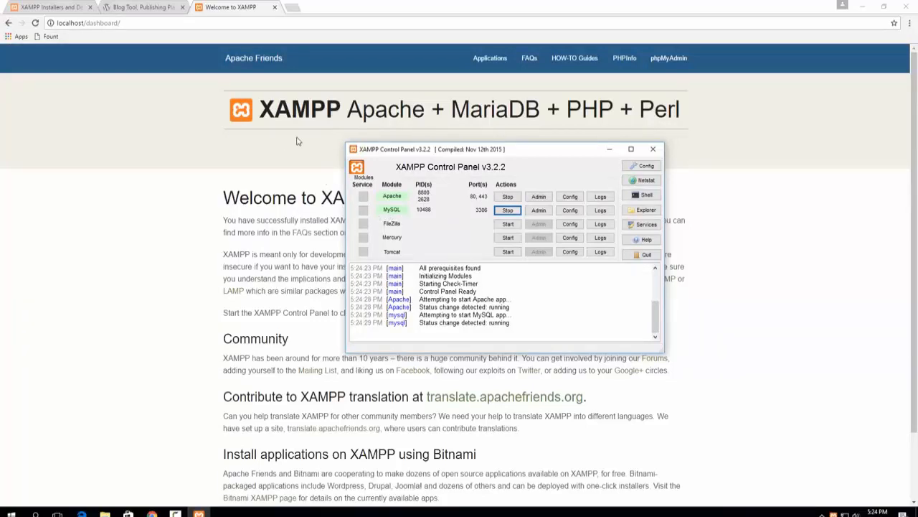
# - Switch Chrome to the WordPress.org site
pyautogui.click(141, 5)
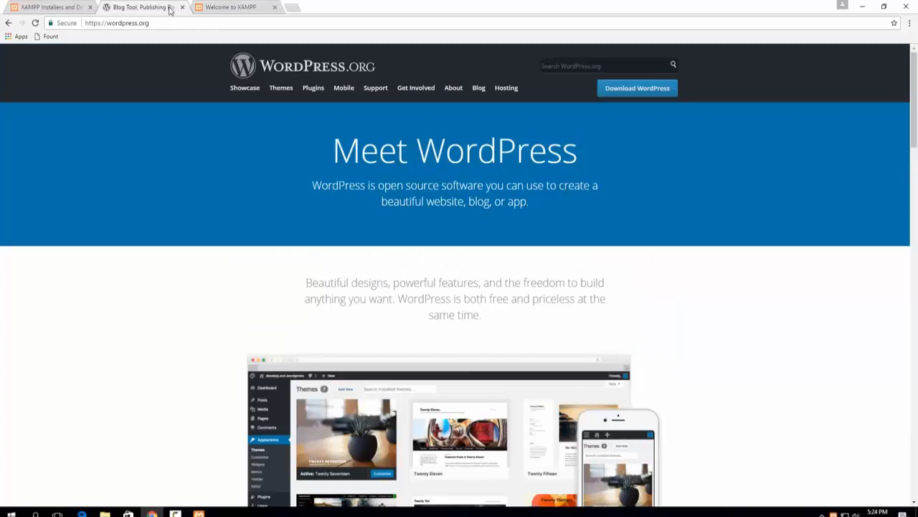
pyautogui.moveTo(227, 35)
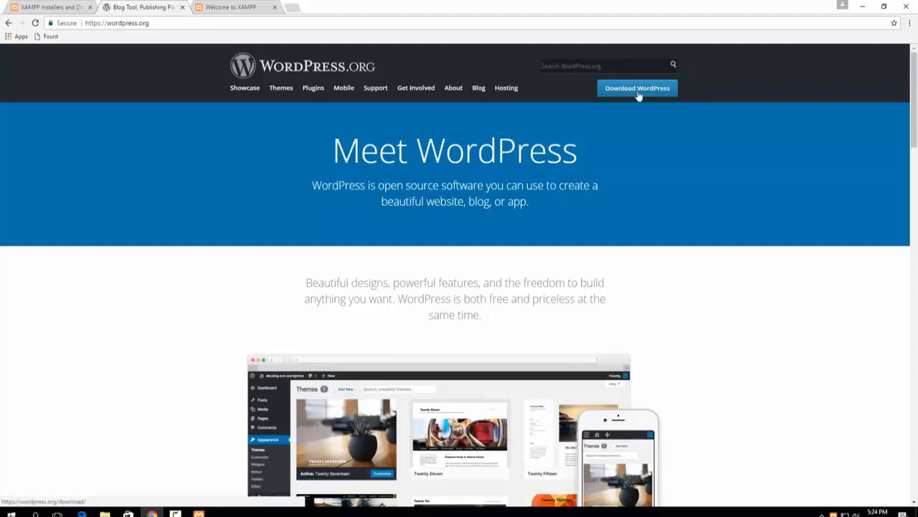
pyautogui.moveTo(637, 87)
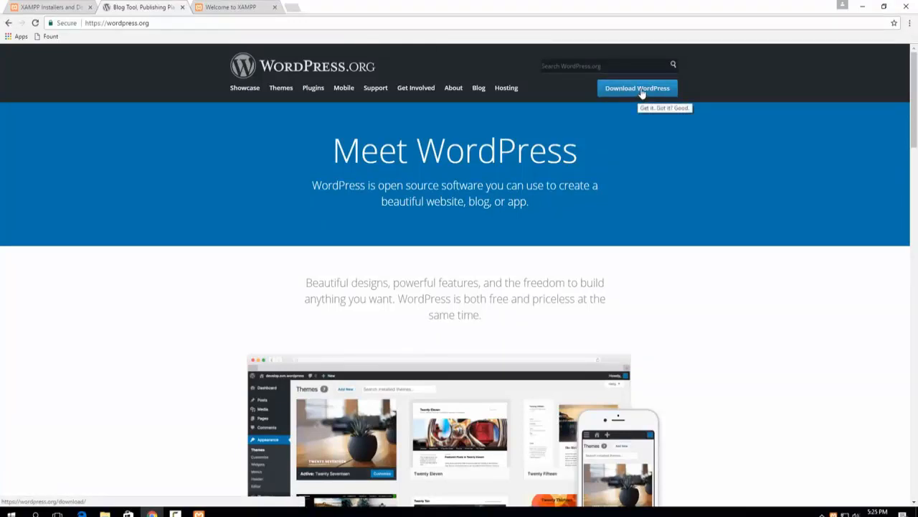
pyautogui.moveTo(408, 218)
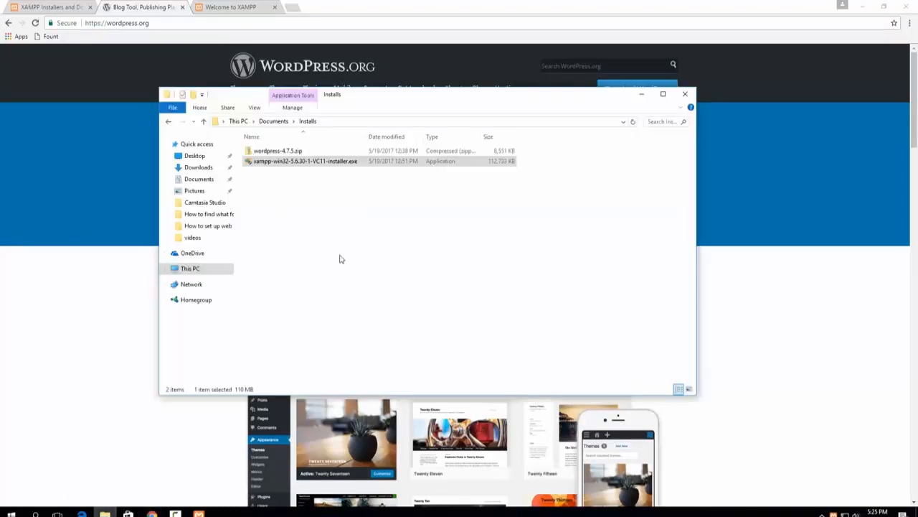
# - Extract wordpress-4.7.5.zip into the suggested wordpress-4.7.5 folder in Installs
pyautogui.click(279, 151)
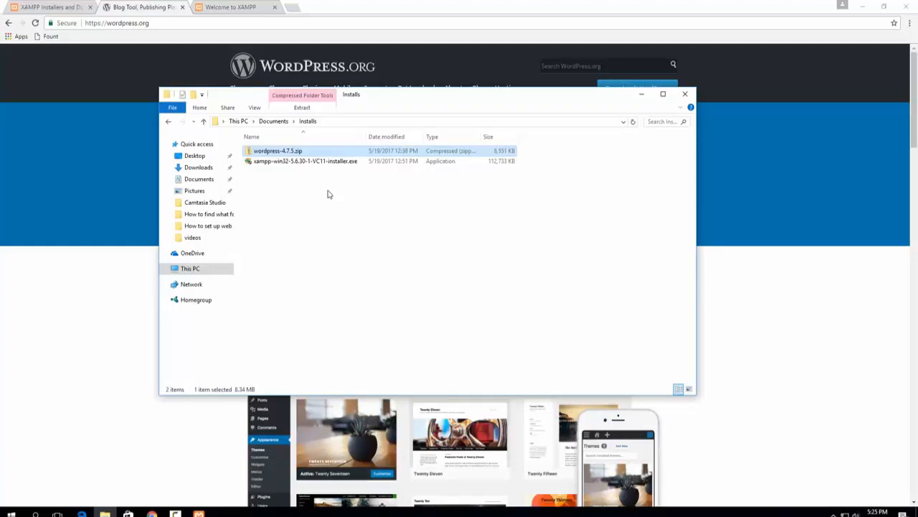
pyautogui.moveTo(333, 155)
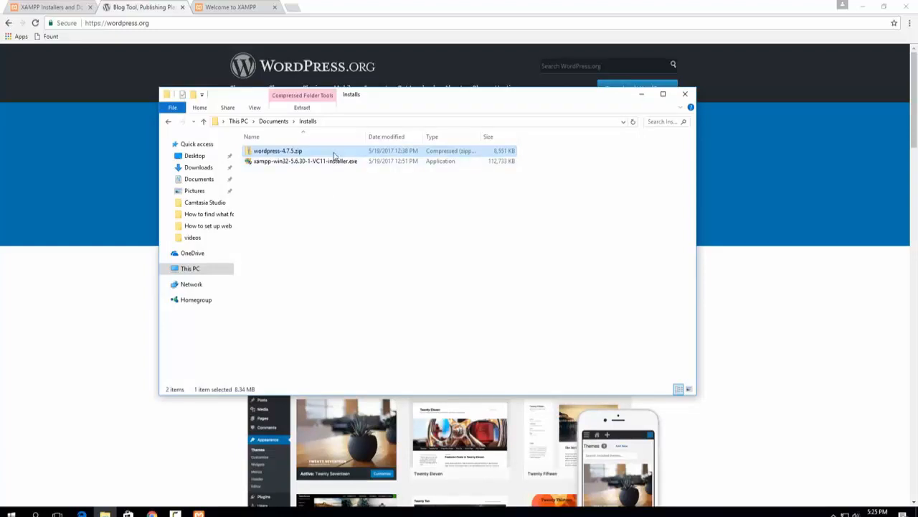
pyautogui.moveTo(333, 151)
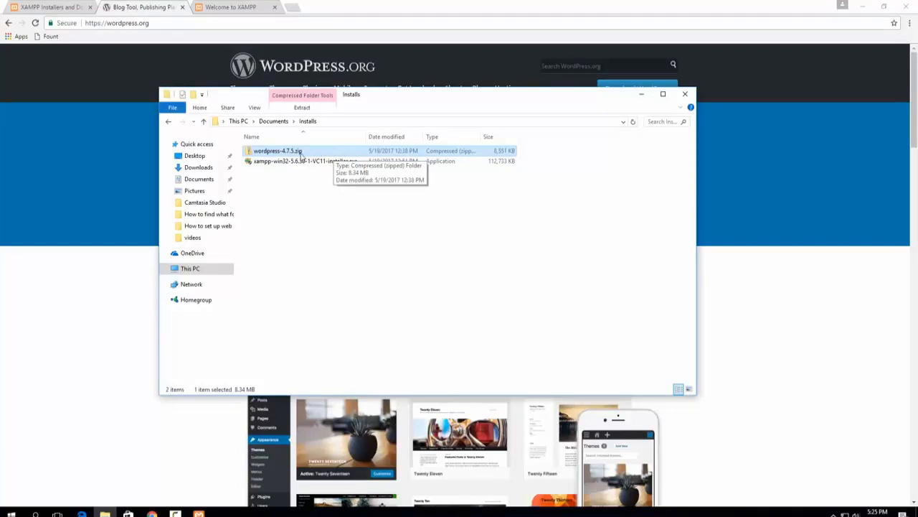
pyautogui.rightClick(278, 151)
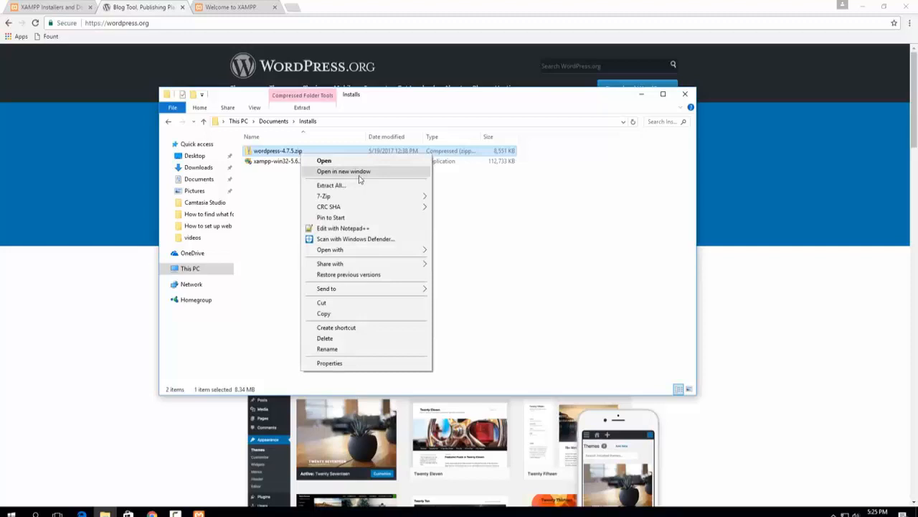
pyautogui.click(330, 185)
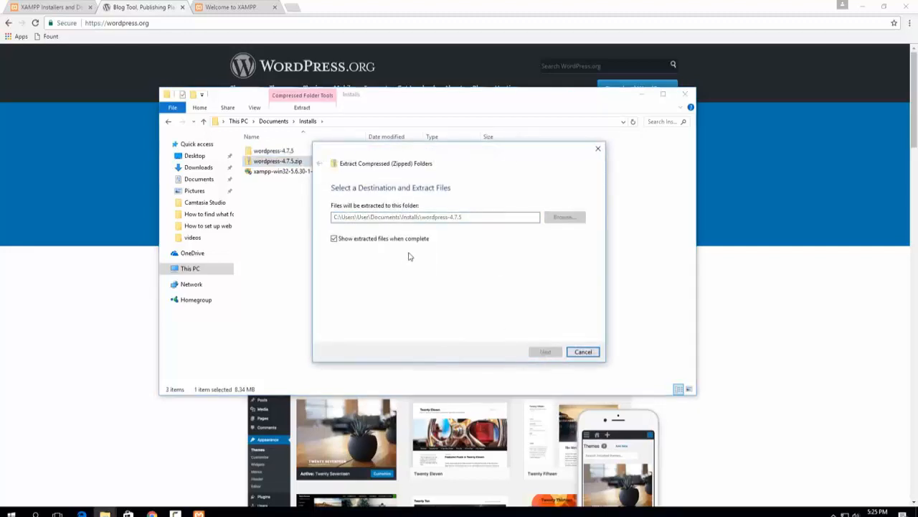
pyautogui.click(545, 352)
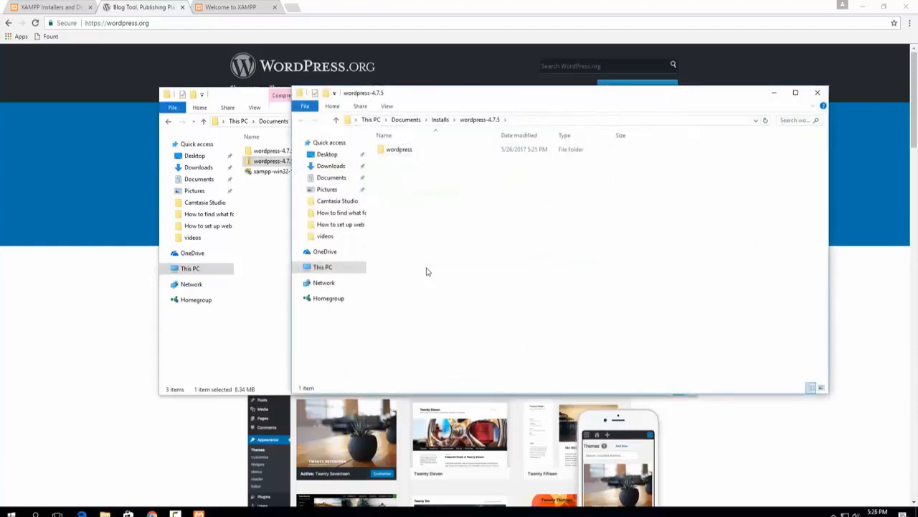
pyautogui.moveTo(388, 191)
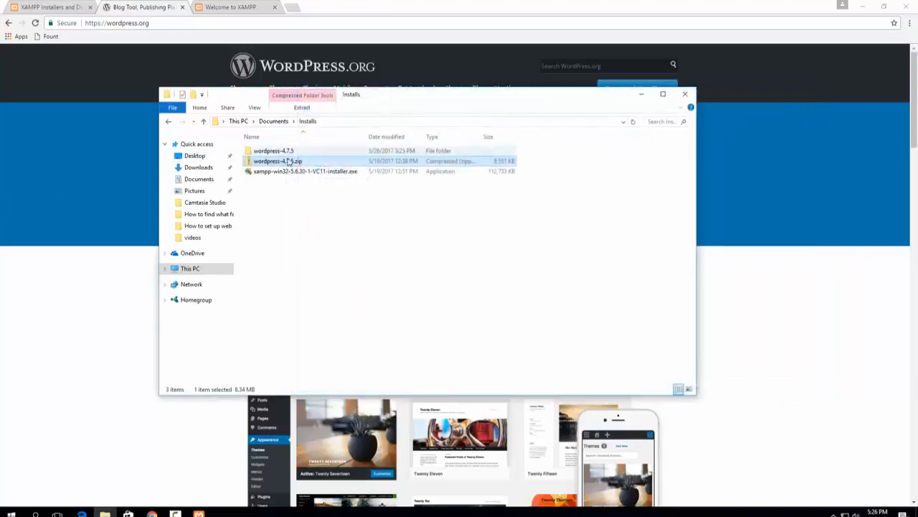
# - Inspect the extracted wordpress folder's contents and copy that folder
pyautogui.doubleClick(273, 151)
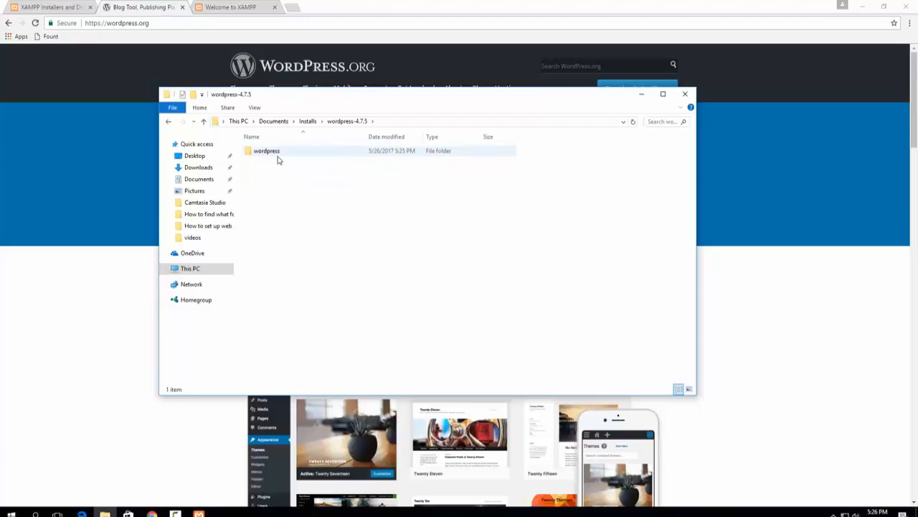
pyautogui.doubleClick(267, 151)
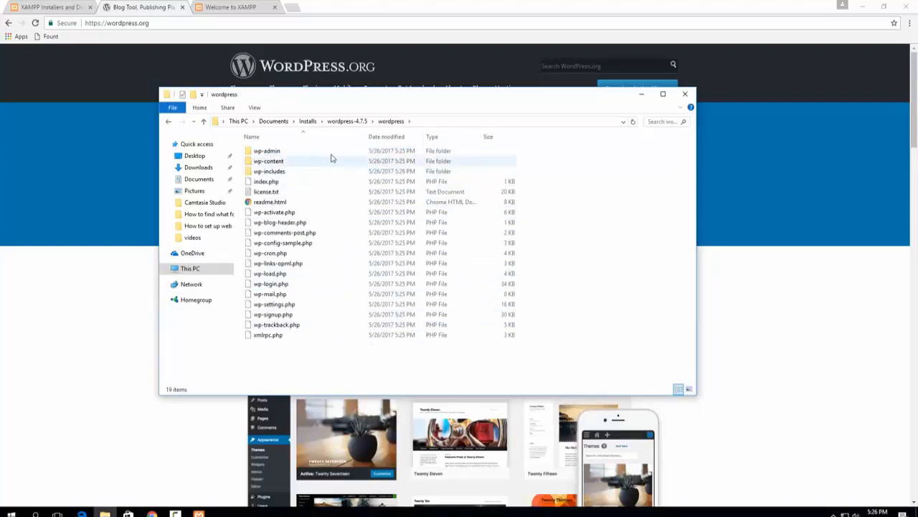
pyautogui.click(168, 121)
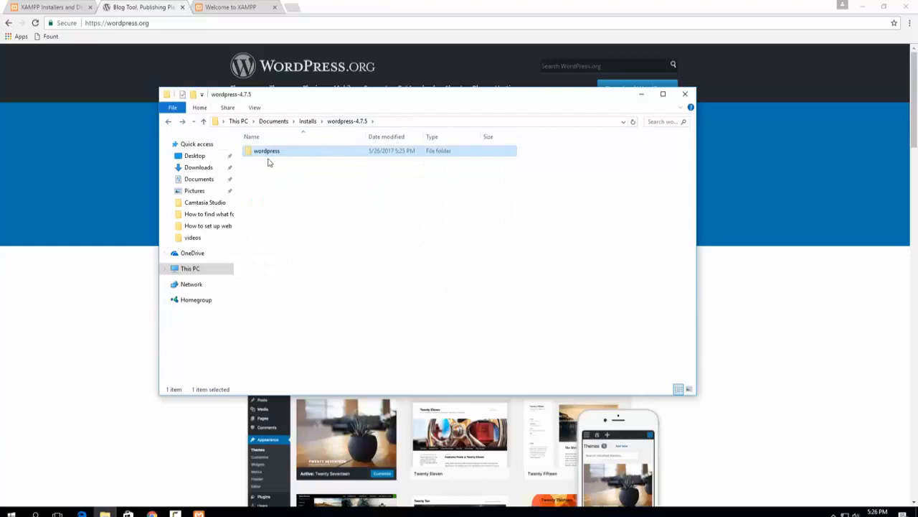
pyautogui.moveTo(278, 154)
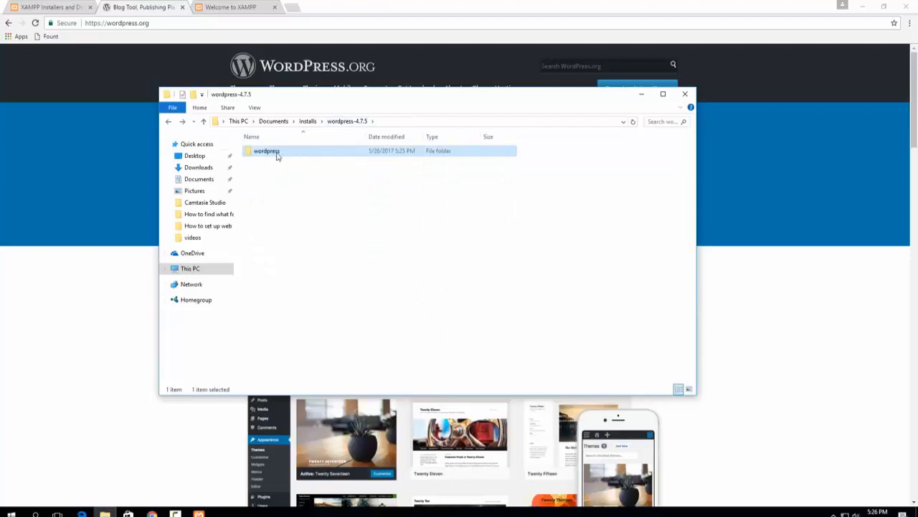
pyautogui.rightClick(267, 151)
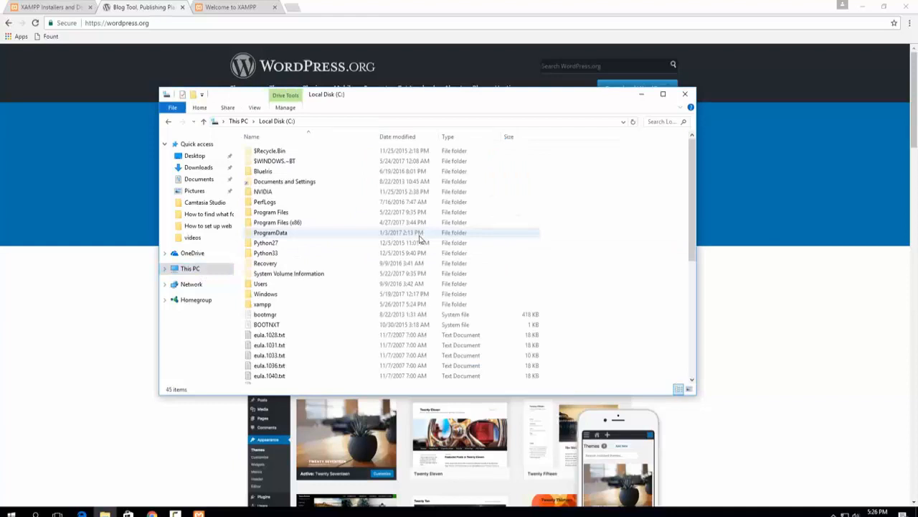
# - Navigate into C:\xampp\htdocs and paste the copied wordpress folder there
pyautogui.doubleClick(263, 304)
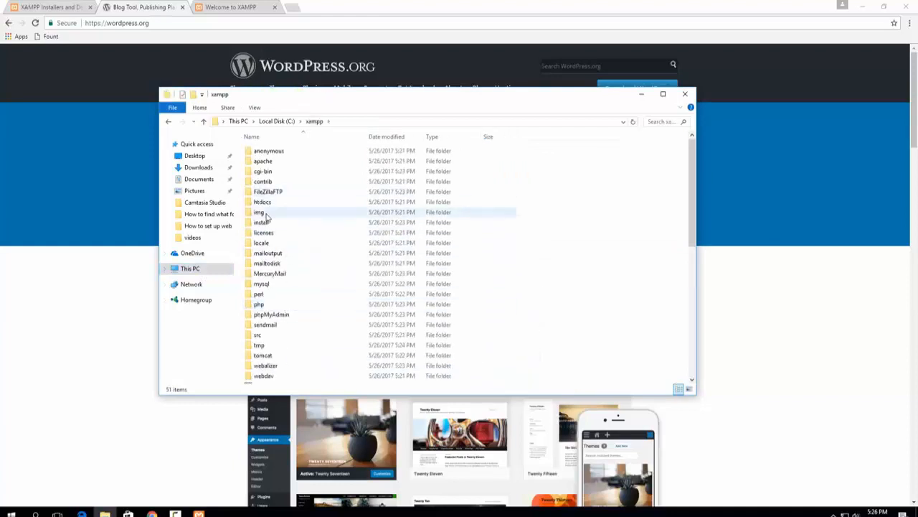
pyautogui.doubleClick(261, 201)
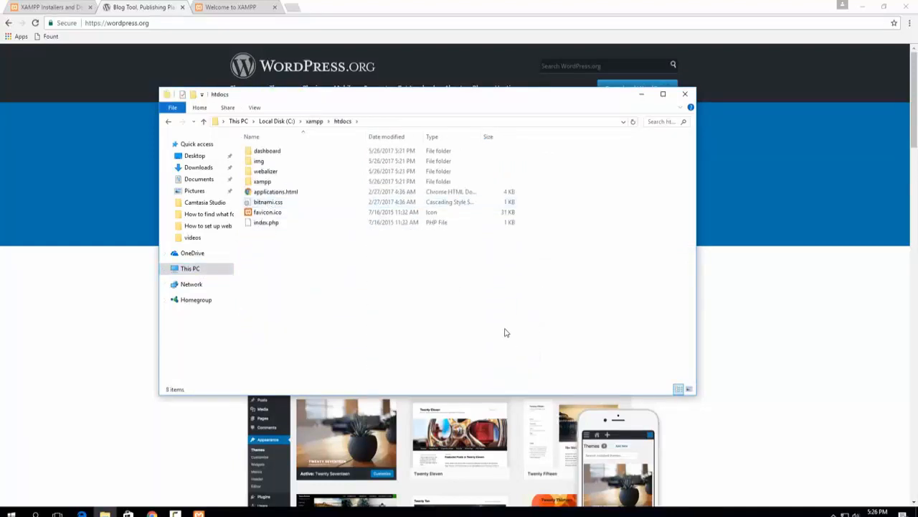
pyautogui.moveTo(521, 334)
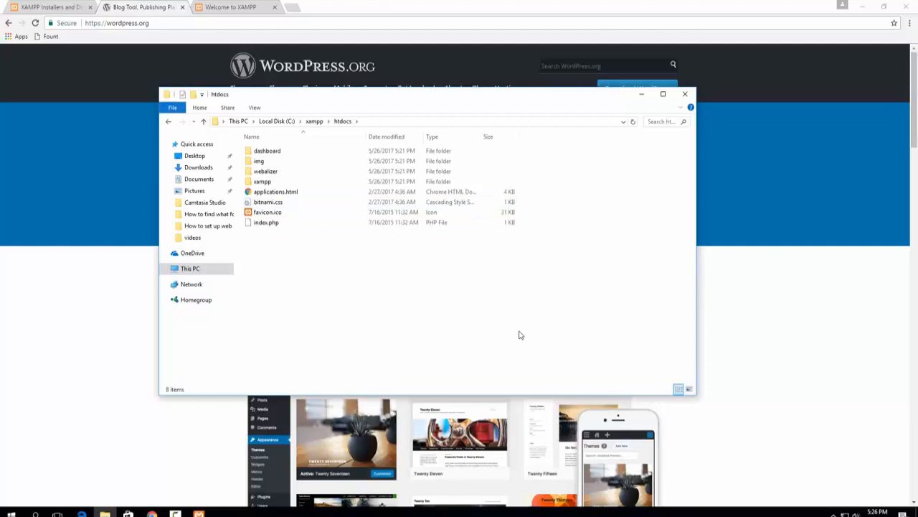
pyautogui.moveTo(632, 270)
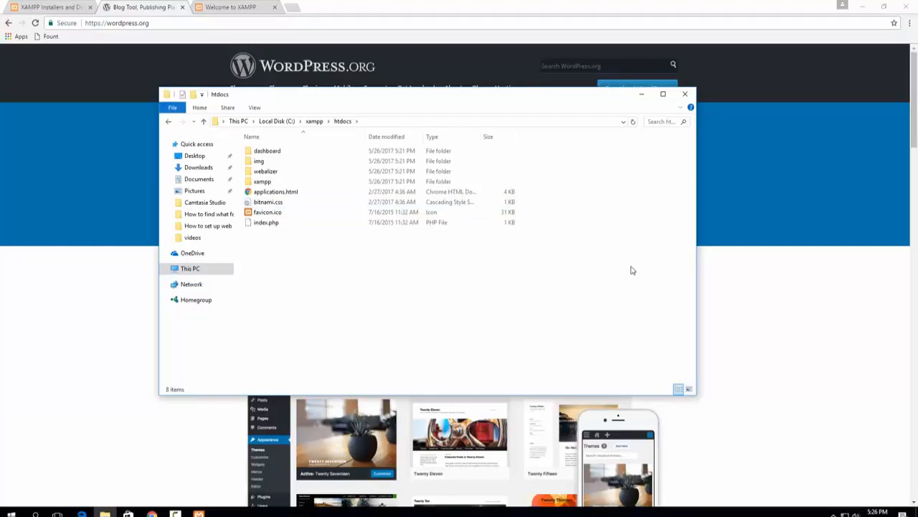
pyautogui.moveTo(356, 129)
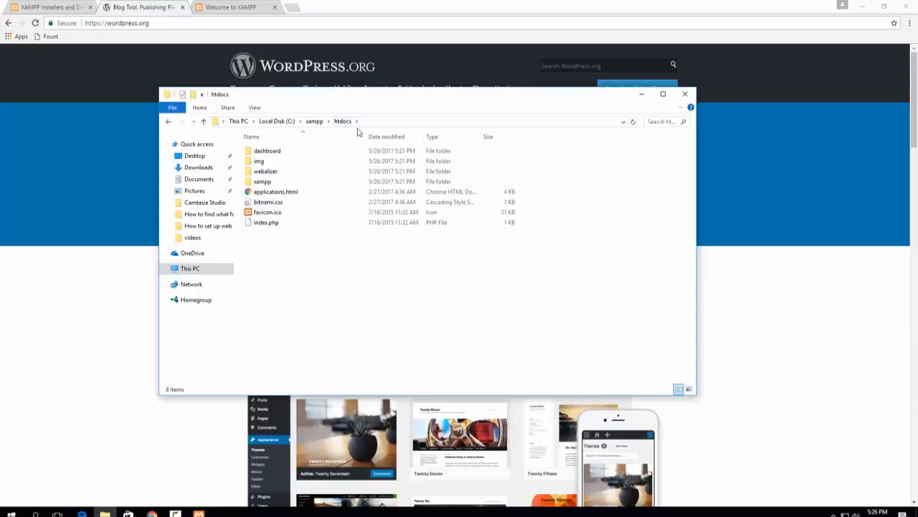
pyautogui.moveTo(503, 281)
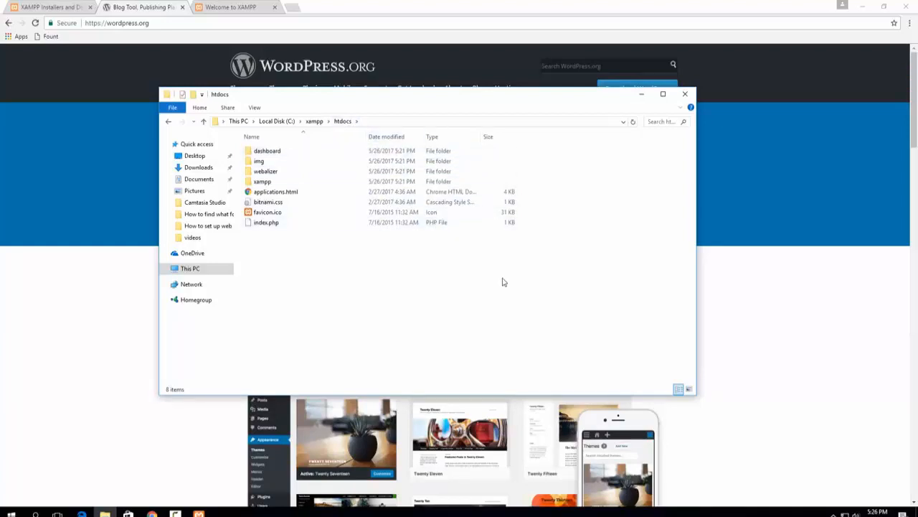
pyautogui.moveTo(511, 293)
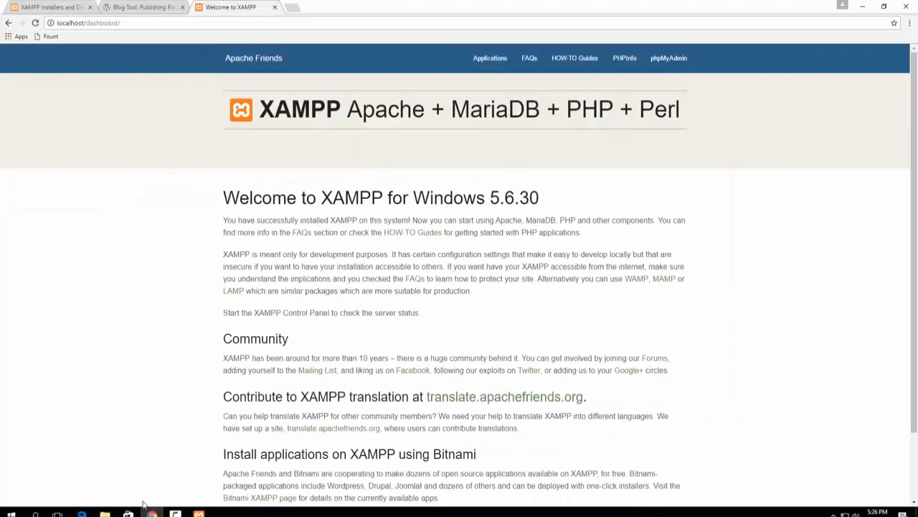
pyautogui.click(103, 513)
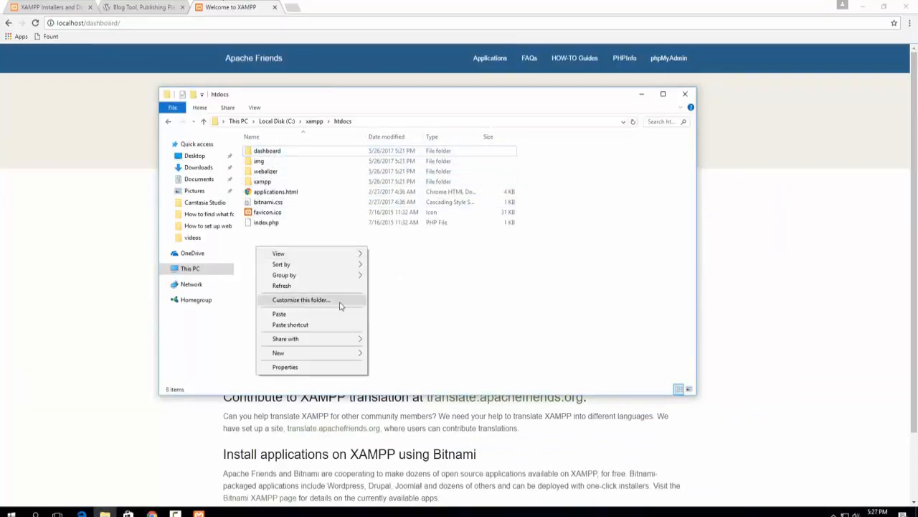
pyautogui.click(278, 313)
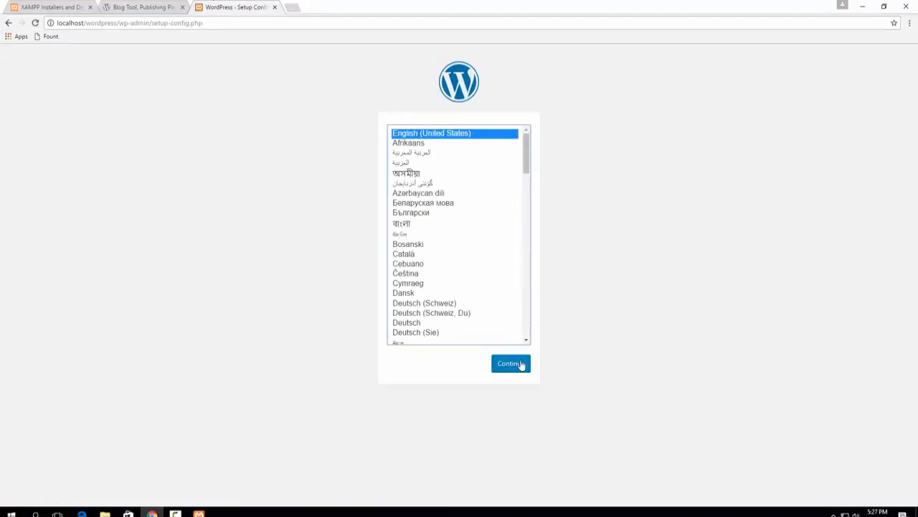
# - Continue WordPress setup in English (United States) and proceed to the database connection form
pyautogui.click(511, 363)
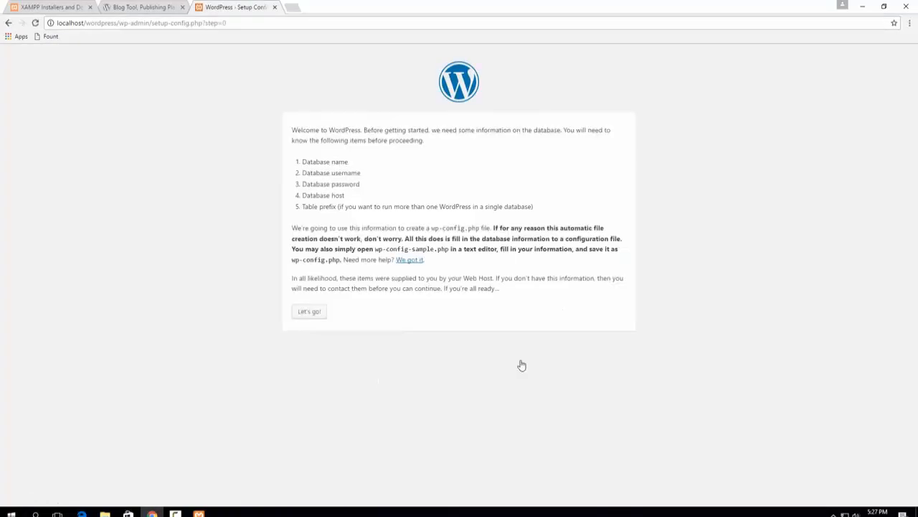
pyautogui.click(309, 310)
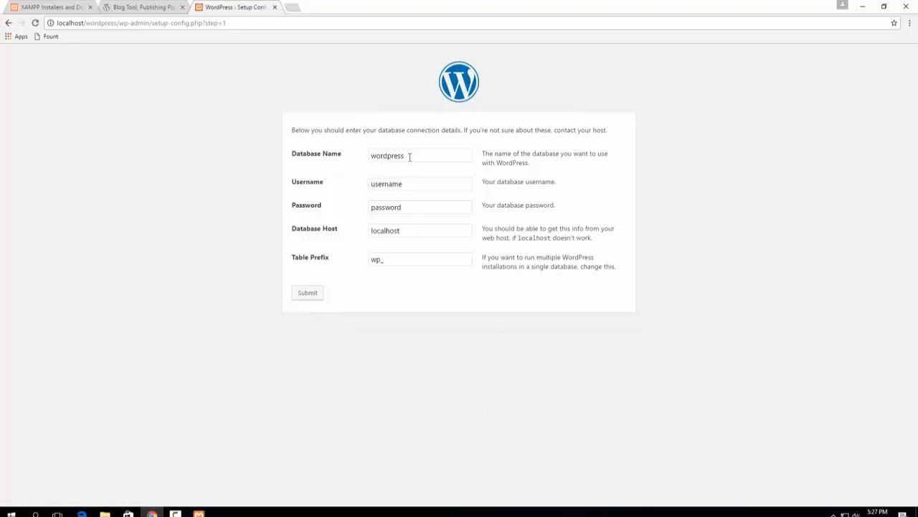
pyautogui.moveTo(402, 229)
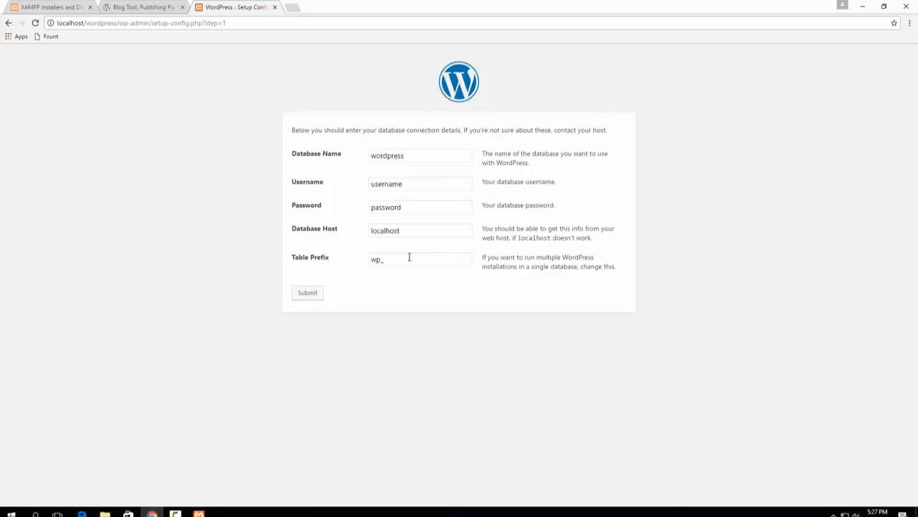
pyautogui.moveTo(366, 147)
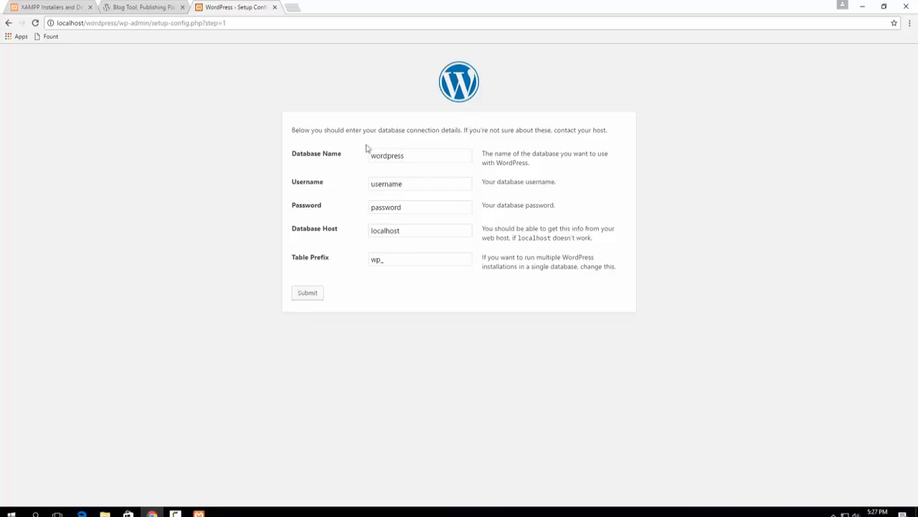
pyautogui.moveTo(297, 4)
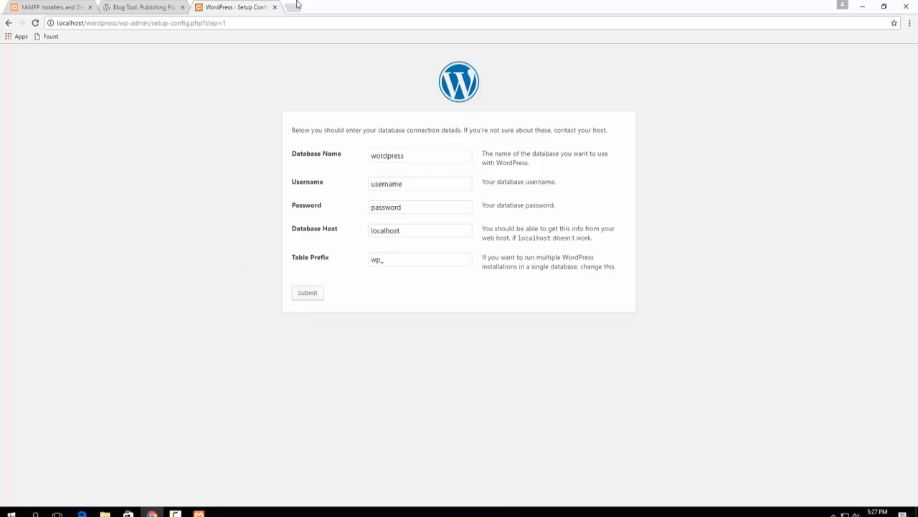
# - Open localhost/phpmyadmin in a new Chrome tab
pyautogui.click(299, 7)
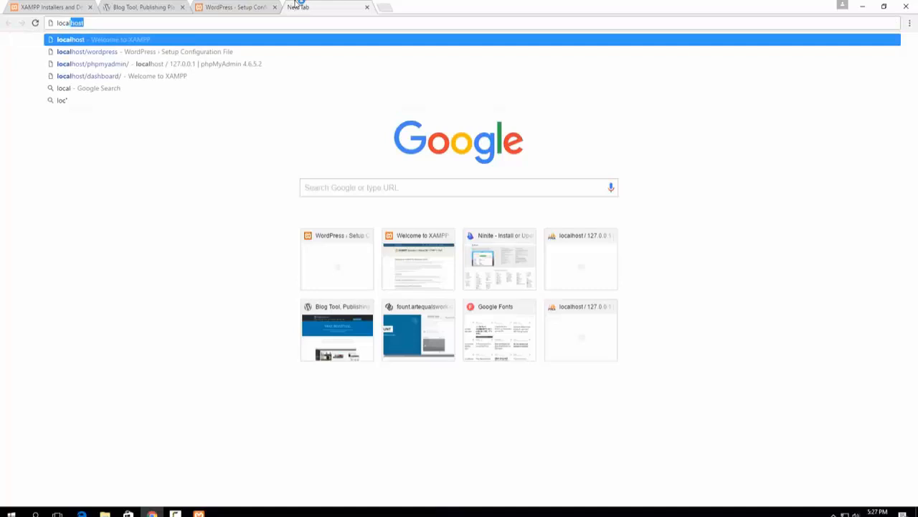
pyautogui.write('/phpmyadmin/')
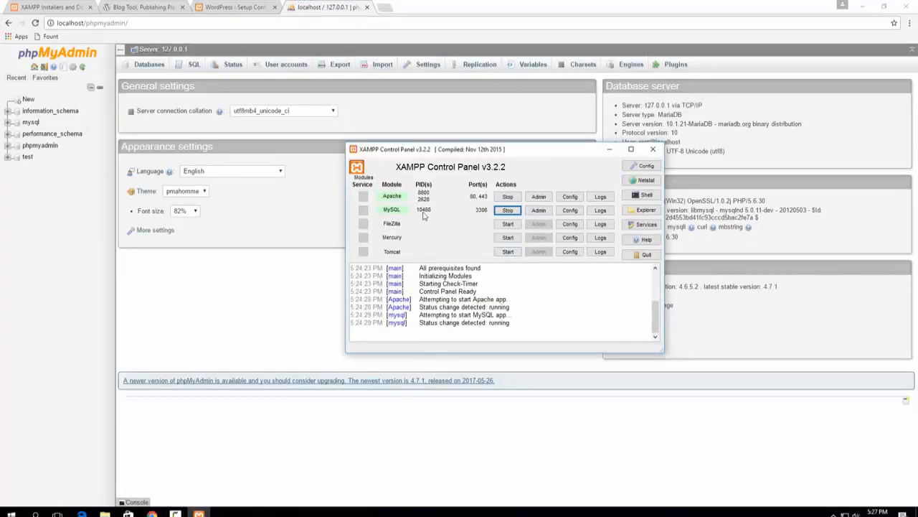
pyautogui.moveTo(394, 208)
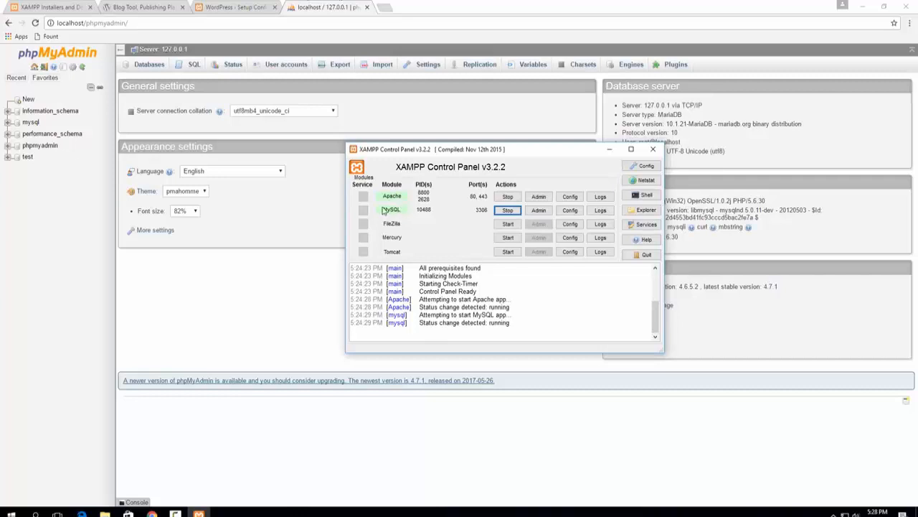
pyautogui.moveTo(405, 209)
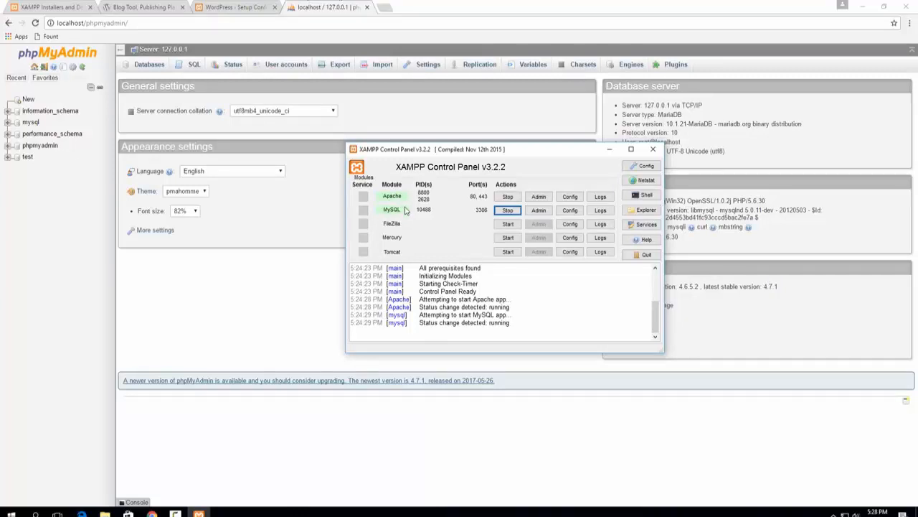
pyautogui.moveTo(370, 111)
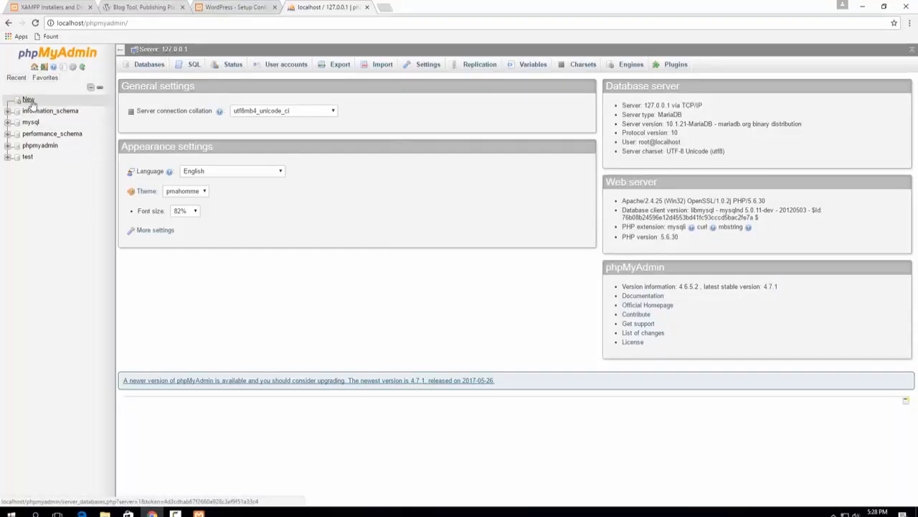
# - Start a new database from the sidebar and name it 'tutorial'
pyautogui.click(149, 63)
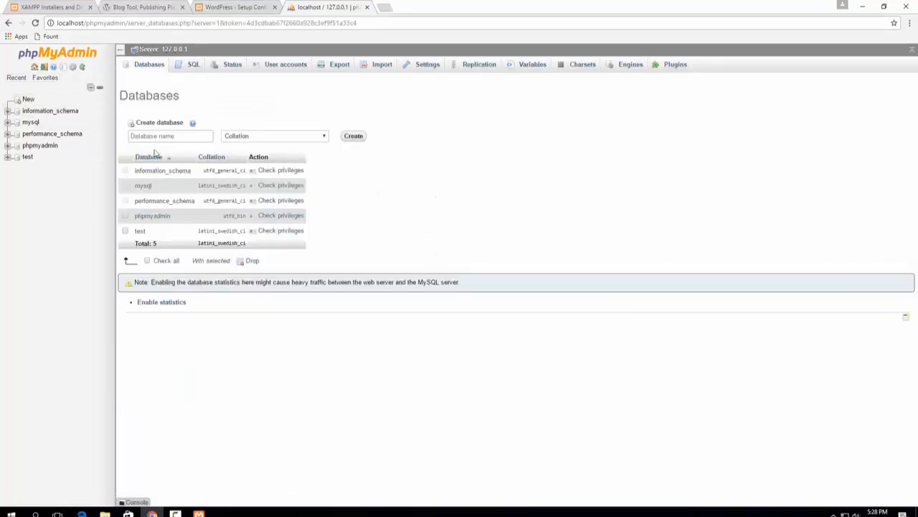
pyautogui.click(170, 135)
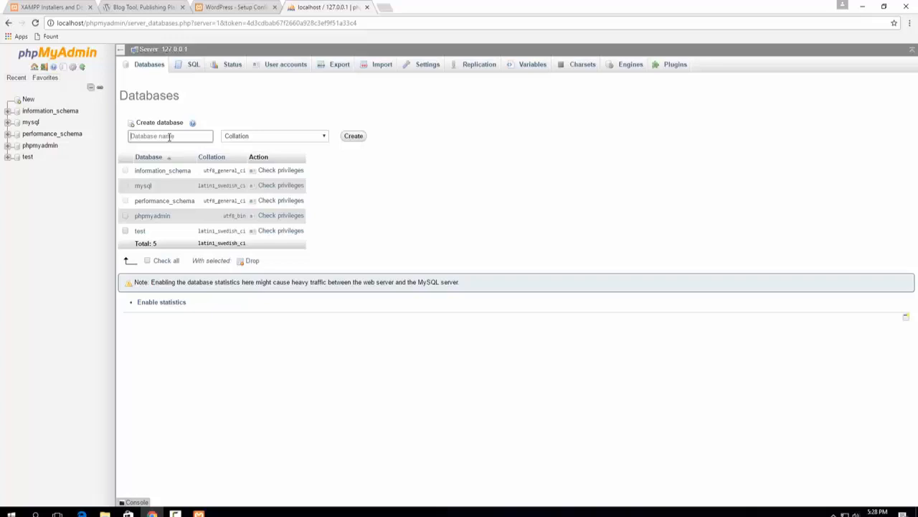
pyautogui.write('tutorial')
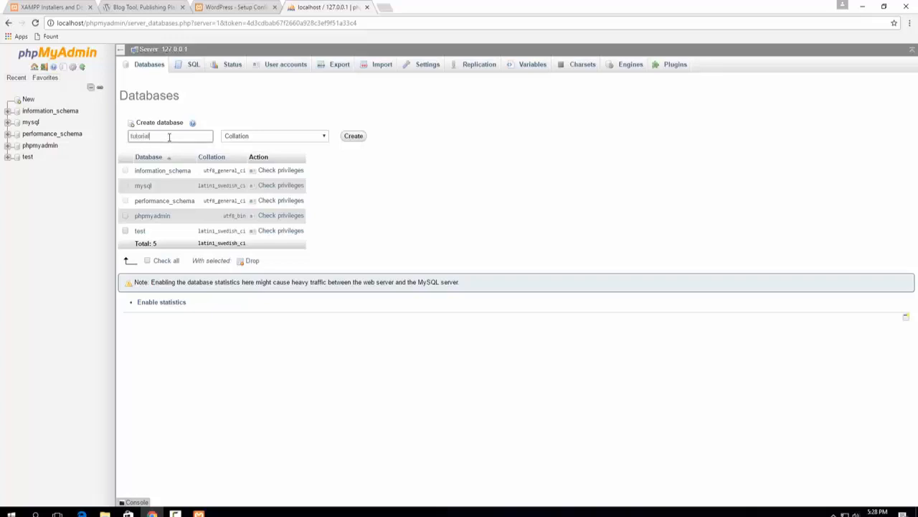
pyautogui.moveTo(473, 212)
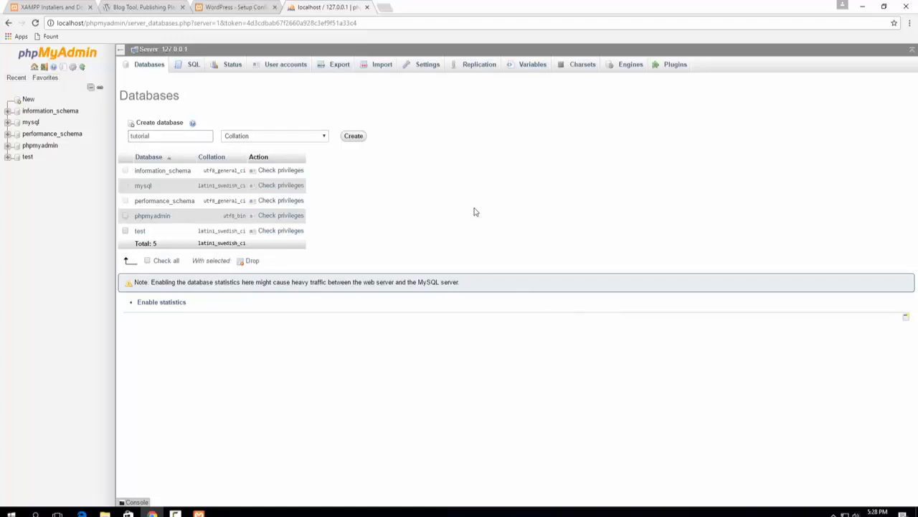
pyautogui.click(169, 134)
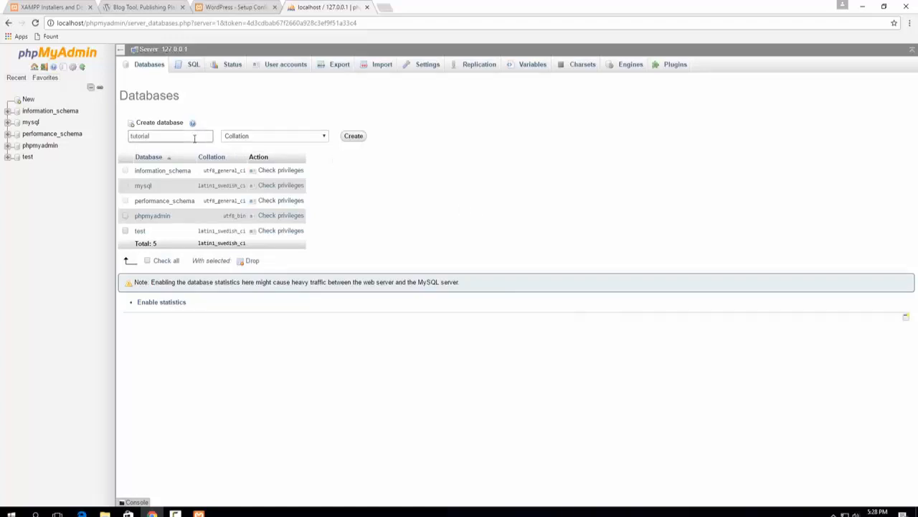
pyautogui.moveTo(273, 132)
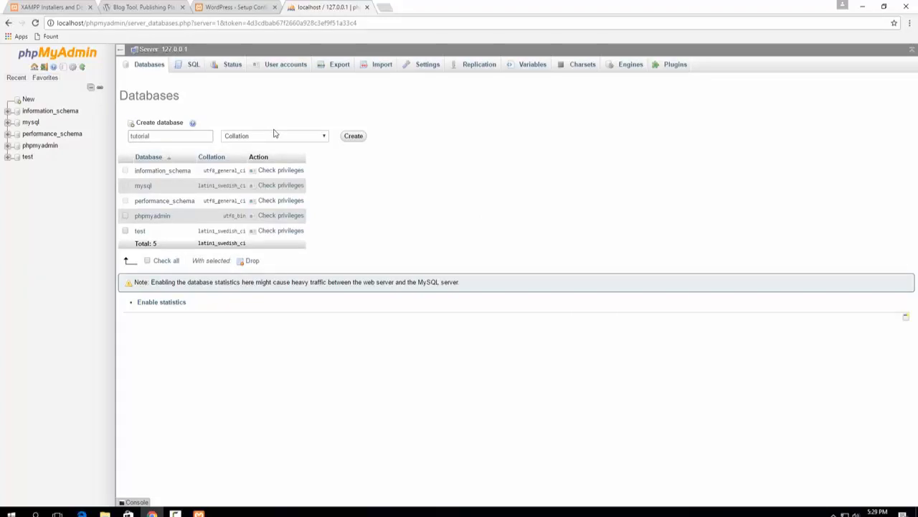
pyautogui.moveTo(273, 138)
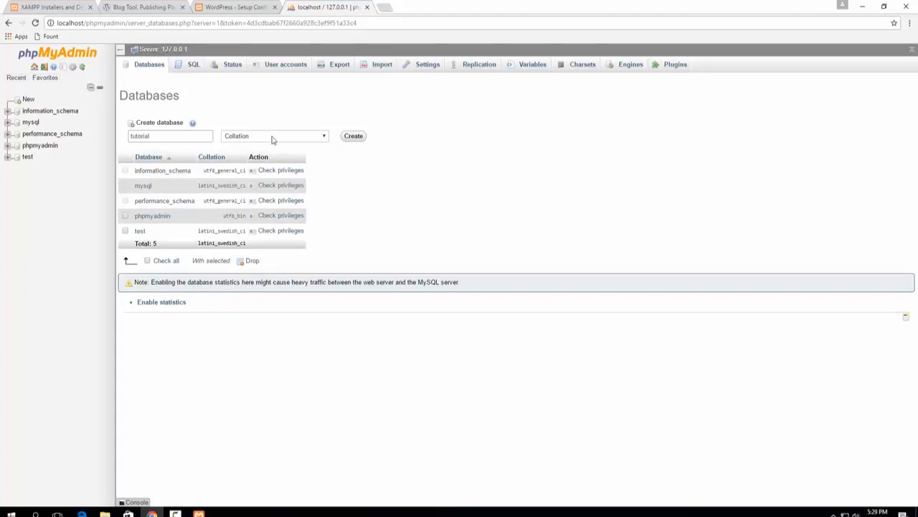
pyautogui.moveTo(295, 141)
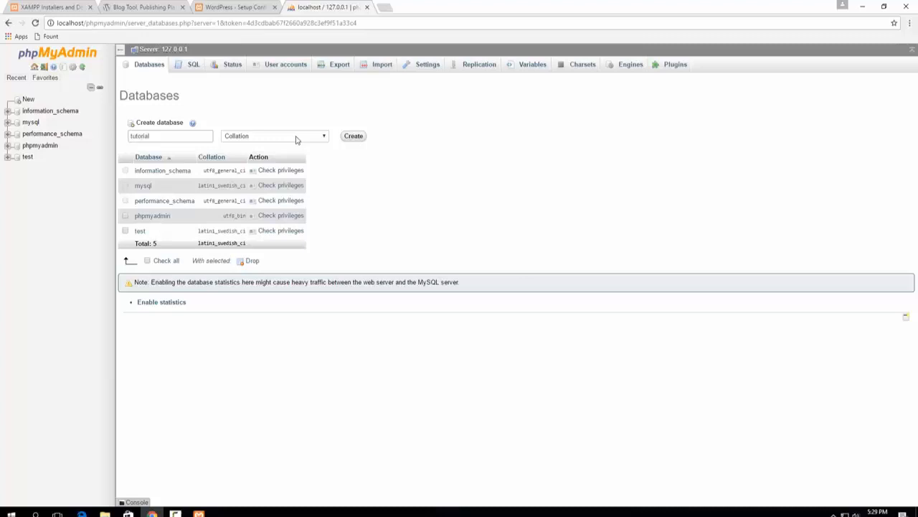
# - Choose utf8_general_ci from the Collation dropdown for the tutorial database
pyautogui.click(275, 135)
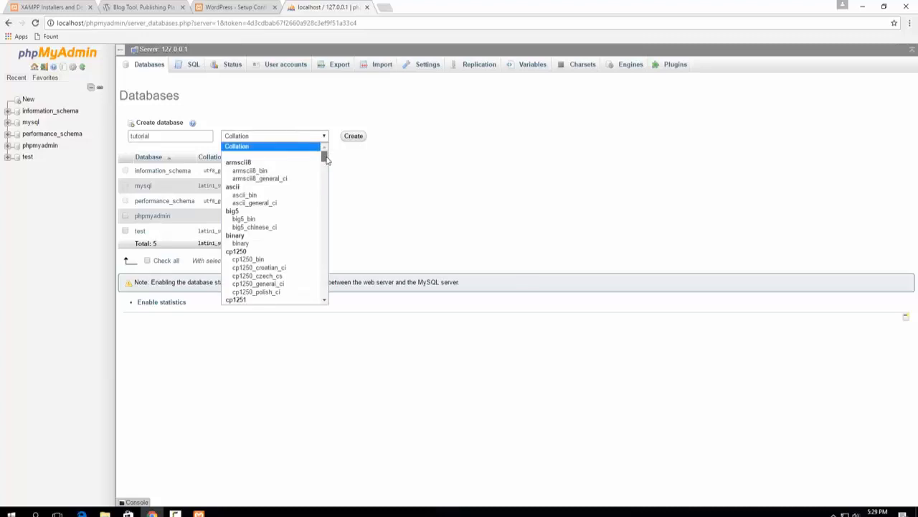
pyautogui.scroll(-3)
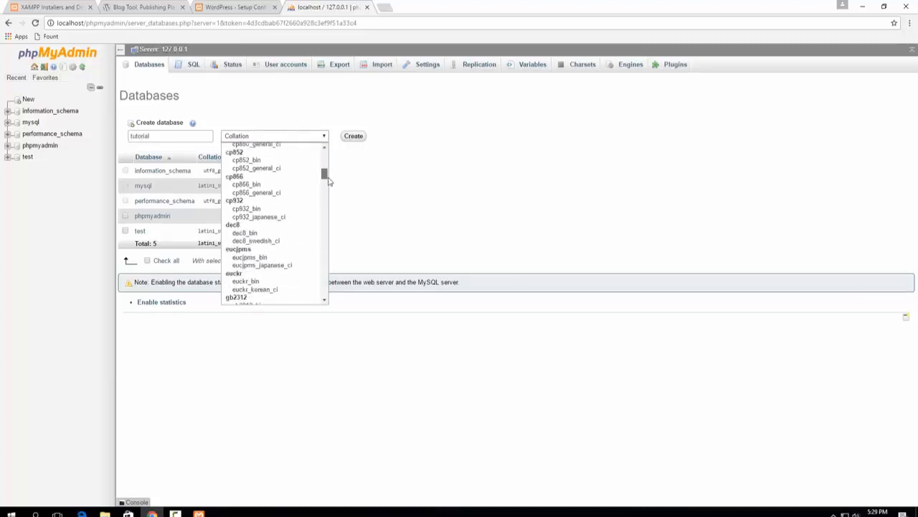
pyautogui.scroll(-3)
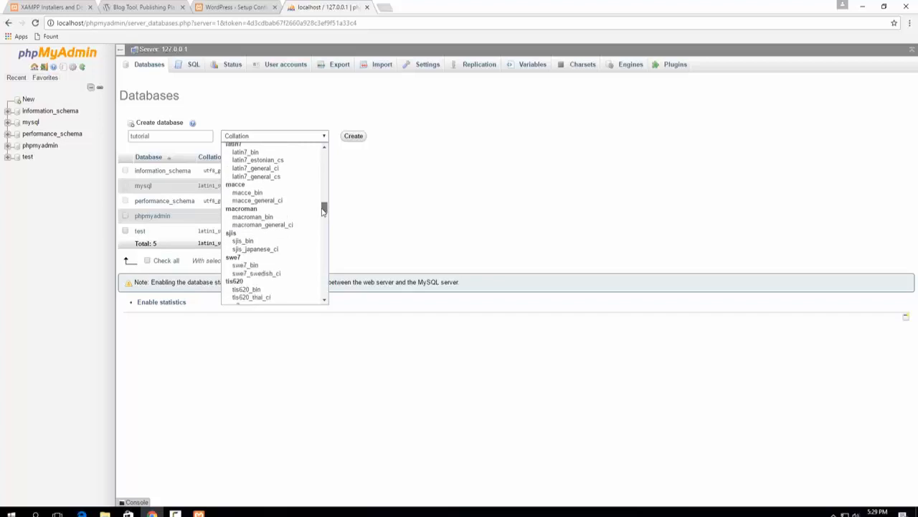
pyautogui.scroll(-3)
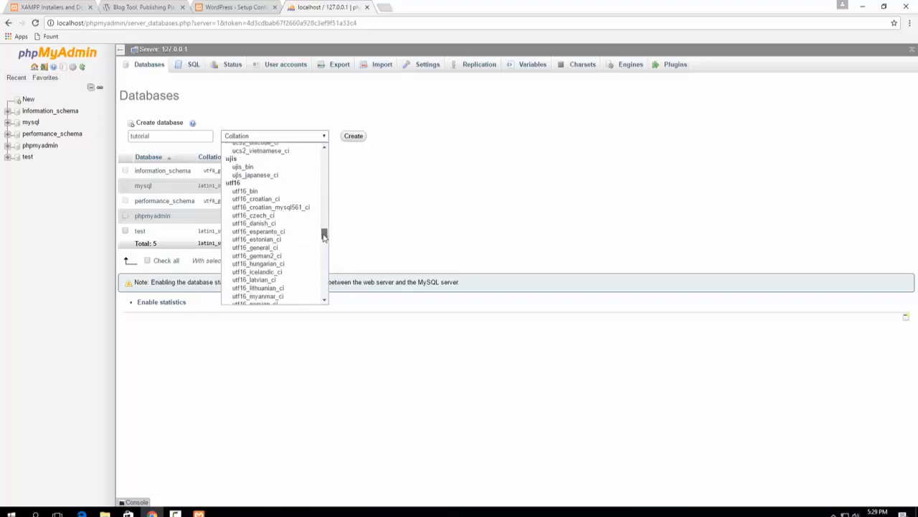
pyautogui.scroll(-3)
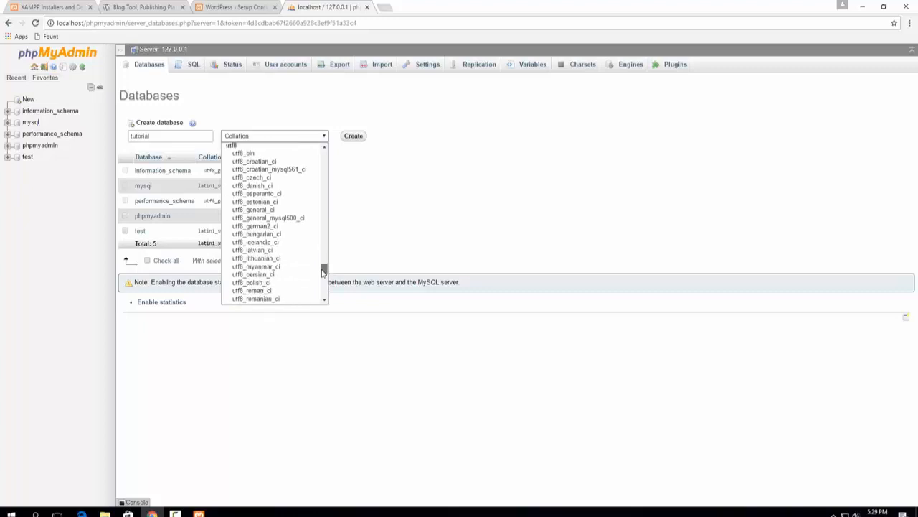
pyautogui.moveTo(255, 234)
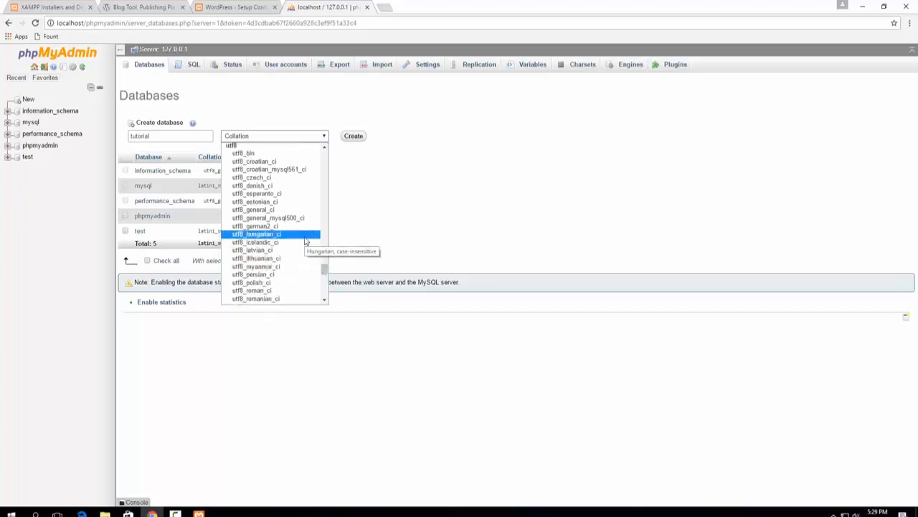
pyautogui.moveTo(252, 209)
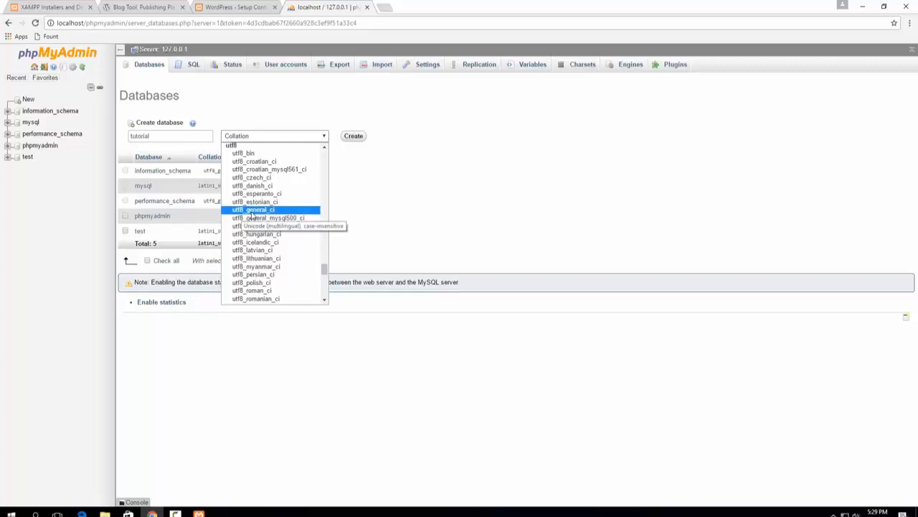
pyautogui.moveTo(256, 212)
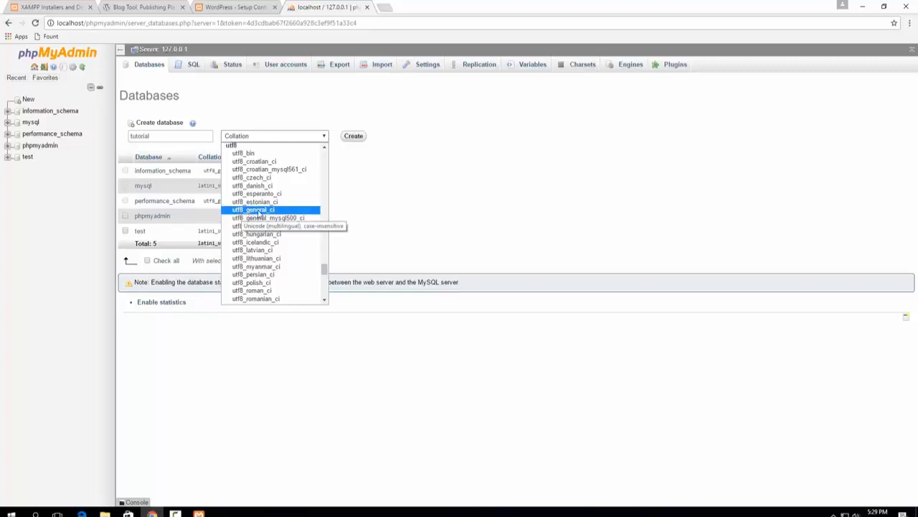
pyautogui.click(253, 210)
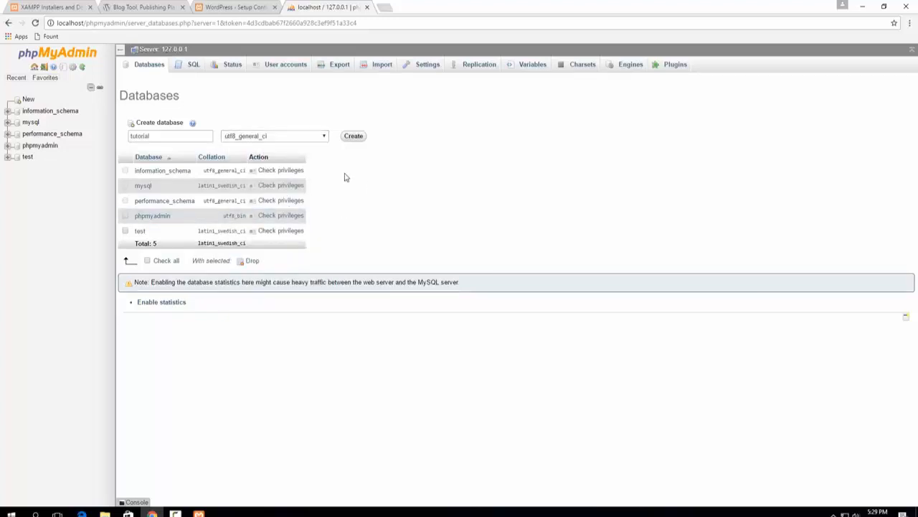
pyautogui.click(274, 135)
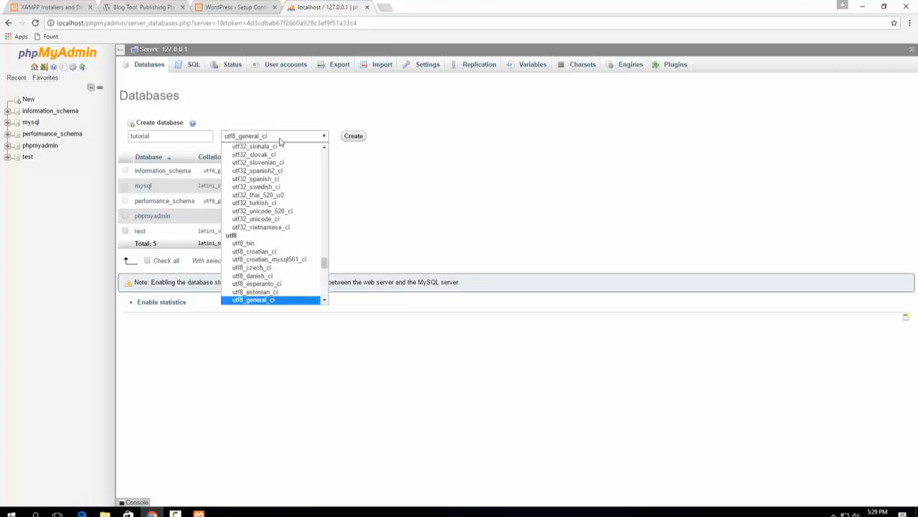
pyautogui.click(253, 299)
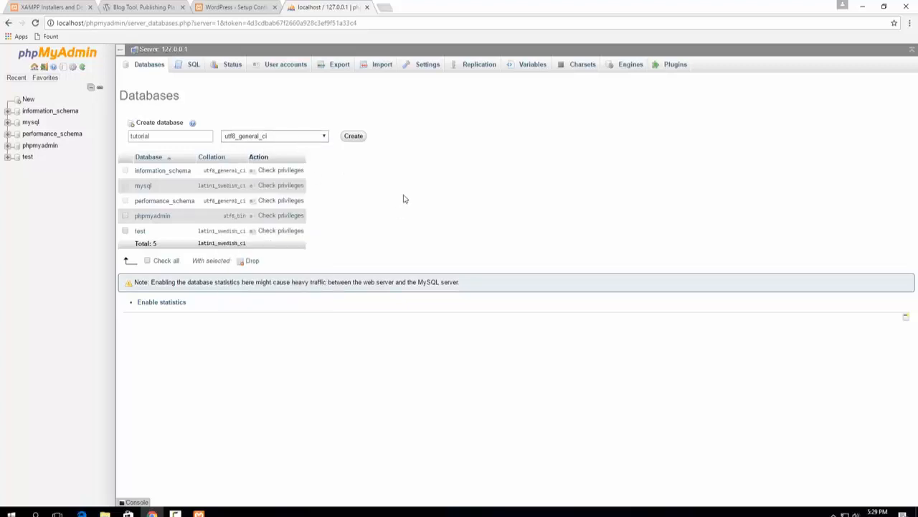
pyautogui.moveTo(409, 198)
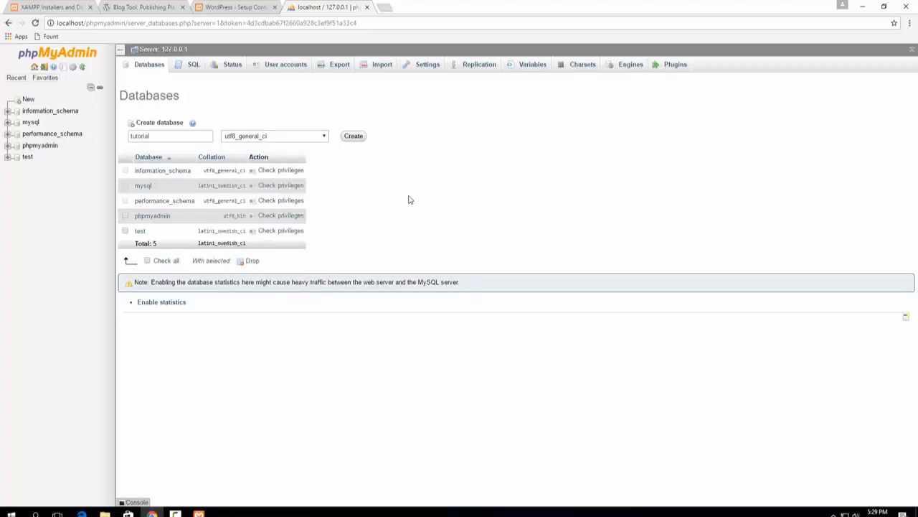
pyautogui.moveTo(275, 155)
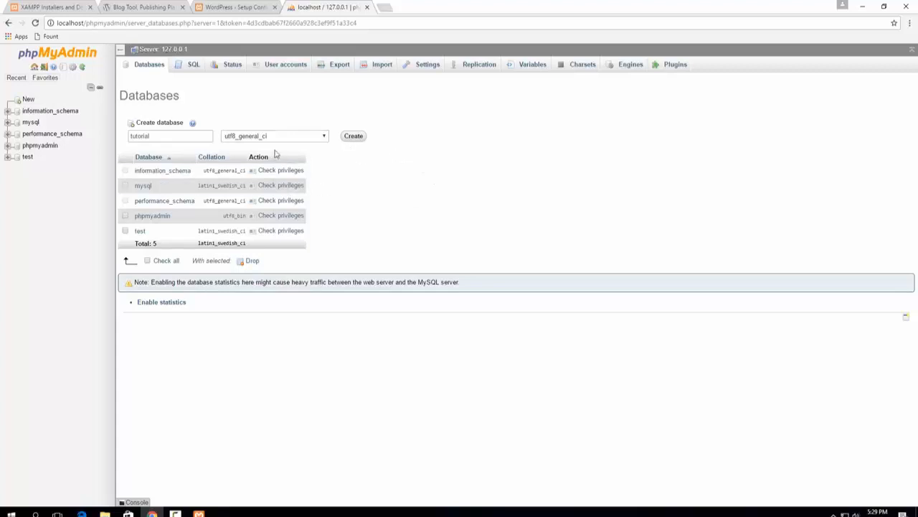
# - Create the tutorial database, glance at the WordPress setup form, and return to phpMyAdmin
pyautogui.click(353, 135)
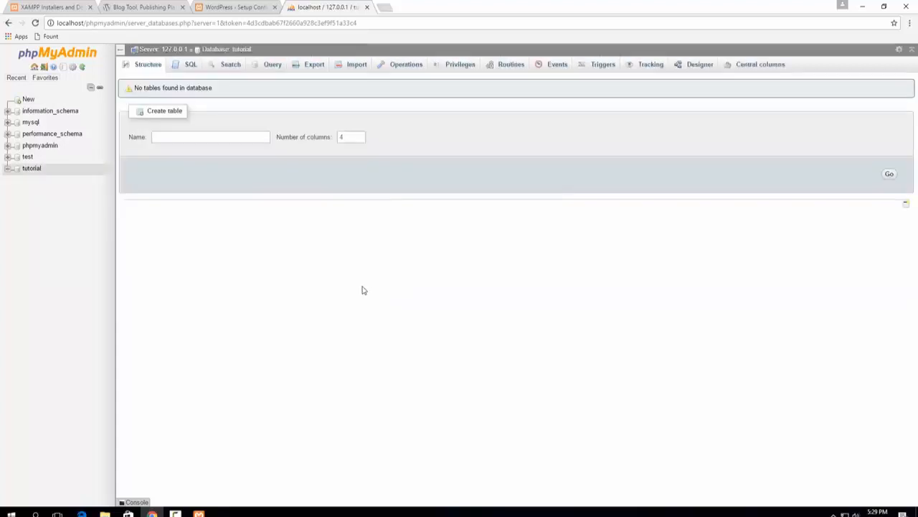
pyautogui.moveTo(273, 206)
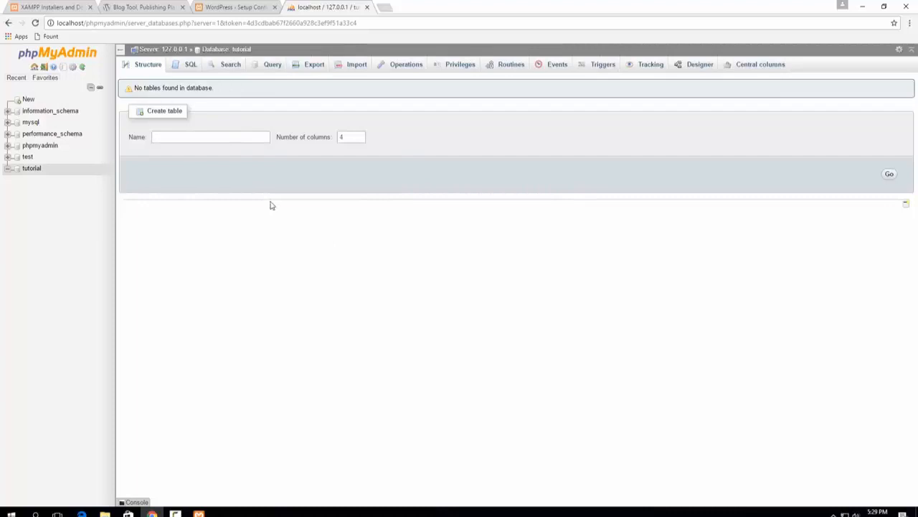
pyautogui.click(229, 7)
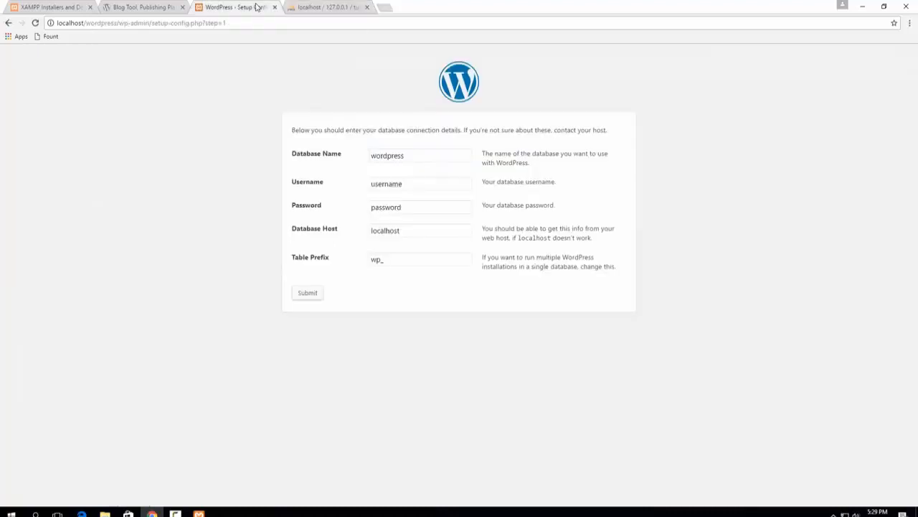
pyautogui.doubleClick(396, 155)
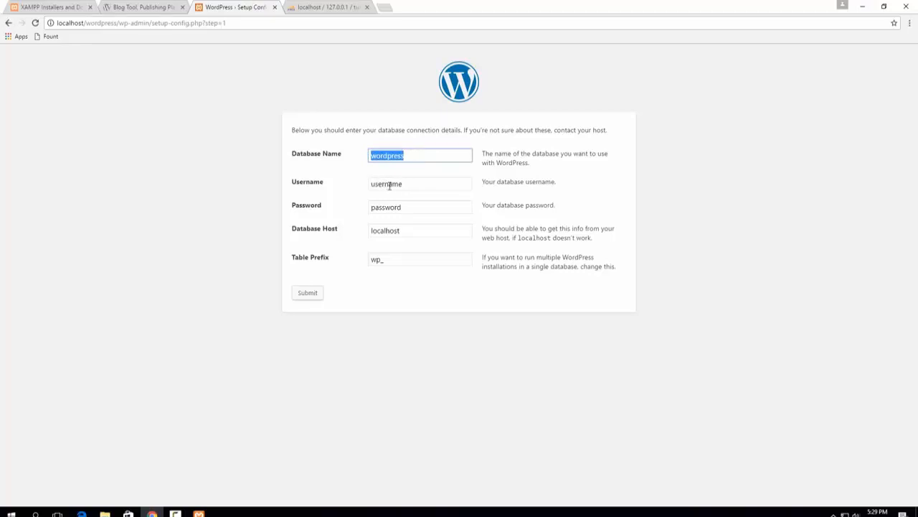
pyautogui.moveTo(421, 149)
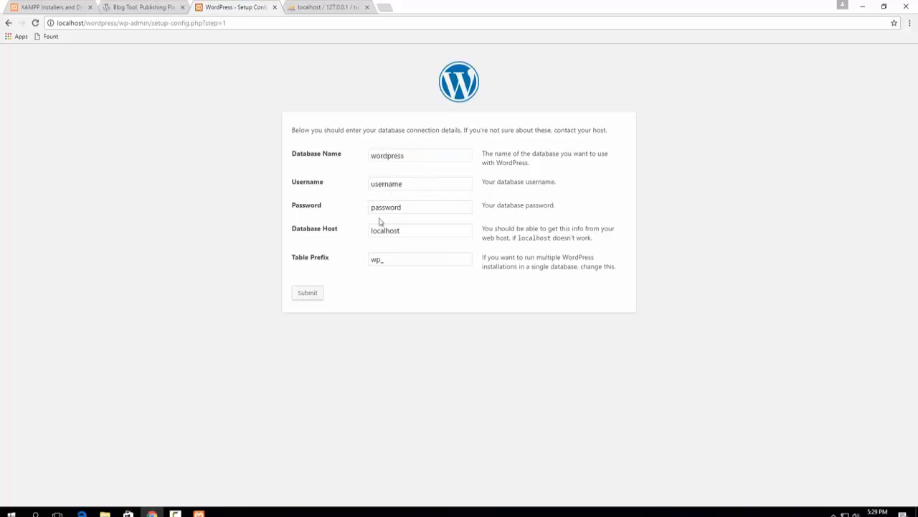
pyautogui.moveTo(353, 6)
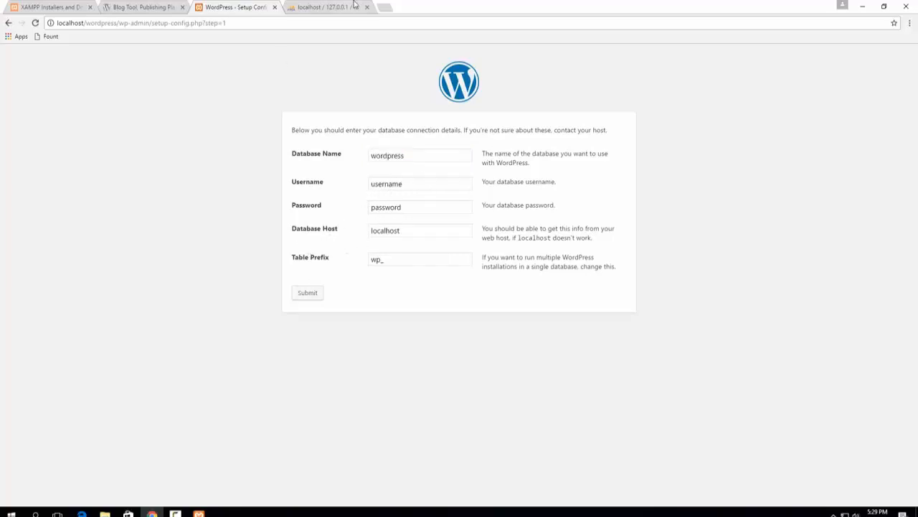
pyautogui.click(328, 6)
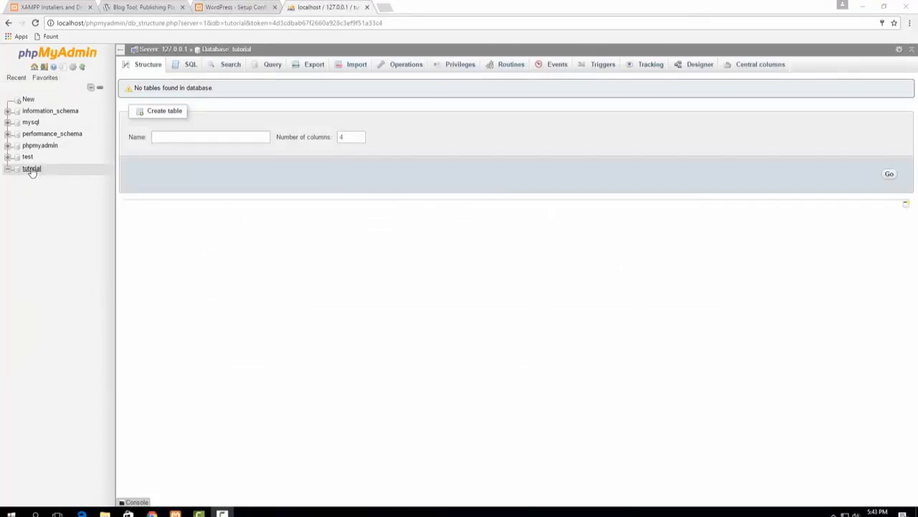
pyautogui.moveTo(460, 63)
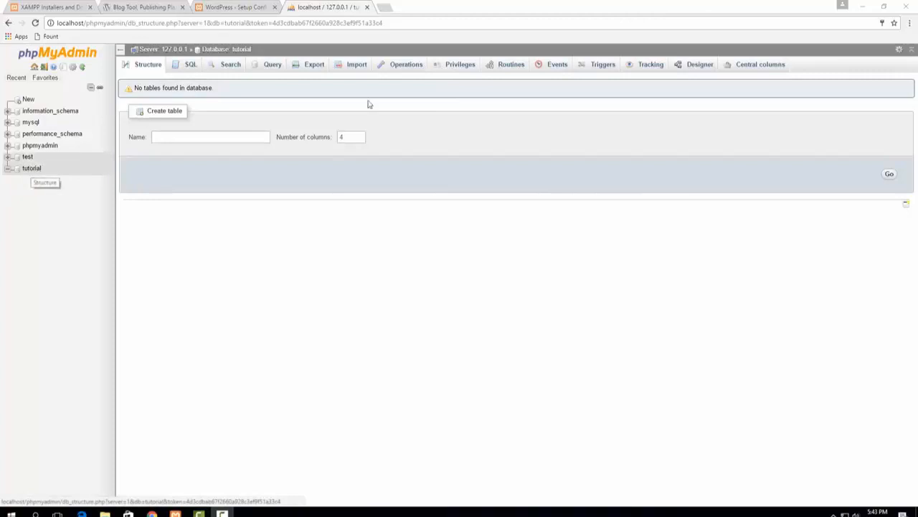
# - Under Privileges, add a user account named 'tutorial' restricted to the local host
pyautogui.click(459, 64)
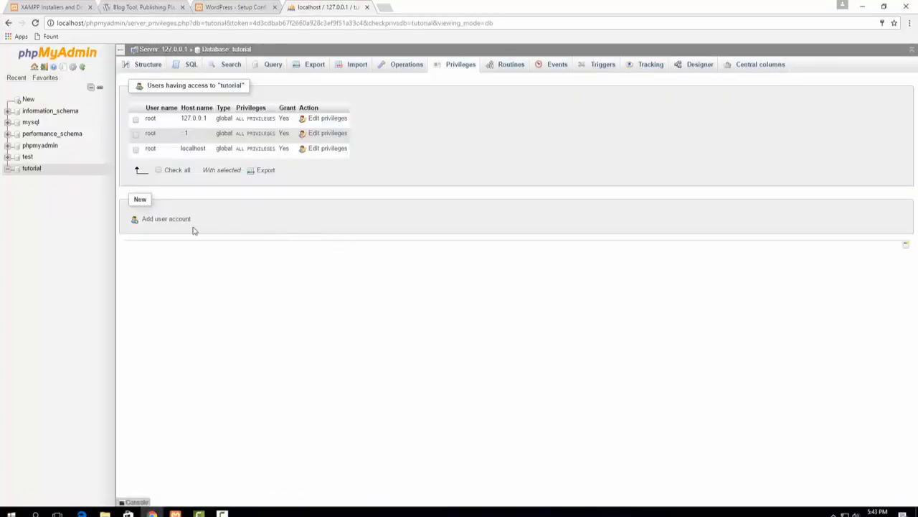
pyautogui.click(166, 218)
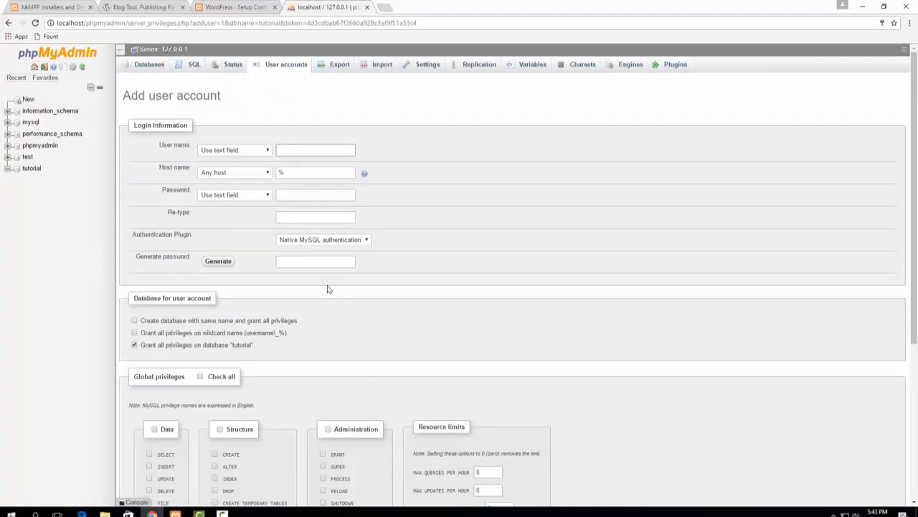
pyautogui.moveTo(350, 286)
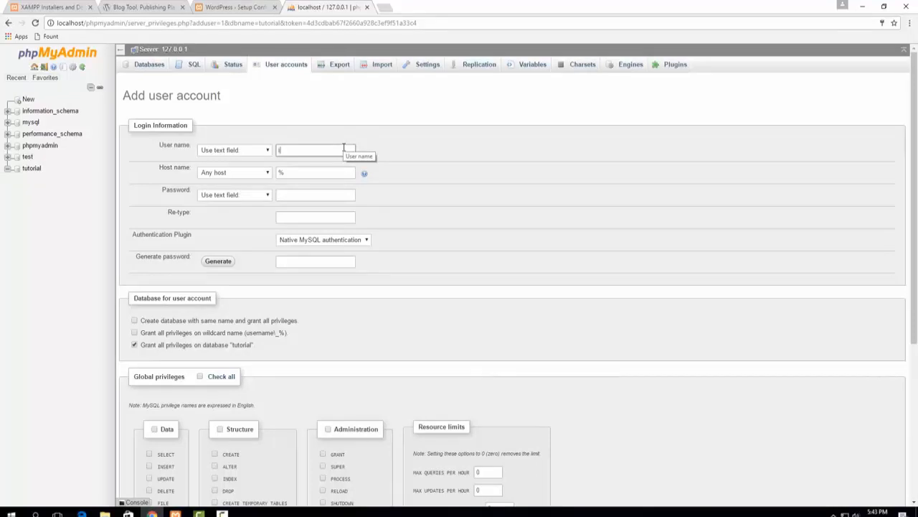
pyautogui.write('tutorial')
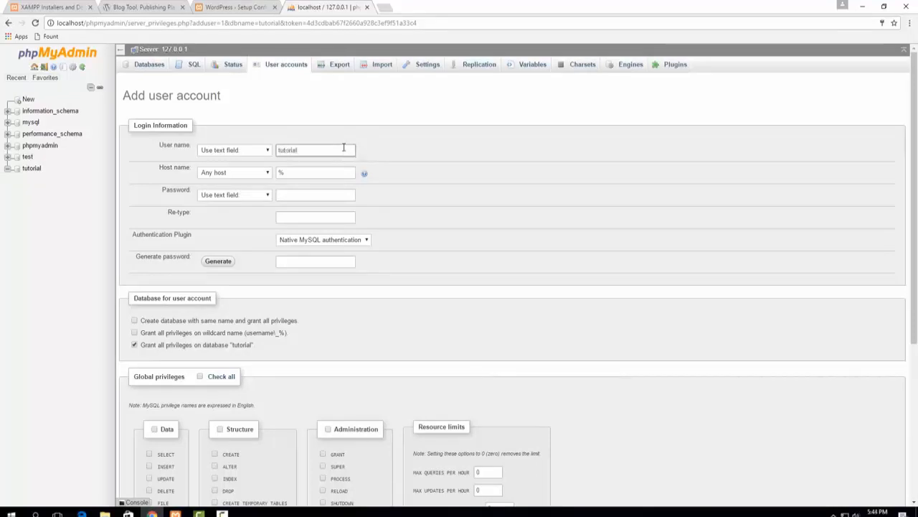
pyautogui.moveTo(127, 153)
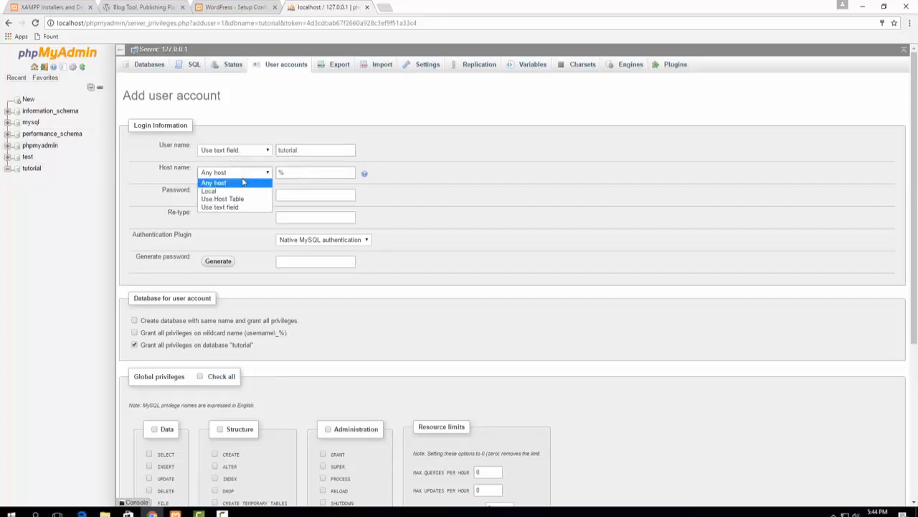
pyautogui.click(210, 191)
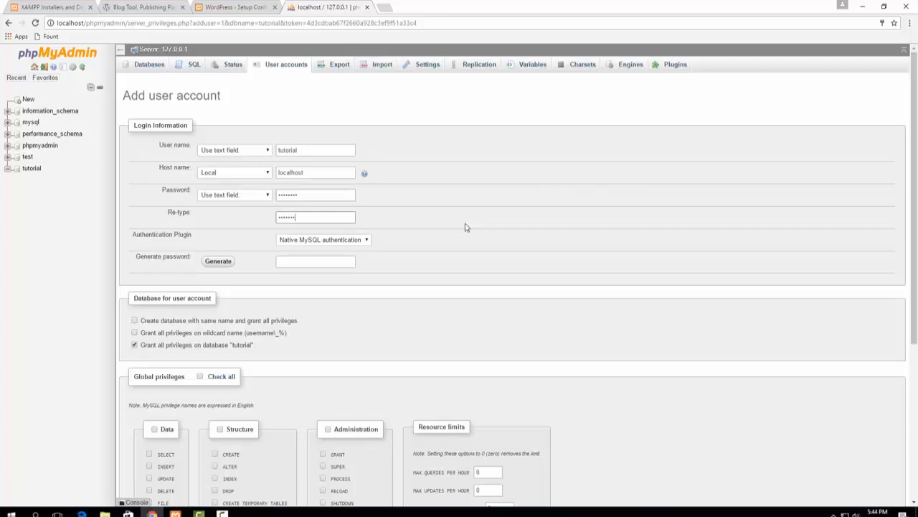
pyautogui.moveTo(428, 218)
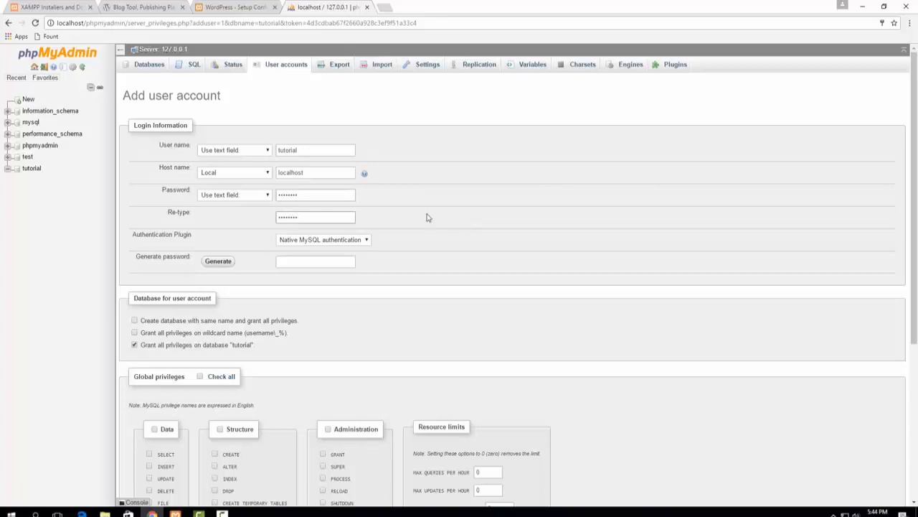
pyautogui.moveTo(234, 243)
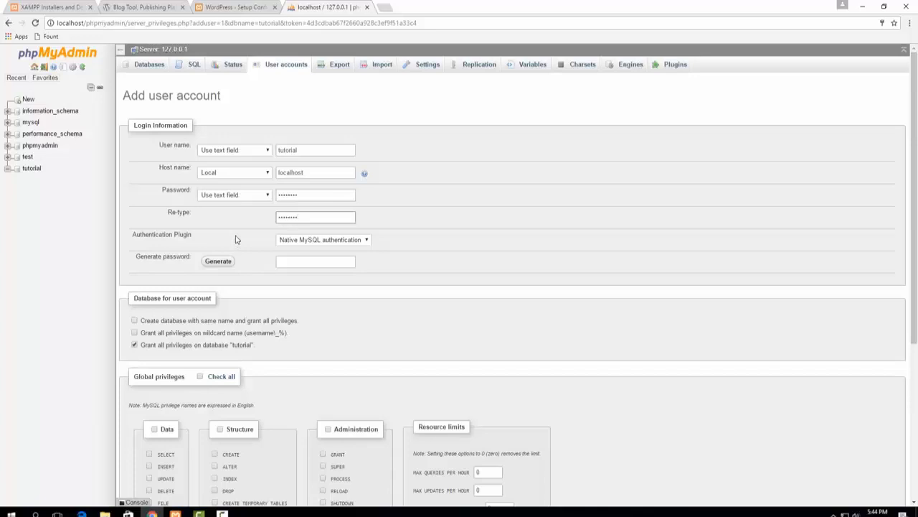
# - Enter the account password, keeping all privileges on the tutorial database
pyautogui.click(315, 217)
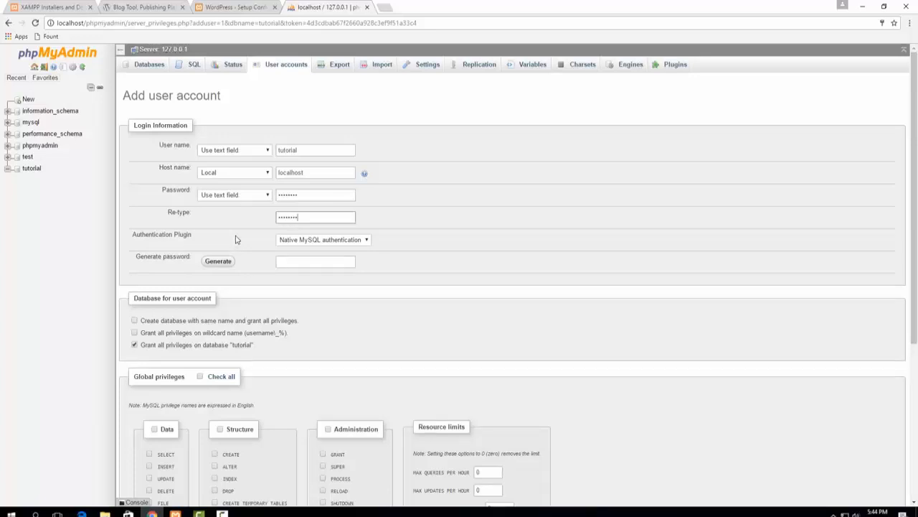
pyautogui.moveTo(366, 169)
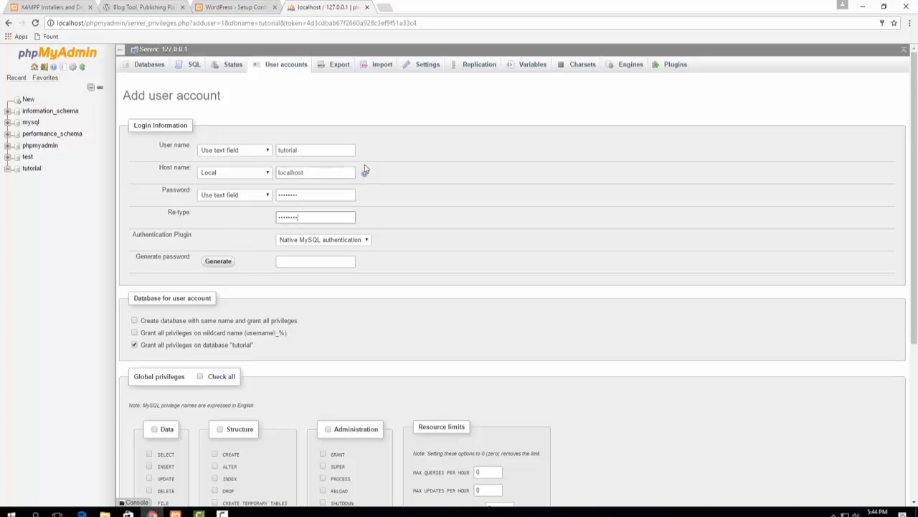
pyautogui.moveTo(399, 191)
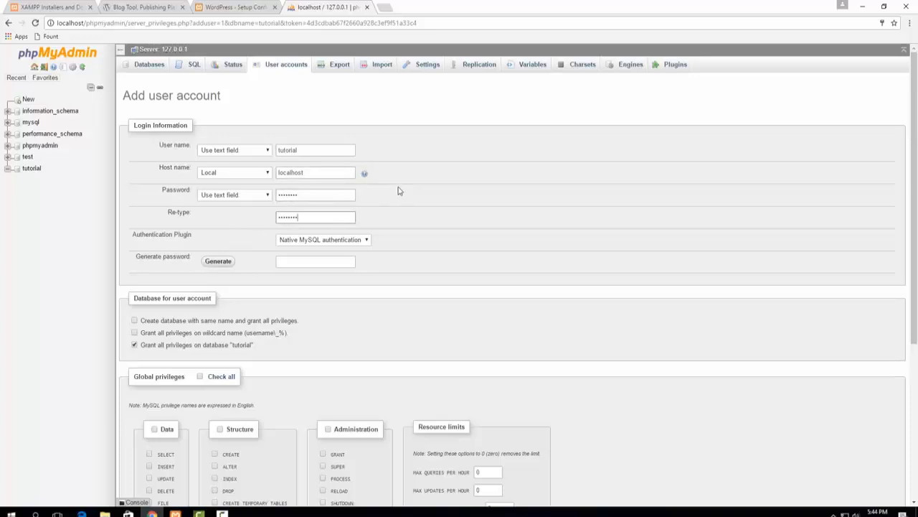
pyautogui.scroll(-3)
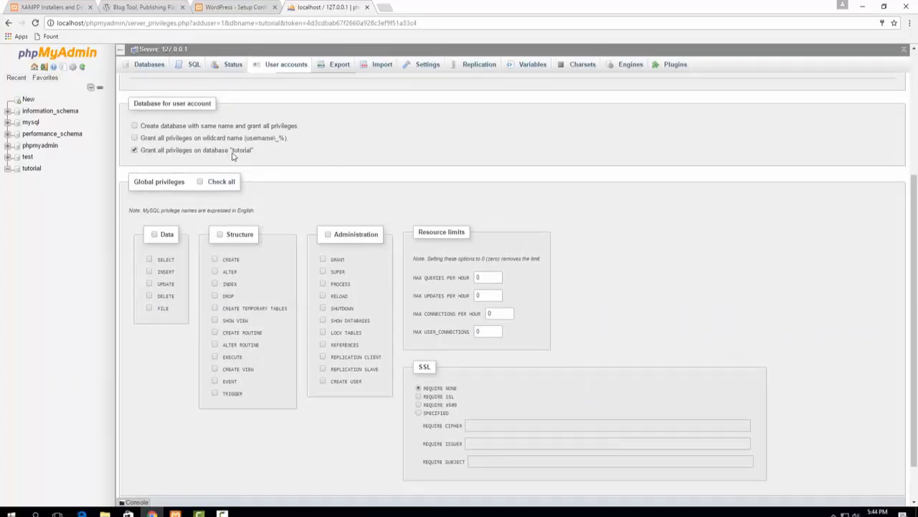
pyautogui.scroll(3)
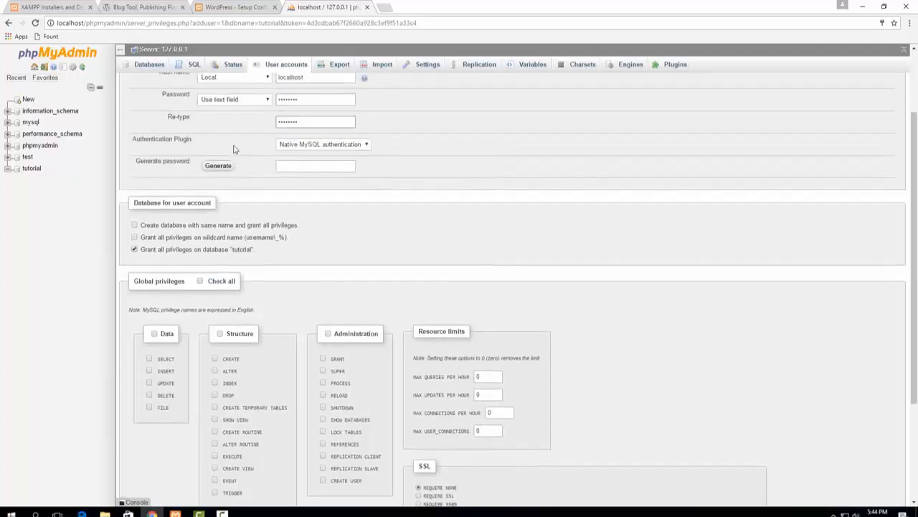
pyautogui.scroll(3)
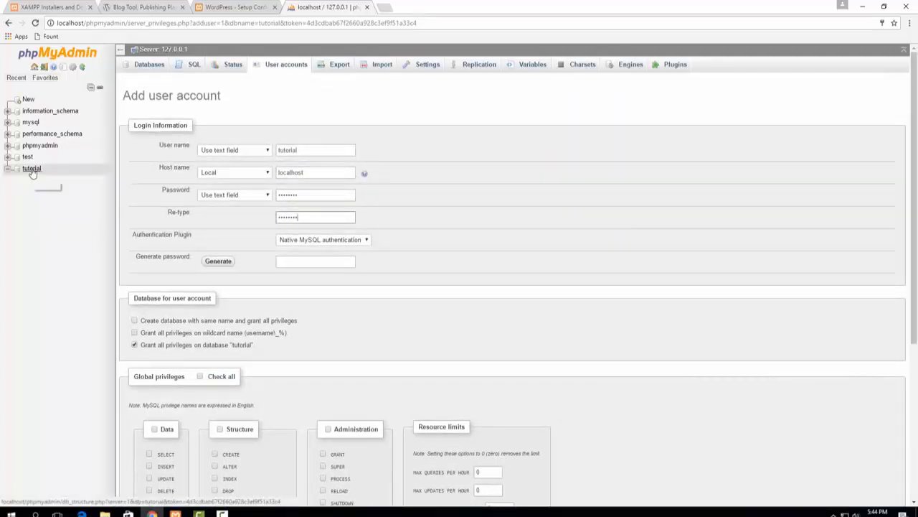
# - Review the MySQL plugin-folder error shown after submitting the user account
pyautogui.scroll(-3)
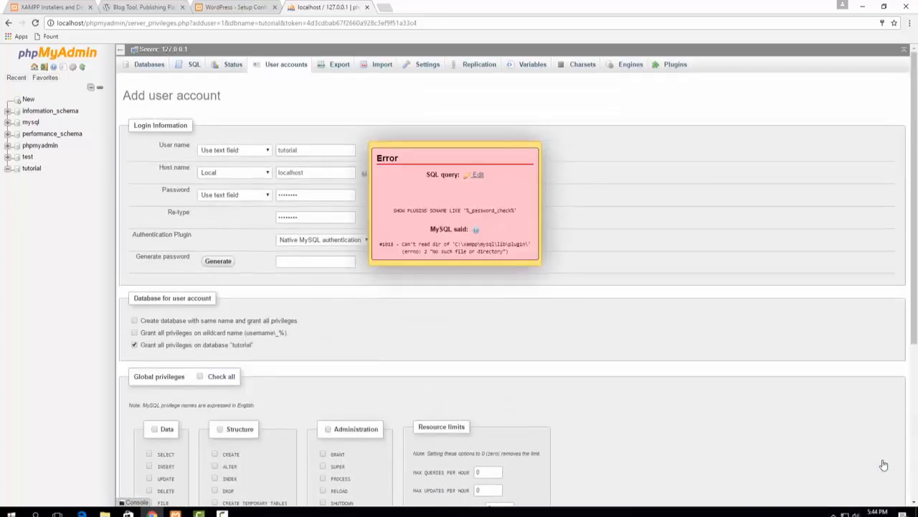
pyautogui.moveTo(508, 313)
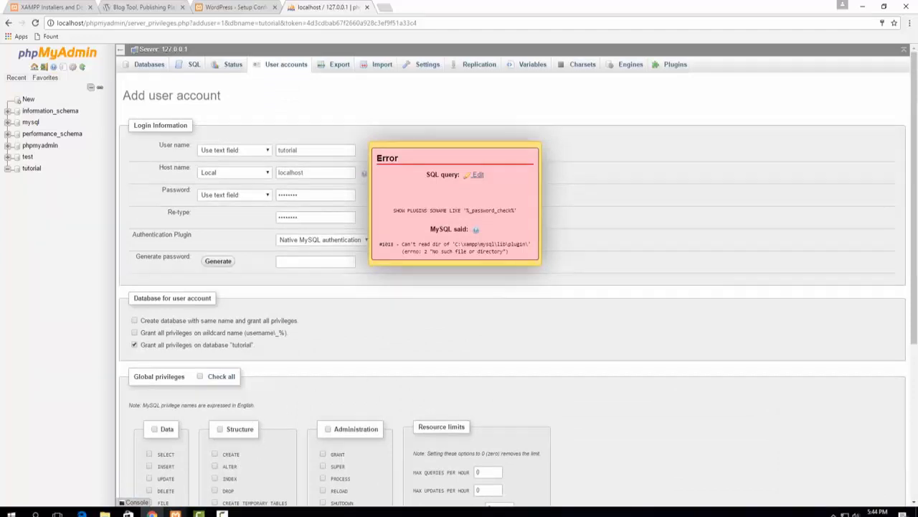
pyautogui.moveTo(642, 278)
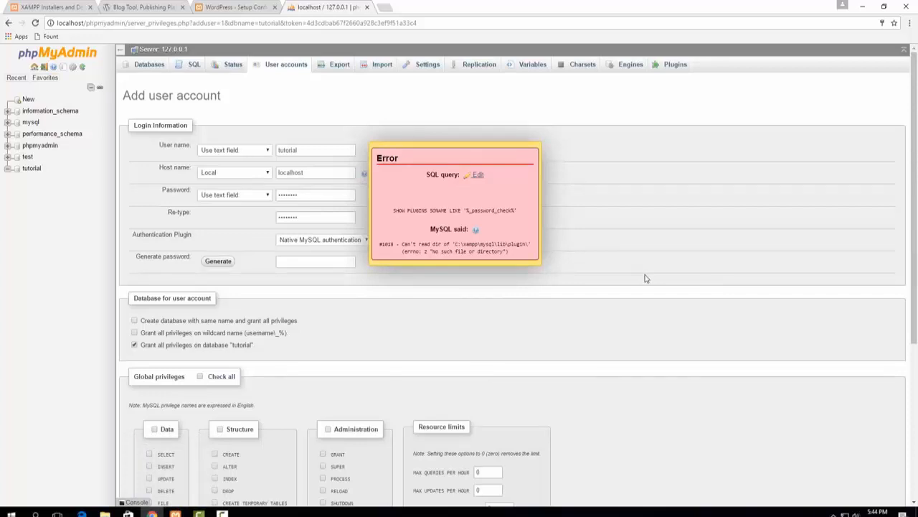
pyautogui.moveTo(140, 479)
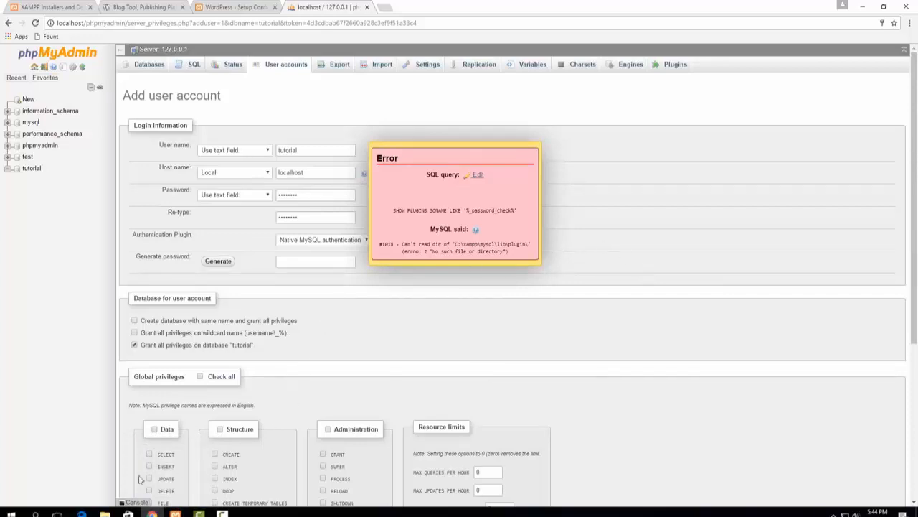
pyautogui.moveTo(104, 513)
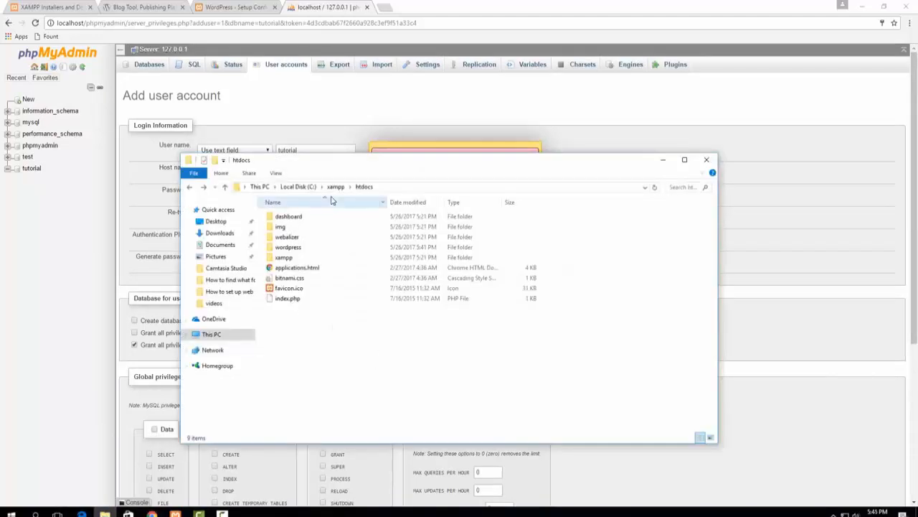
# - Navigate into the lib folder under xampp's mysql directory
pyautogui.click(335, 187)
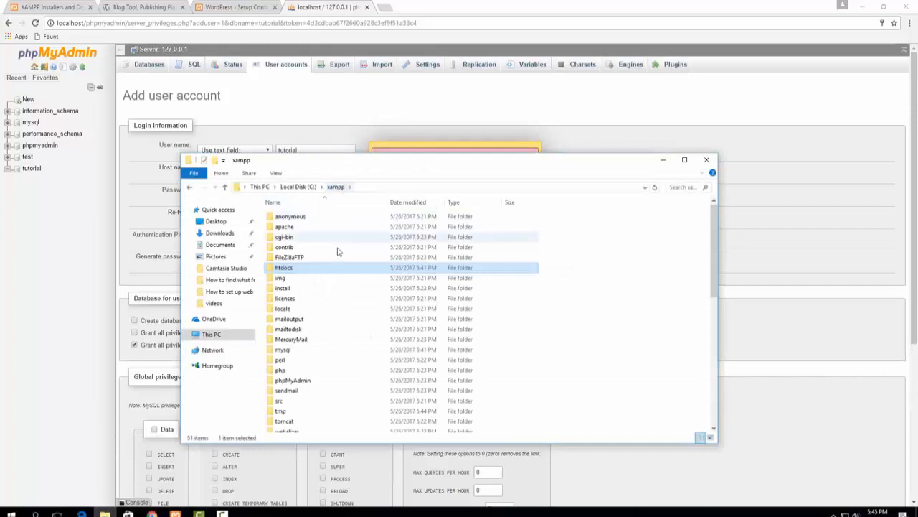
pyautogui.scroll(-3)
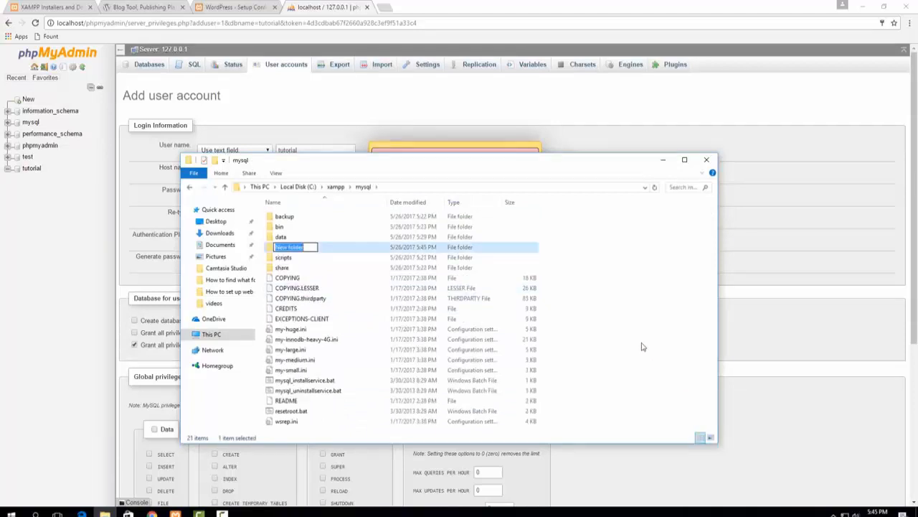
pyautogui.write('lib')
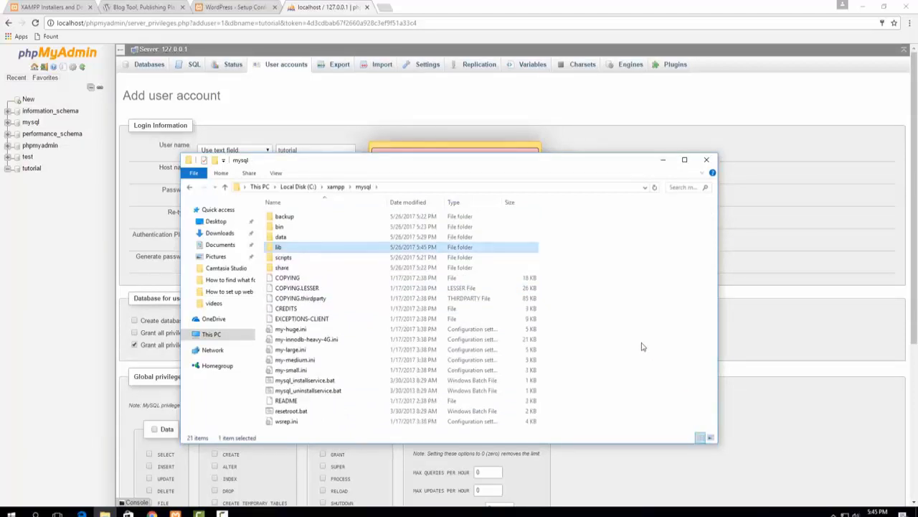
pyautogui.doubleClick(279, 247)
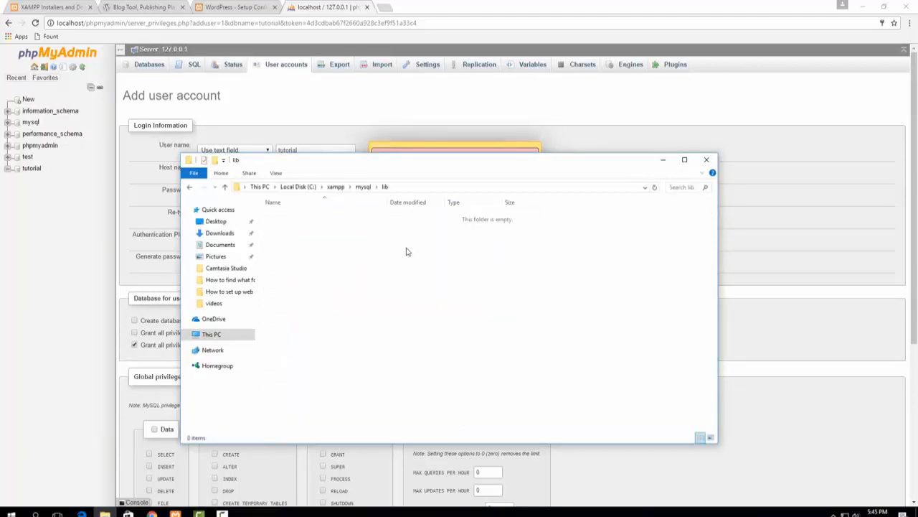
# - Create a new folder inside the empty lib folder
pyautogui.rightClick(407, 251)
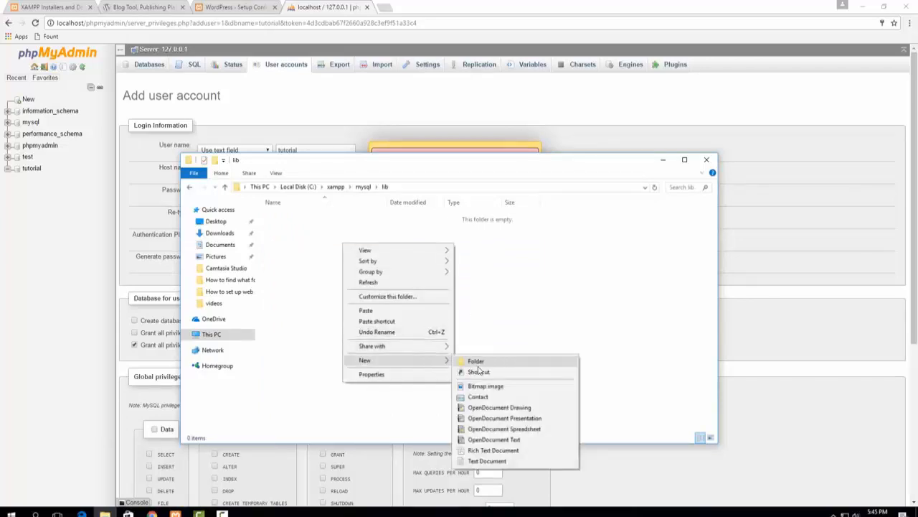
pyautogui.click(477, 362)
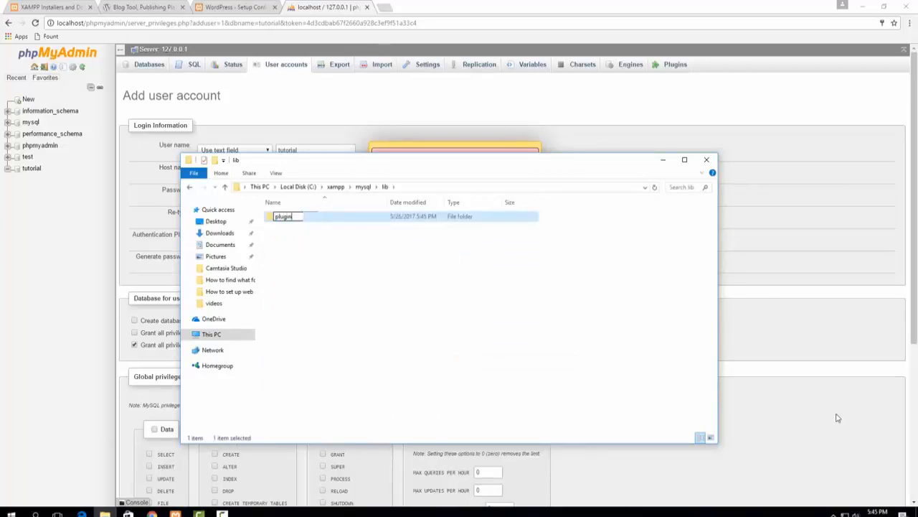
pyautogui.click(419, 378)
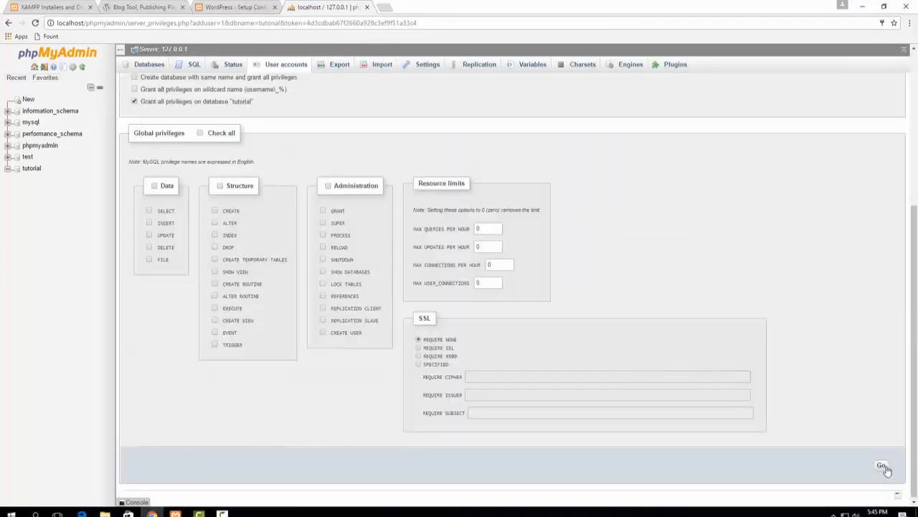
# - Submit the form to add user tutorial@localhost with privileges on the tutorial database
pyautogui.click(881, 465)
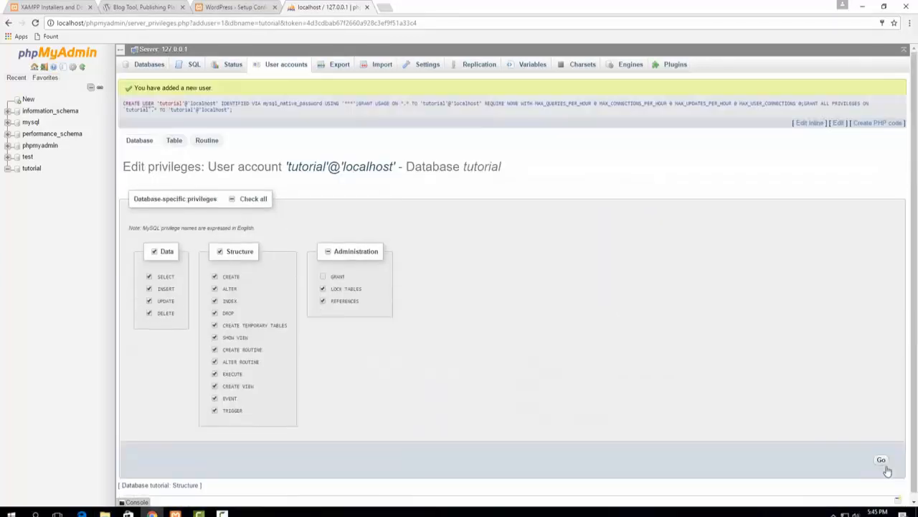
pyautogui.moveTo(380, 244)
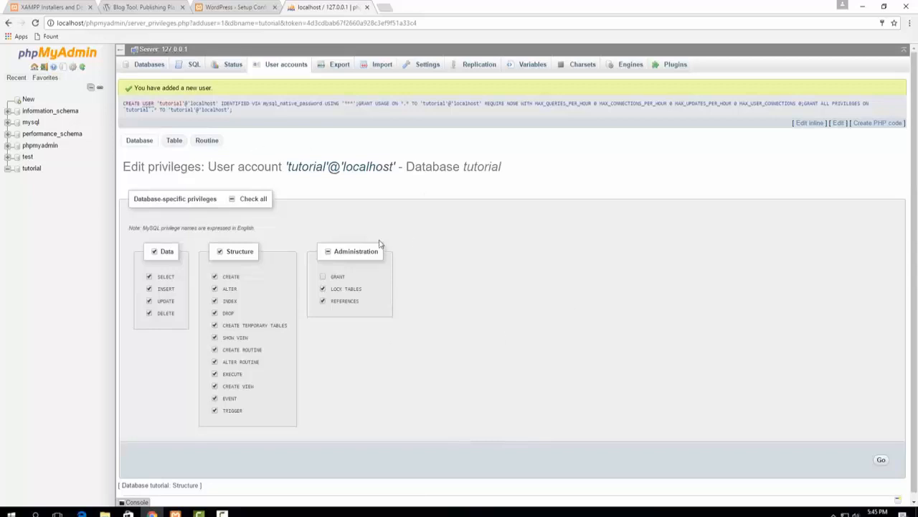
pyautogui.moveTo(563, 180)
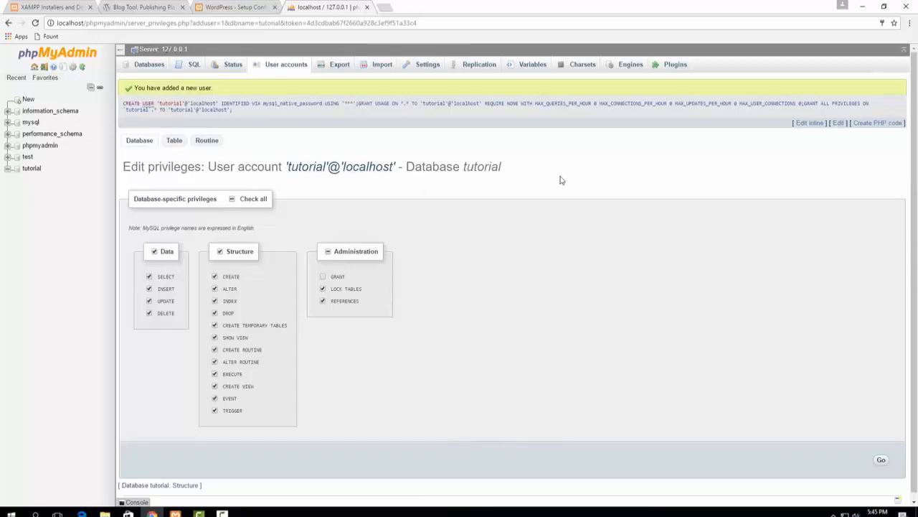
pyautogui.moveTo(276, 4)
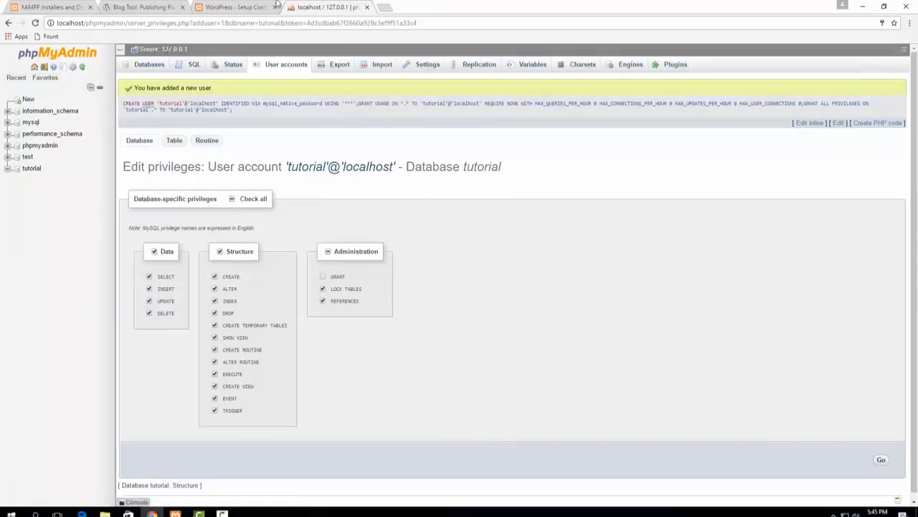
# - Continue WordPress setup in English and enter tutorial as the database name
pyautogui.click(236, 6)
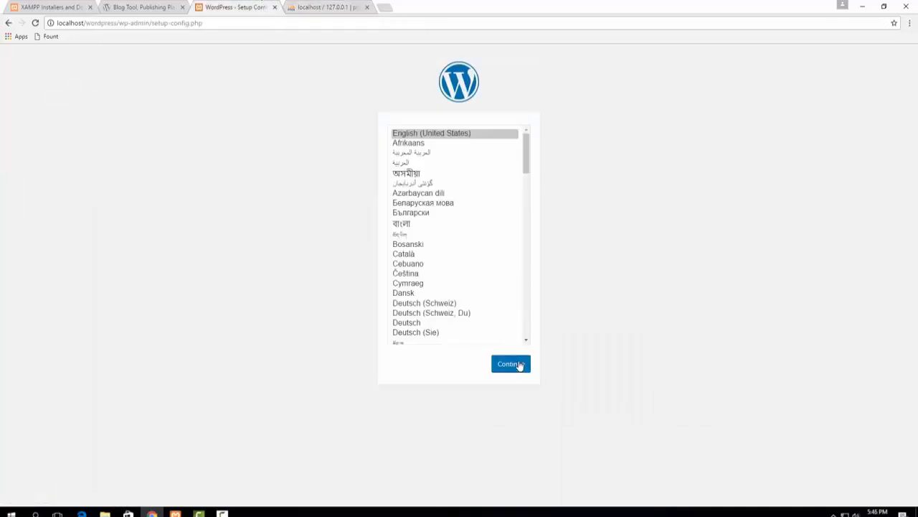
pyautogui.click(511, 365)
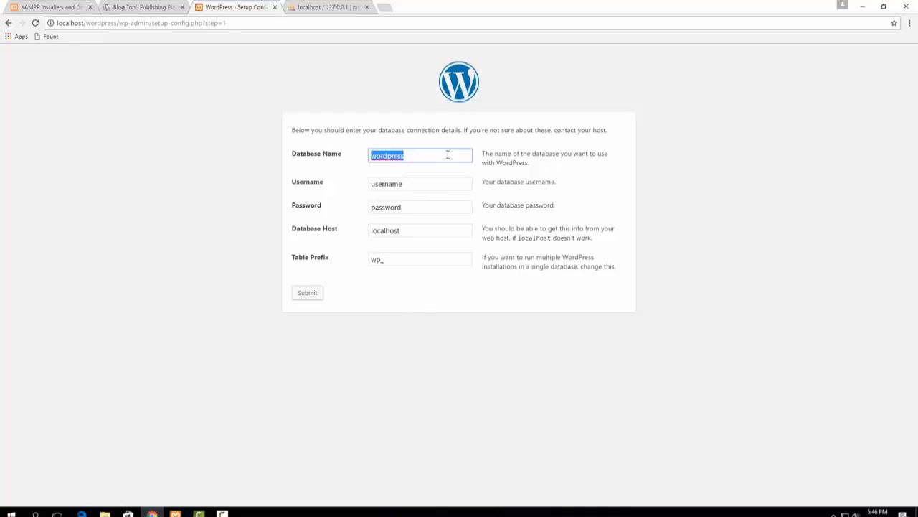
pyautogui.write('tut')
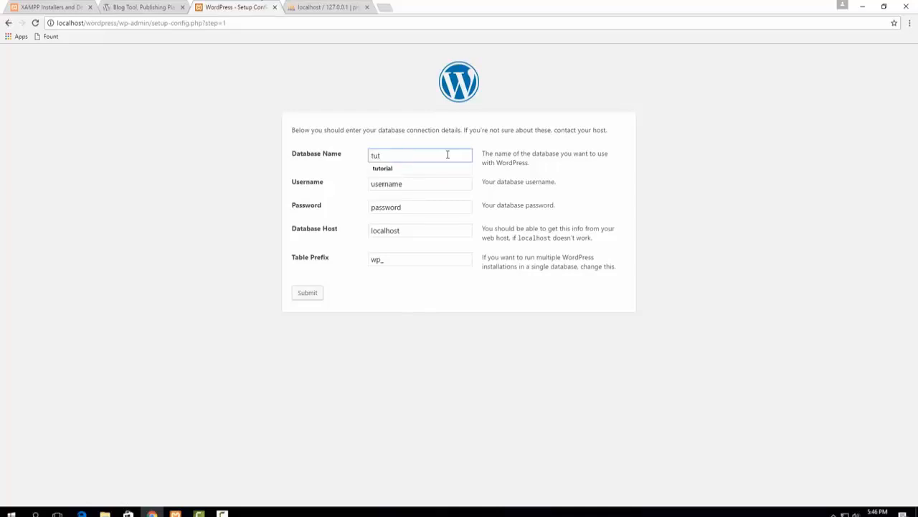
pyautogui.click(381, 168)
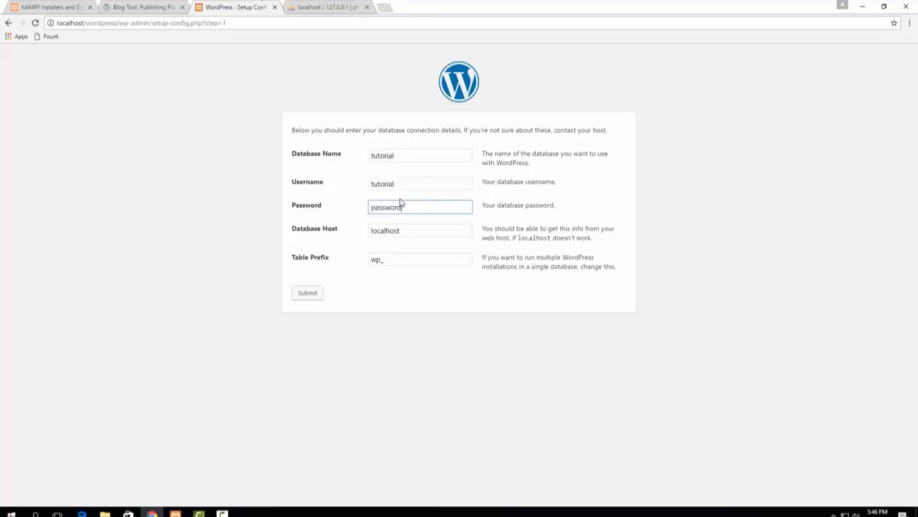
# - Fill the host and set the table prefix to wptutorial_, then submit the connection details
pyautogui.click(419, 230)
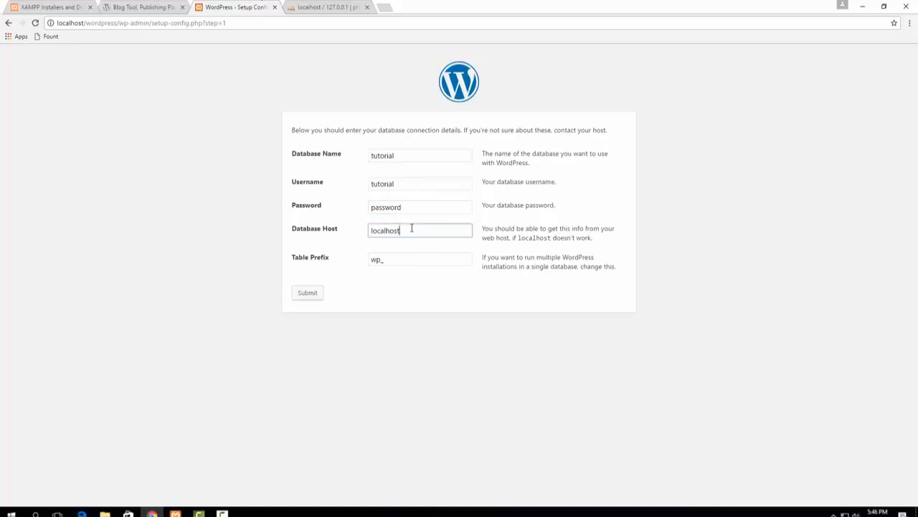
pyautogui.moveTo(371, 152)
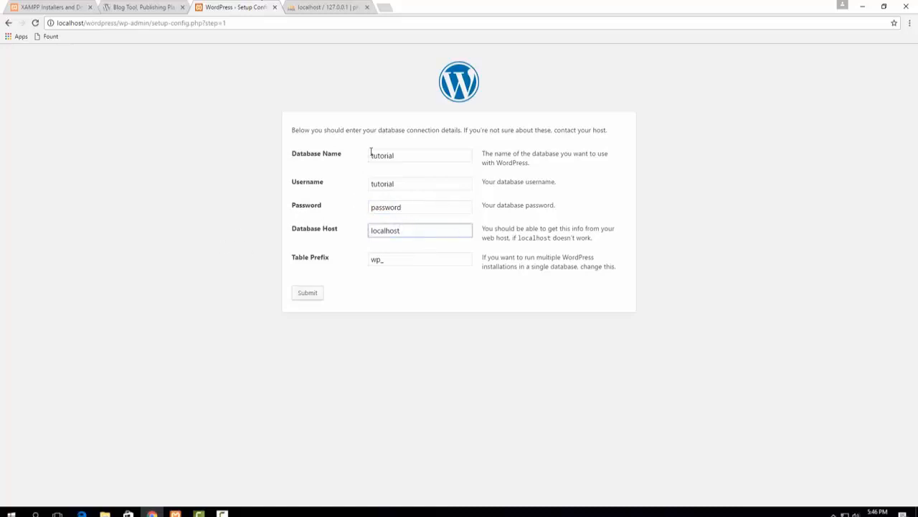
pyautogui.moveTo(423, 269)
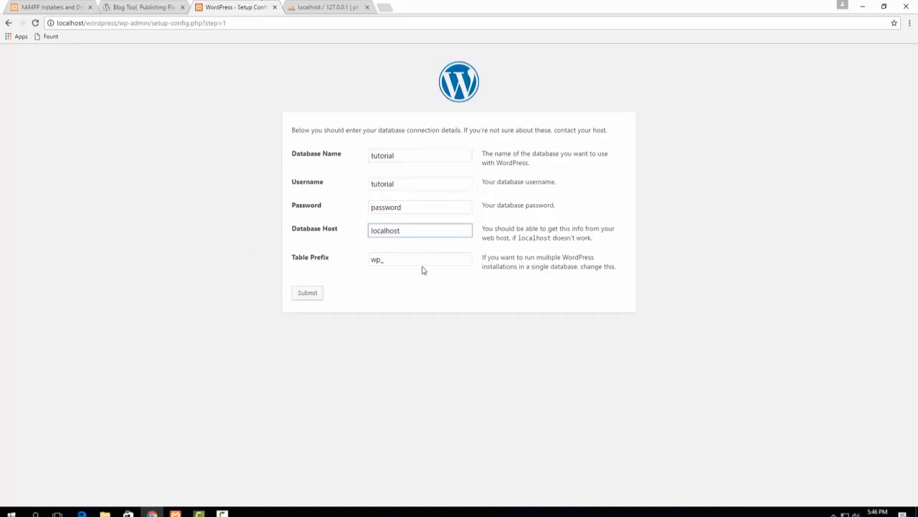
pyautogui.moveTo(401, 271)
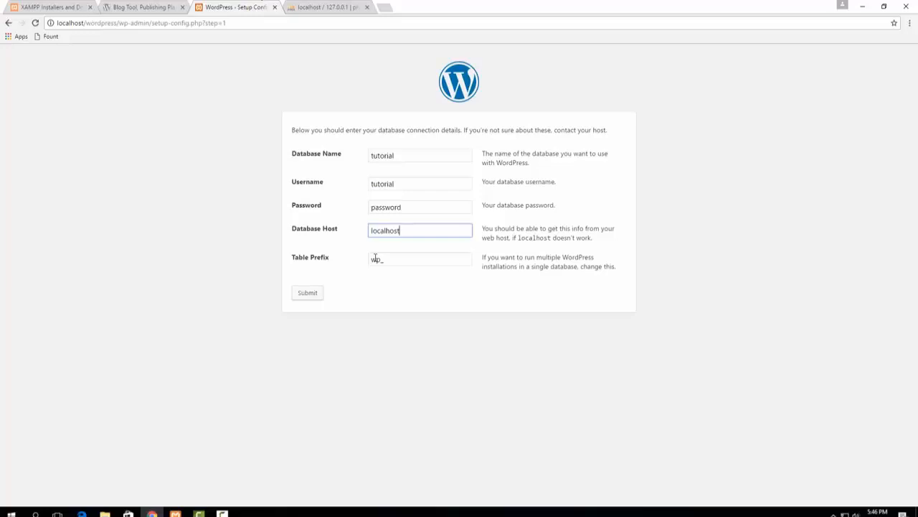
pyautogui.click(419, 258)
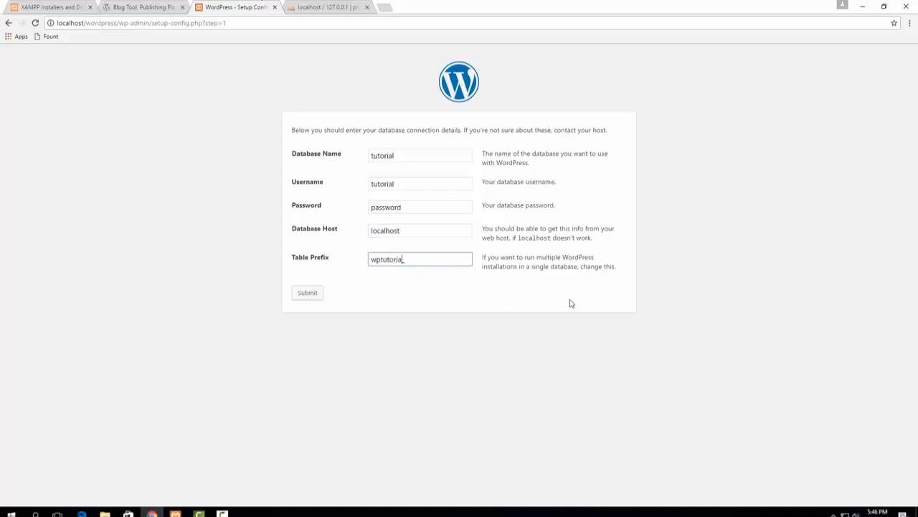
pyautogui.write('_')
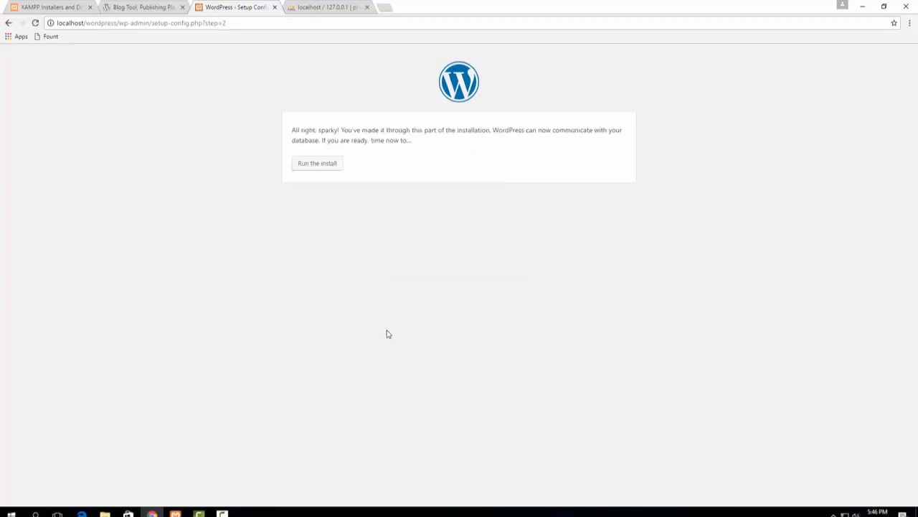
pyautogui.moveTo(466, 152)
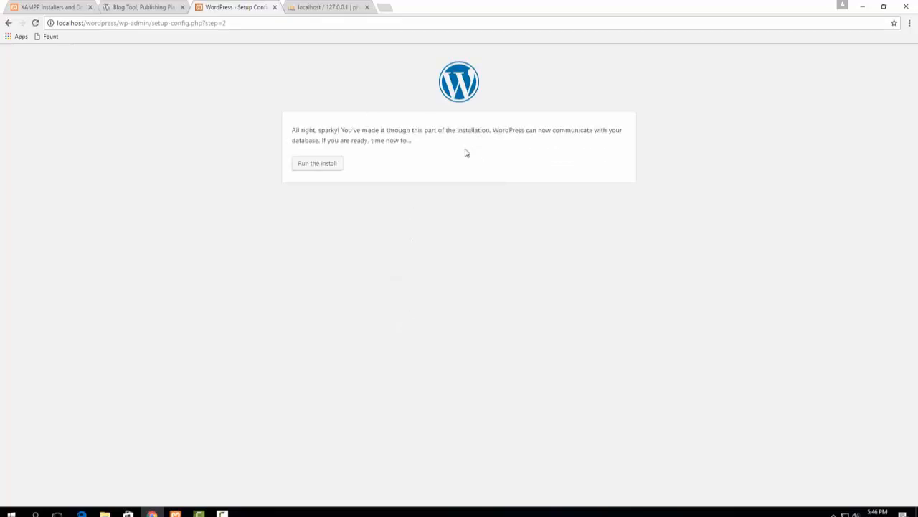
pyautogui.moveTo(462, 164)
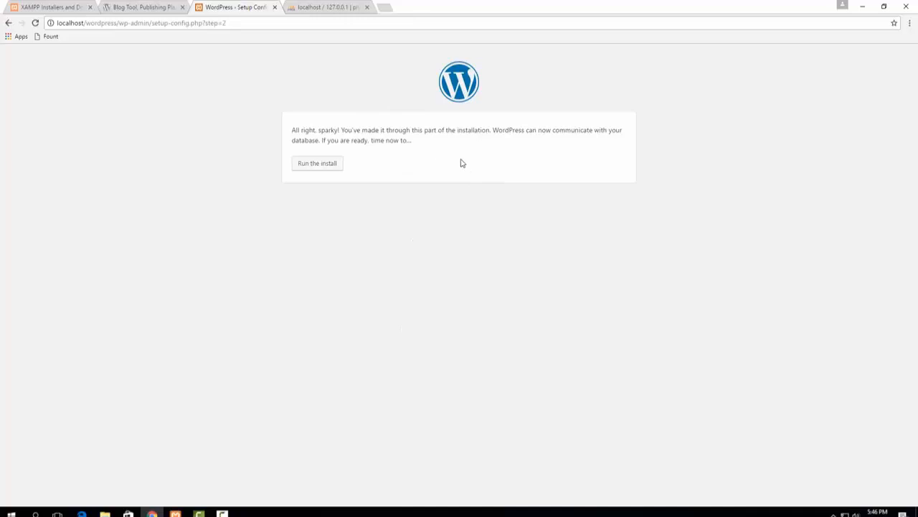
pyautogui.moveTo(502, 155)
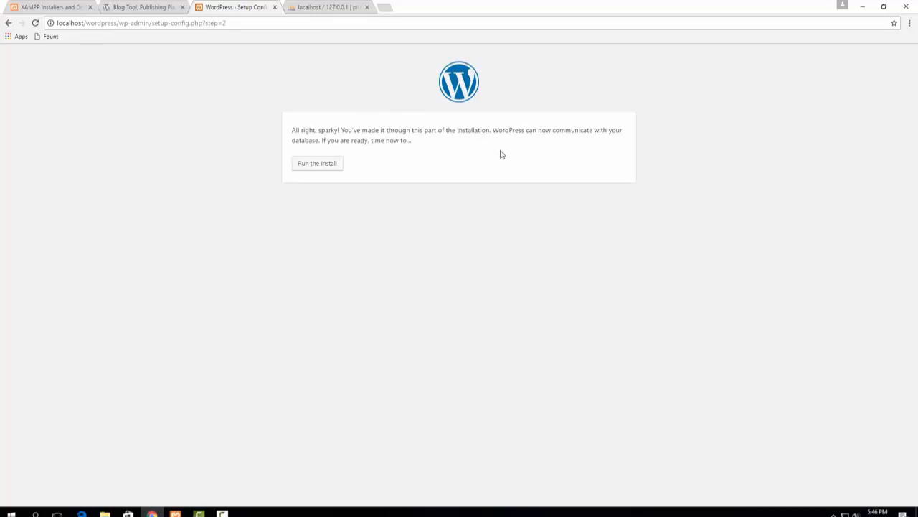
pyautogui.moveTo(505, 150)
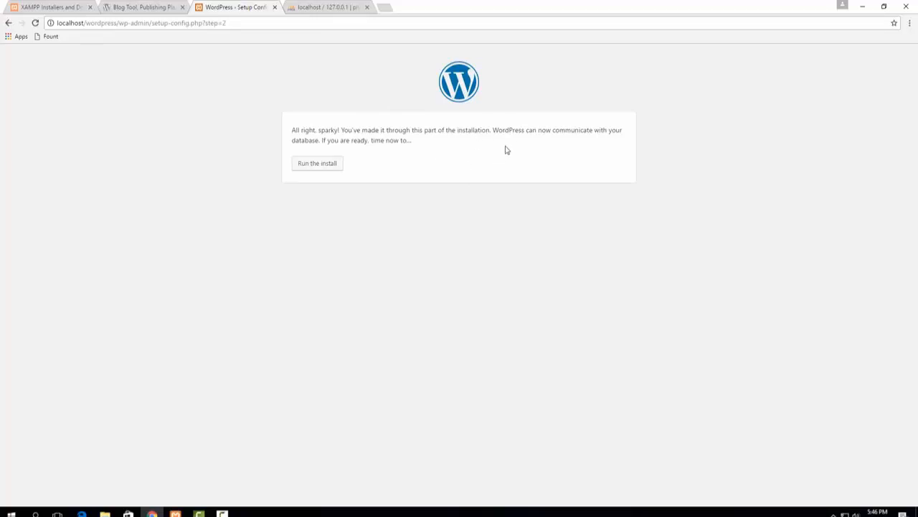
pyautogui.moveTo(502, 146)
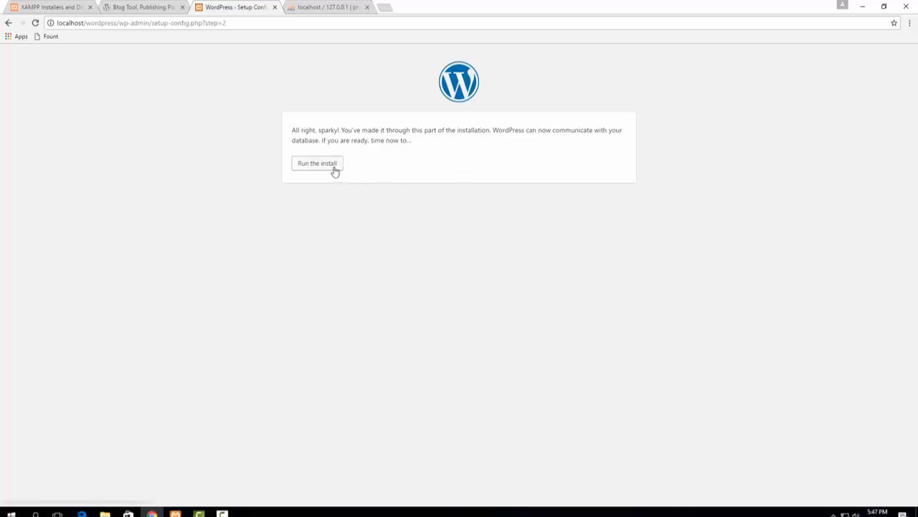
# - Run the install and enter site title Tutorial and username tutorialadmin
pyautogui.click(316, 163)
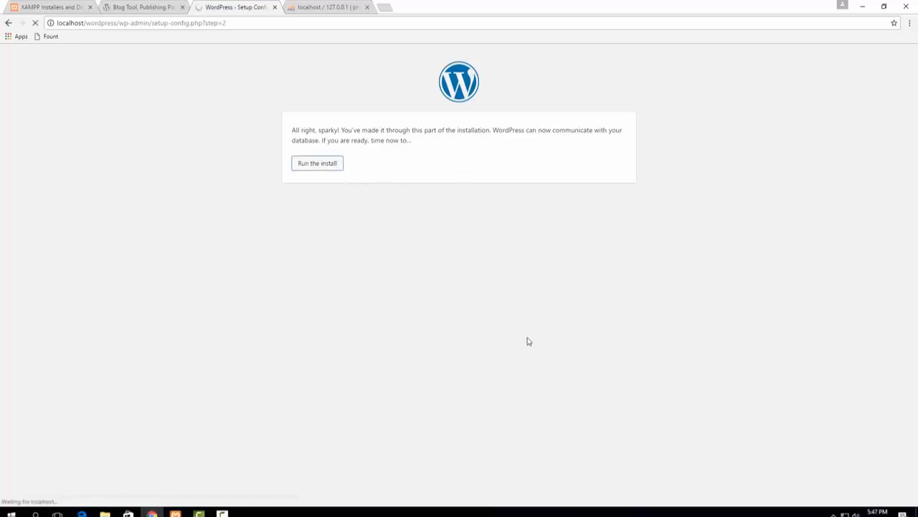
pyautogui.click(318, 163)
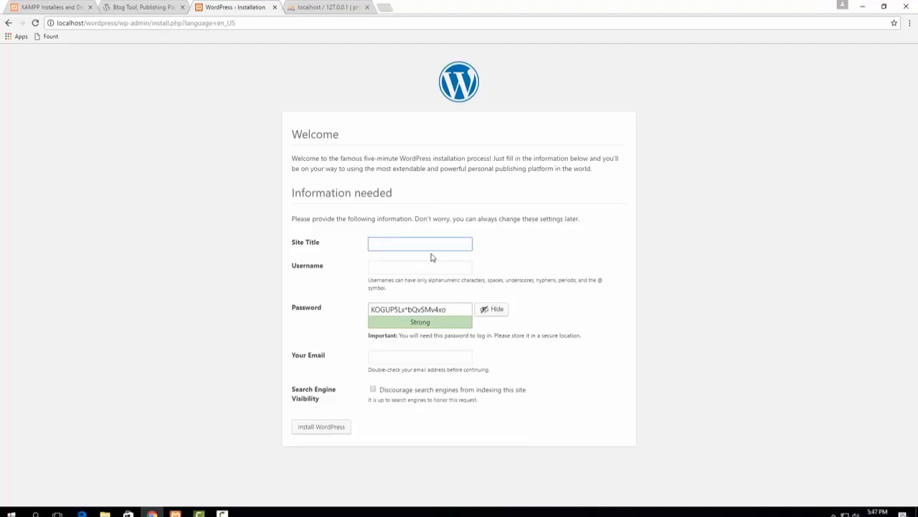
pyautogui.write('Tutorial')
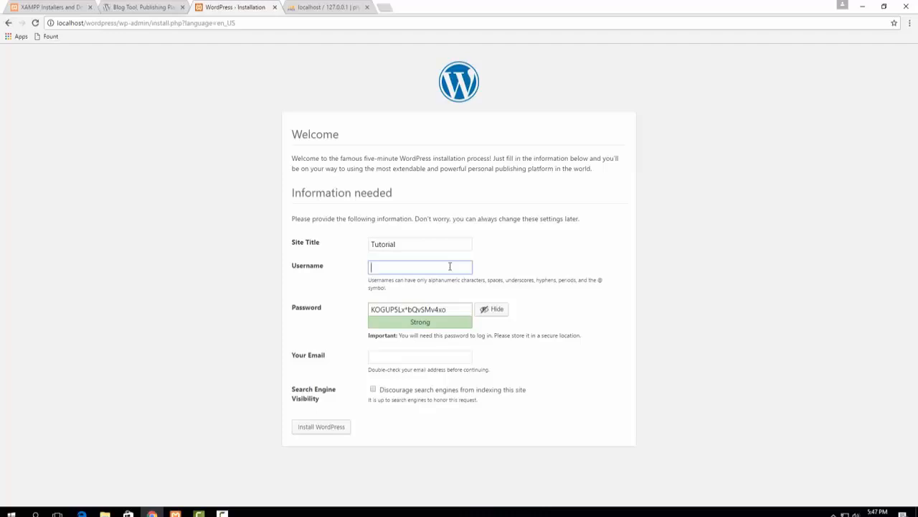
pyautogui.write('tutorial')
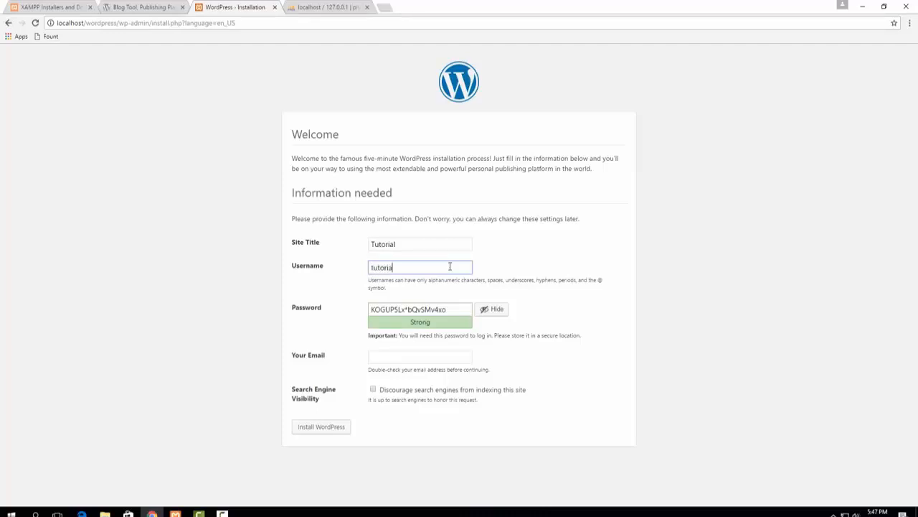
pyautogui.write('admin')
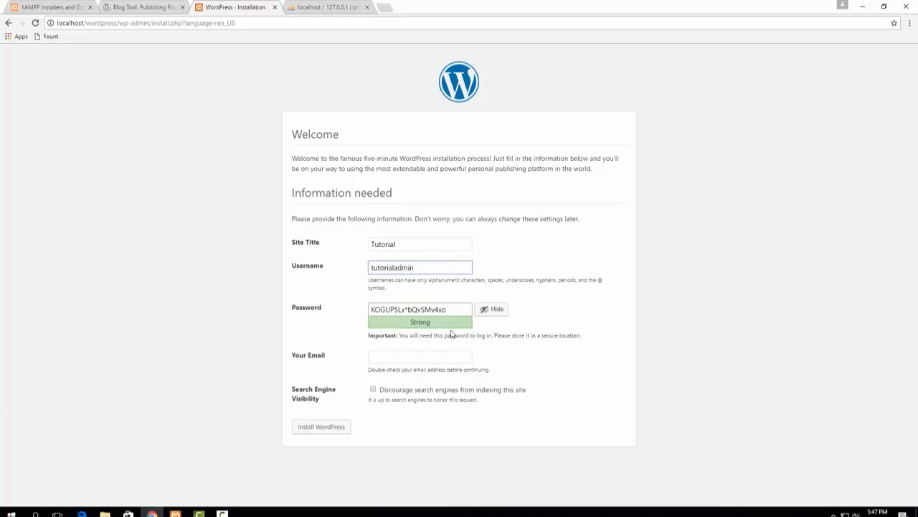
pyautogui.moveTo(553, 241)
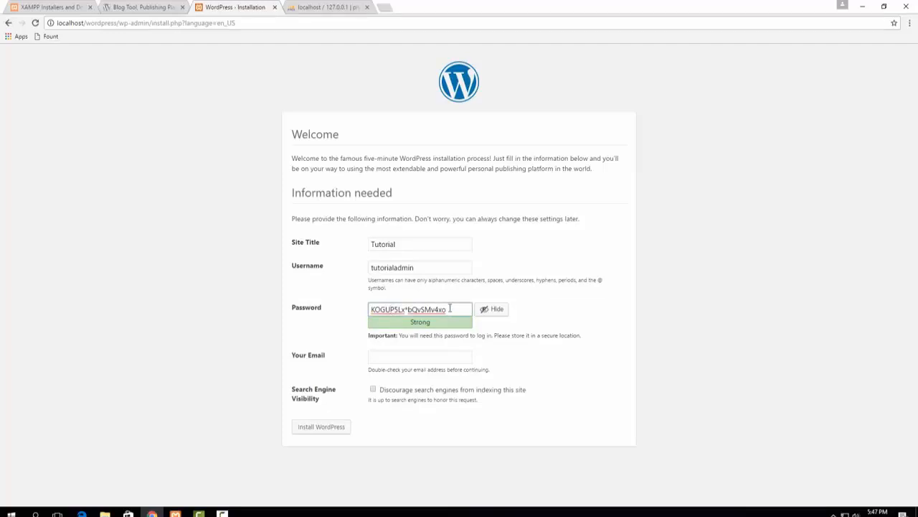
# - Replace the generated password with 'password' and confirm use of the weak password
pyautogui.tripleClick(419, 309)
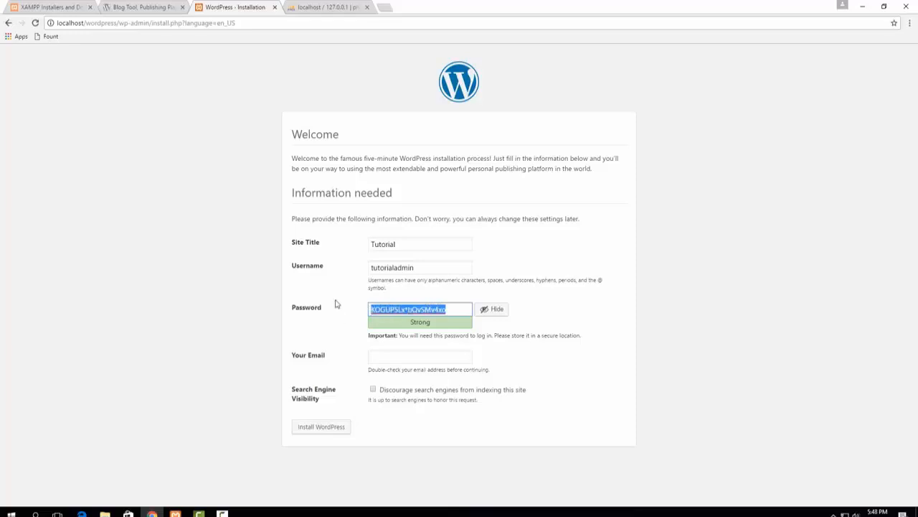
pyautogui.write('passw')
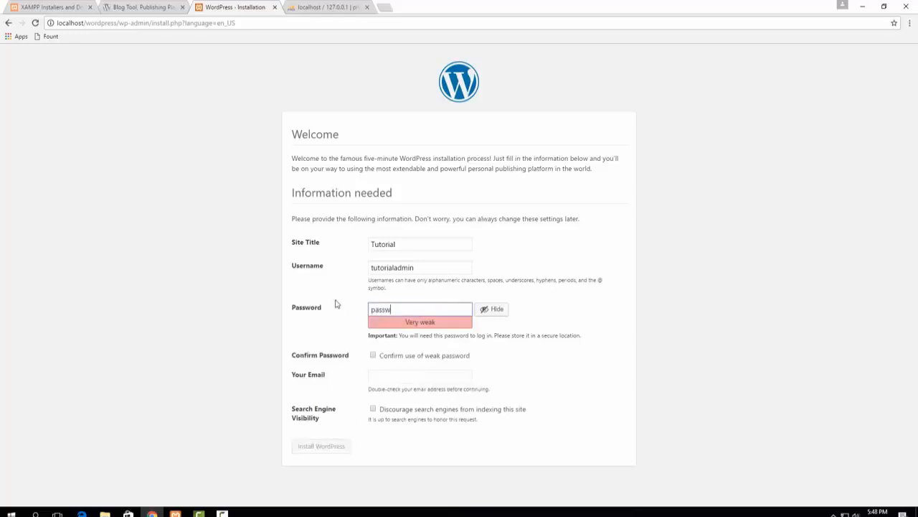
pyautogui.write('ord')
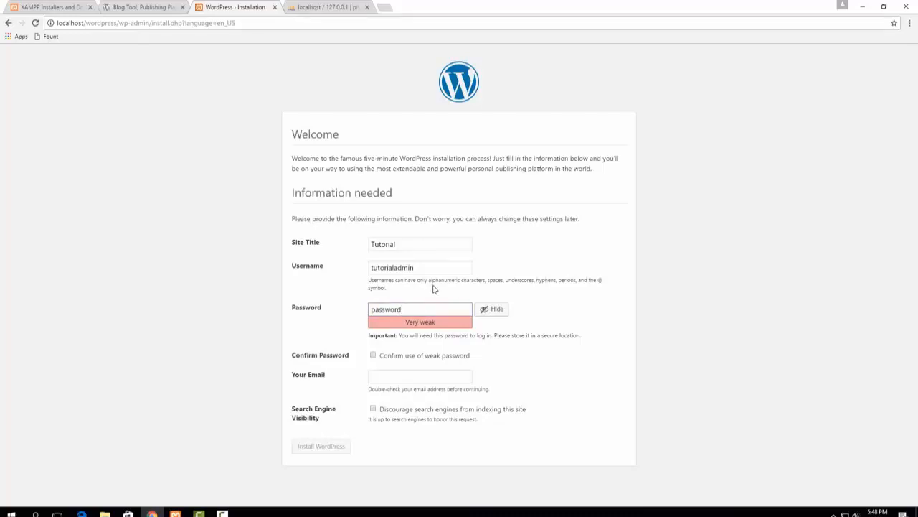
pyautogui.moveTo(387, 370)
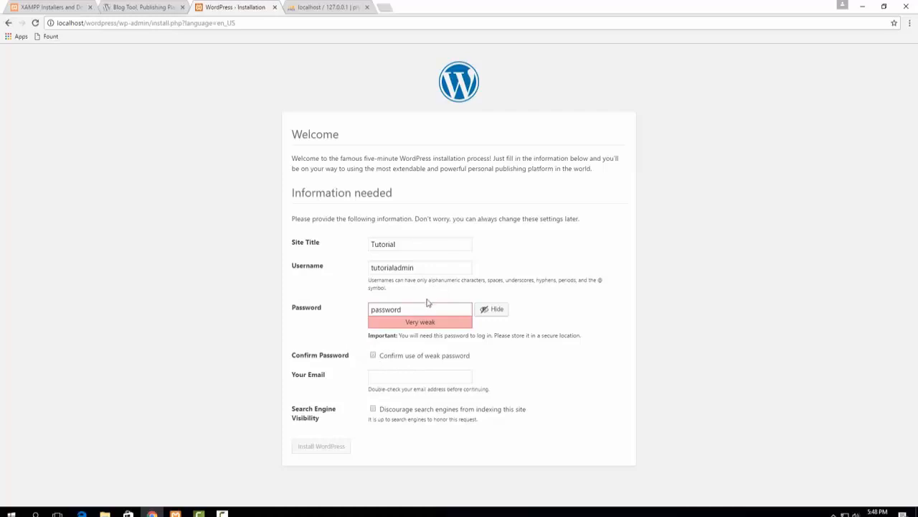
pyautogui.click(374, 356)
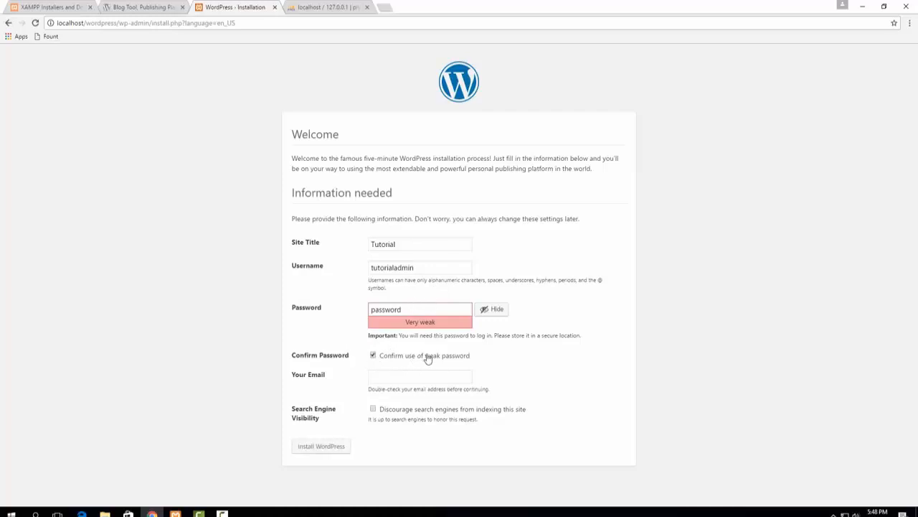
pyautogui.click(419, 376)
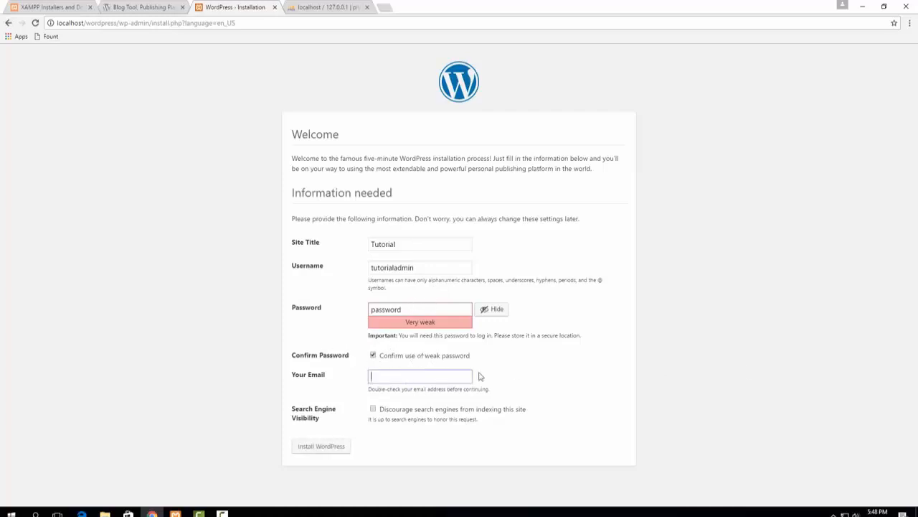
pyautogui.click(419, 376)
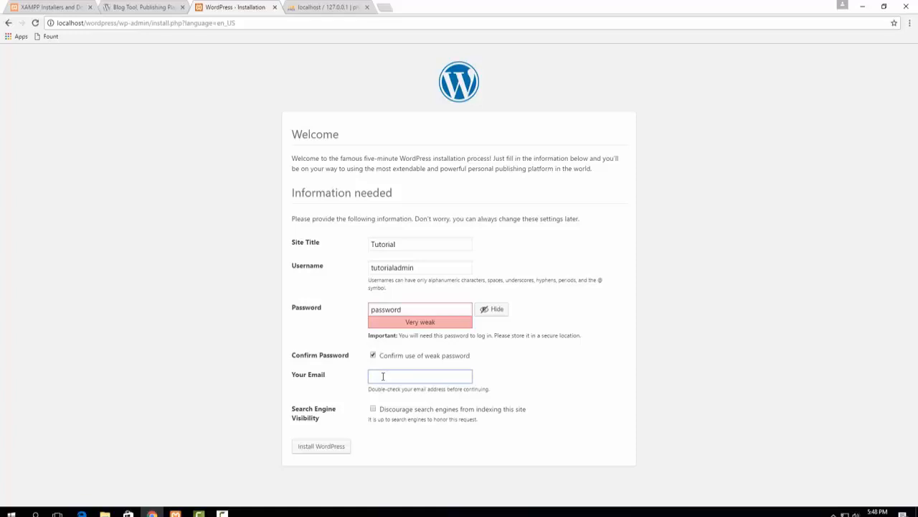
pyautogui.moveTo(413, 388)
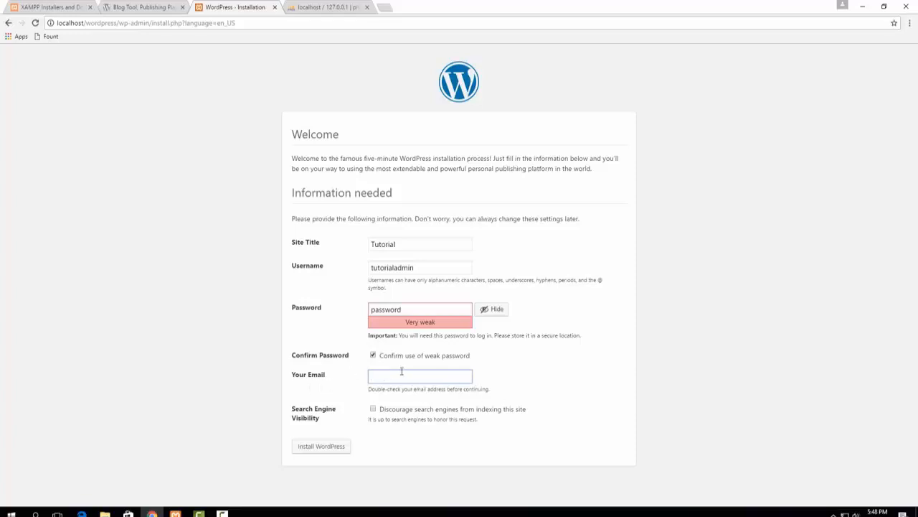
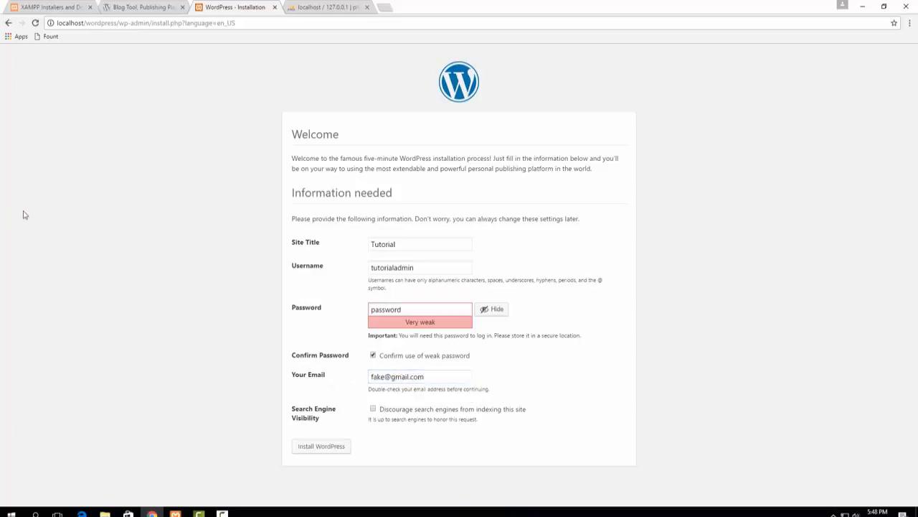
pyautogui.moveTo(415, 417)
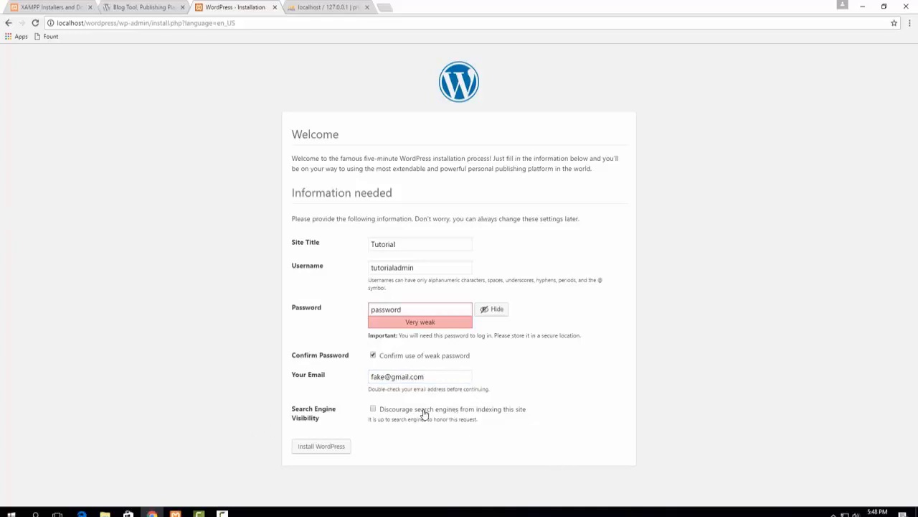
pyautogui.moveTo(433, 416)
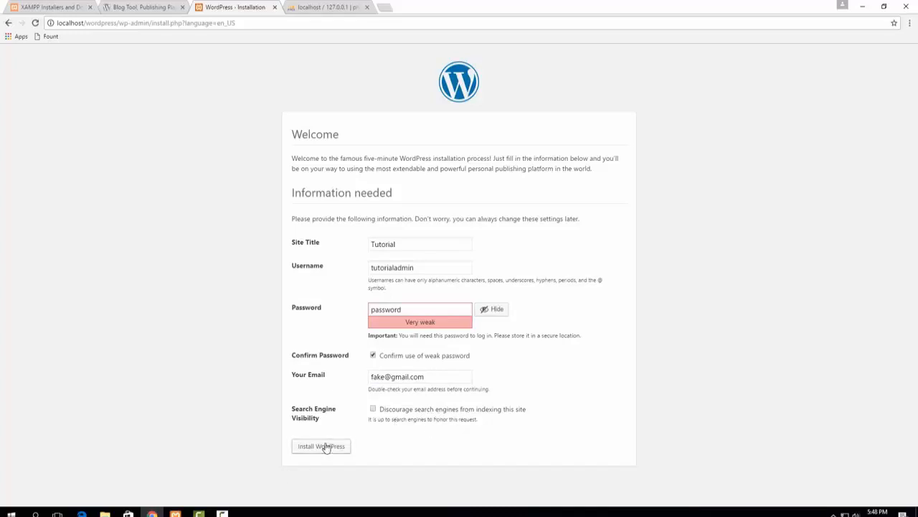
# - Run the WordPress installation with the entered details and proceed to the login page
pyautogui.click(322, 445)
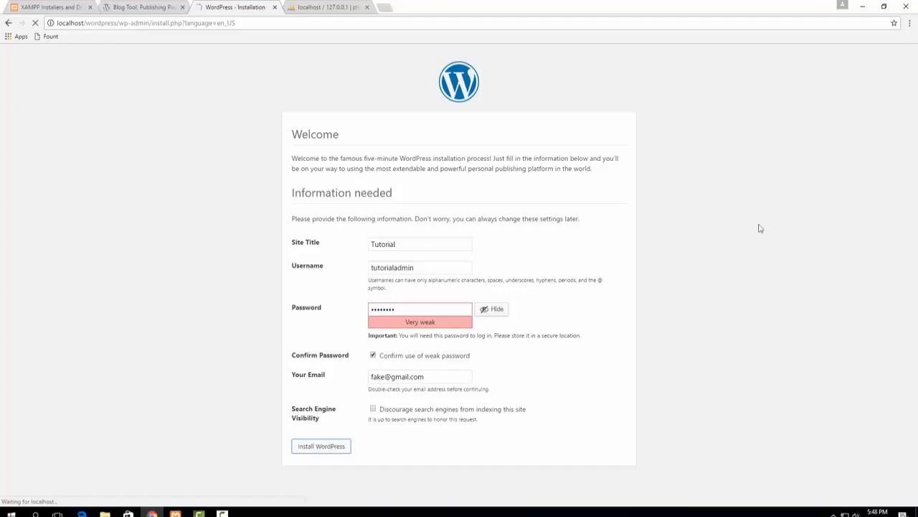
pyautogui.click(321, 445)
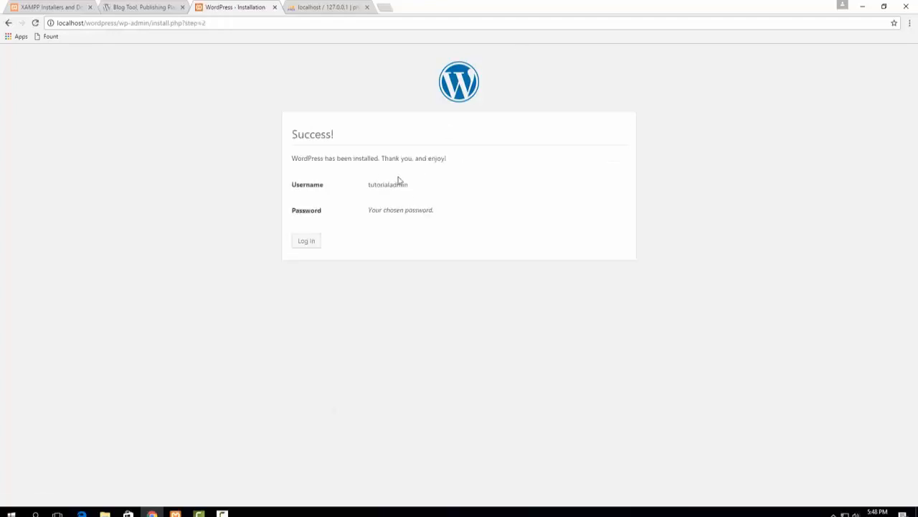
pyautogui.moveTo(364, 187)
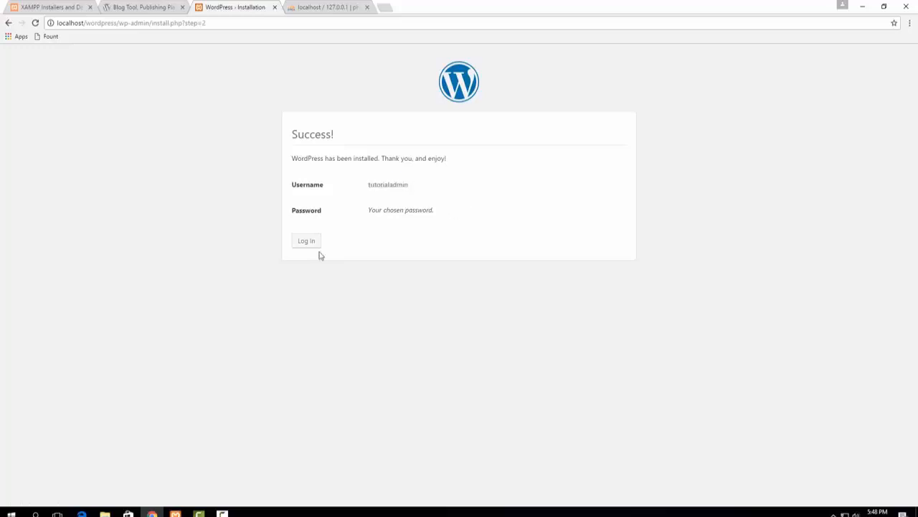
pyautogui.click(307, 241)
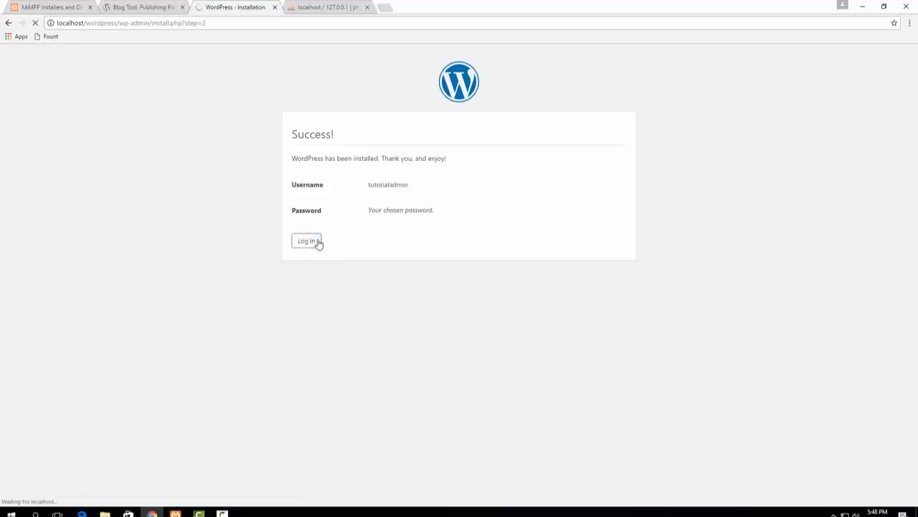
# - Sign in to WordPress as the new tutorialadmin account to reach the Dashboard
pyautogui.click(307, 241)
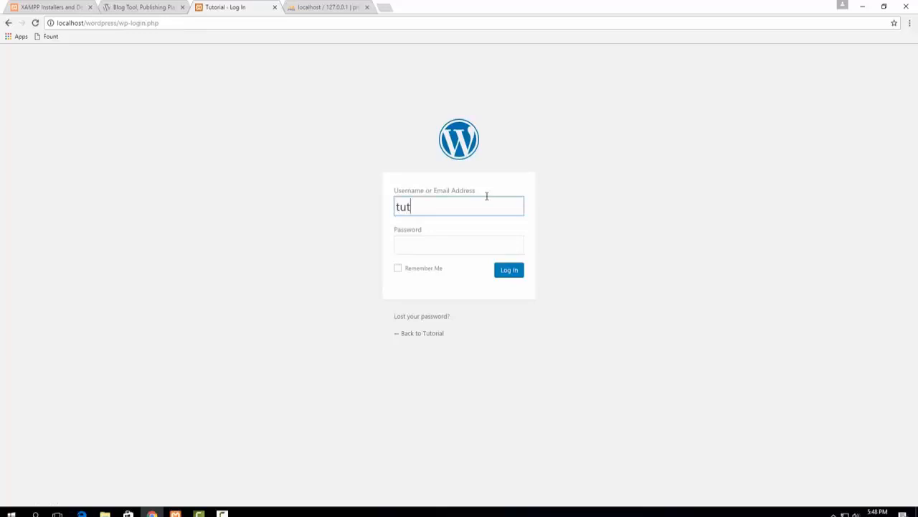
pyautogui.write('orialadmin')
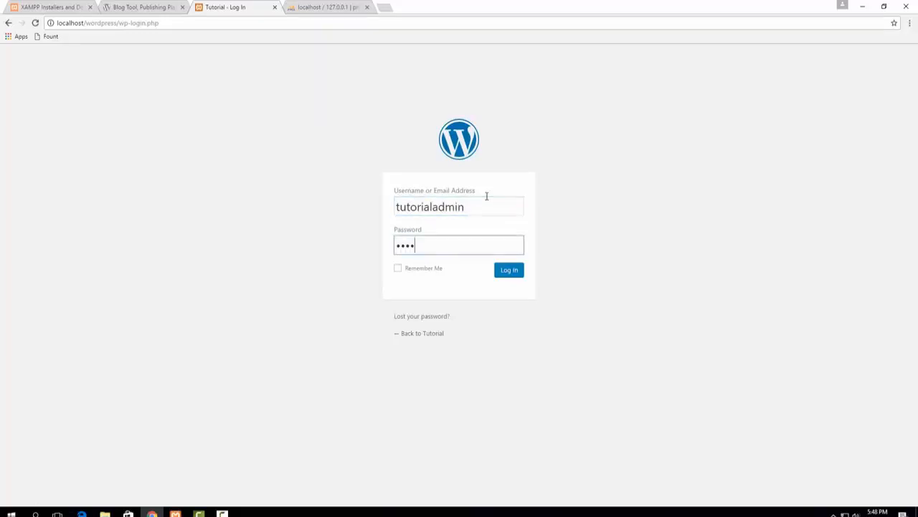
pyautogui.click(508, 270)
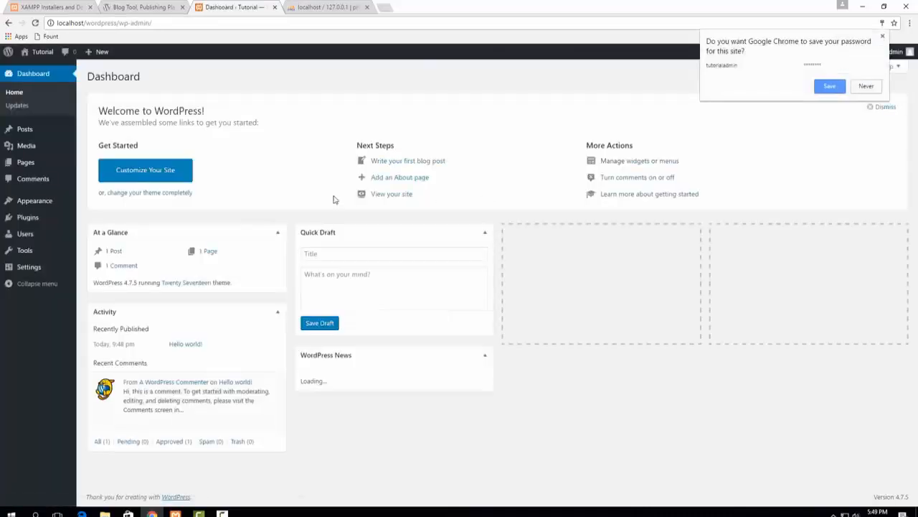
pyautogui.moveTo(287, 77)
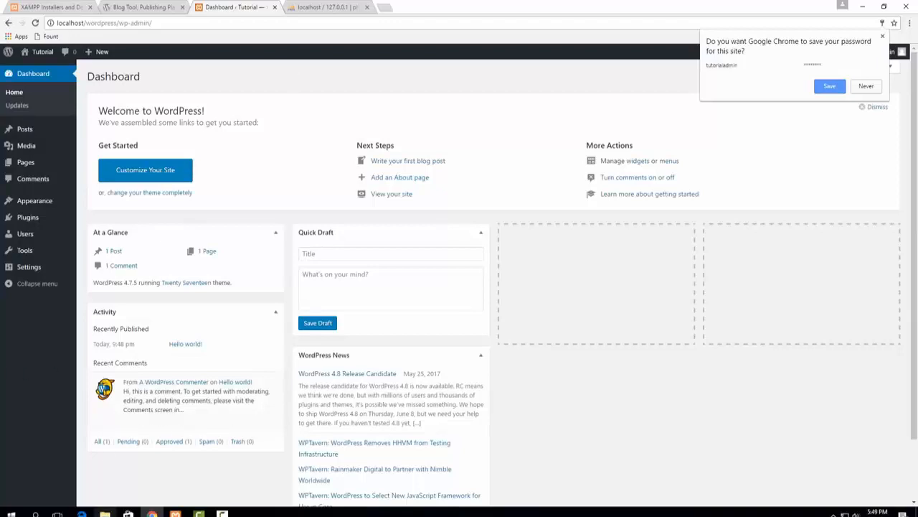
# - Browse File Explorer to C:\xampp\htdocs and enter the wordpress folder
pyautogui.click(105, 514)
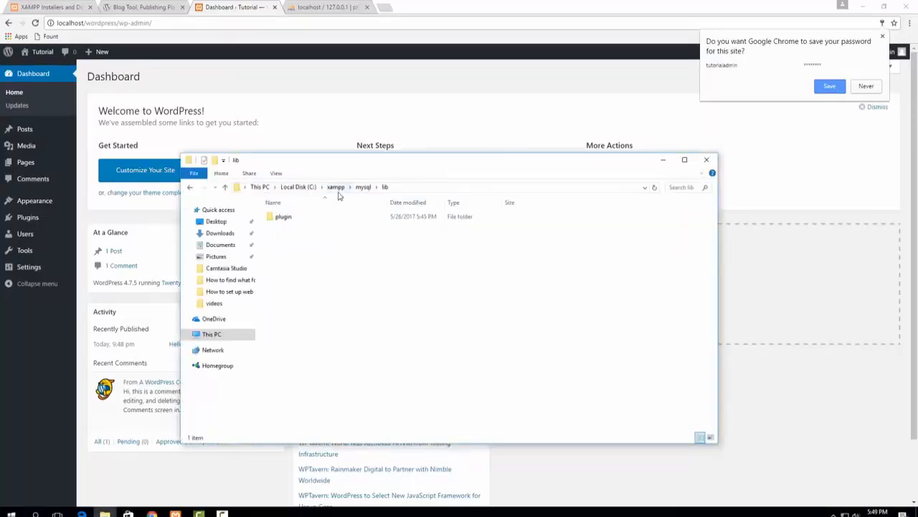
pyautogui.click(364, 187)
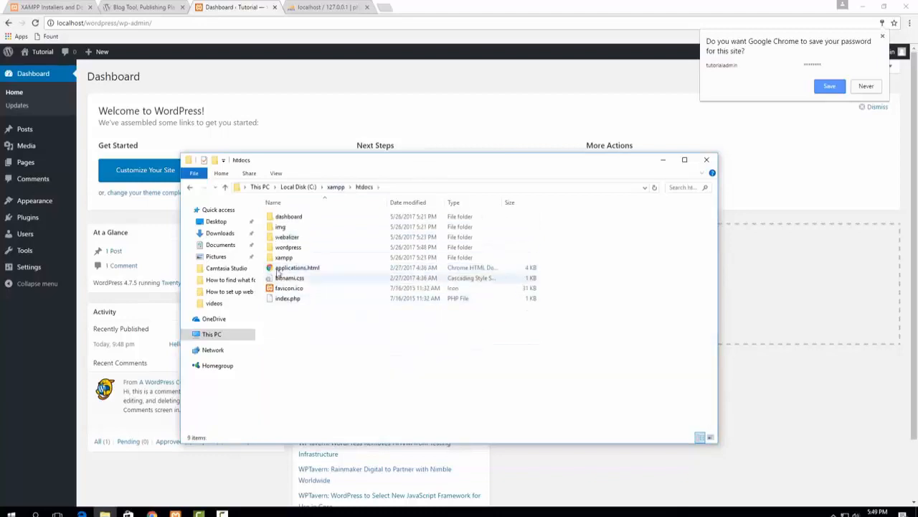
pyautogui.click(287, 247)
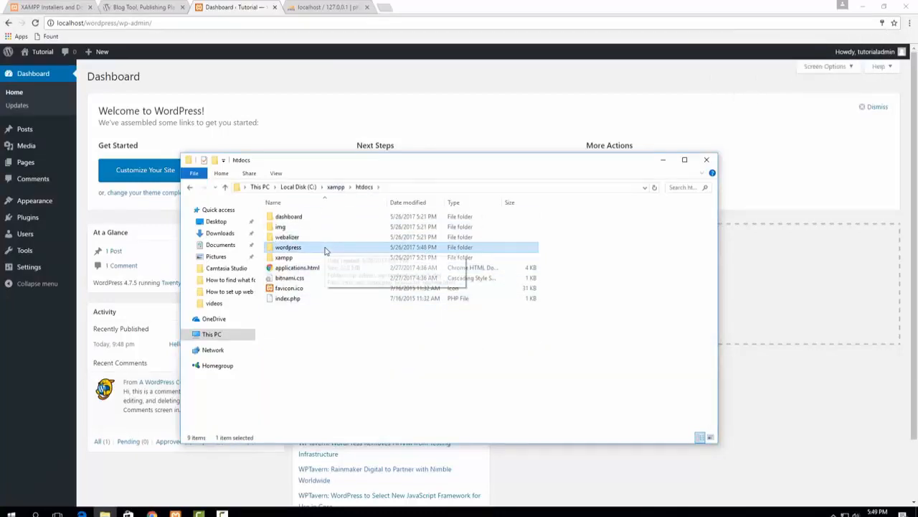
pyautogui.doubleClick(287, 246)
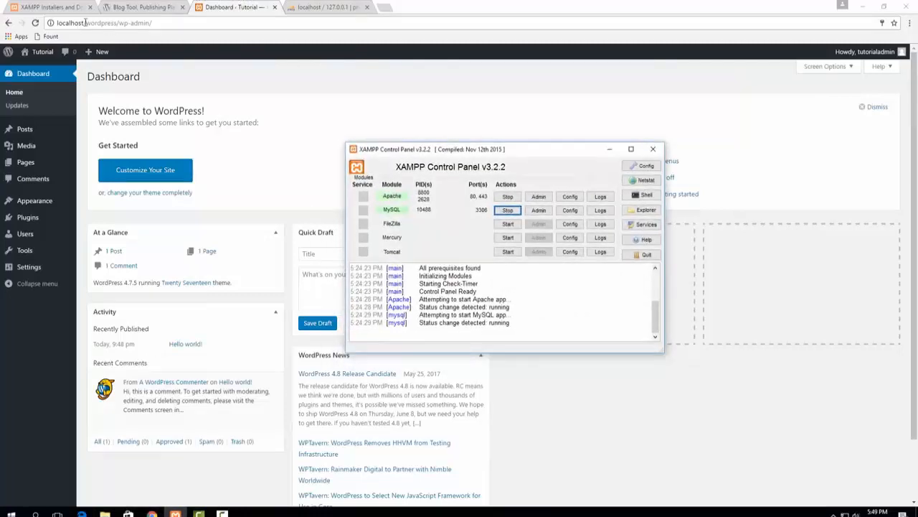
pyautogui.moveTo(350, 230)
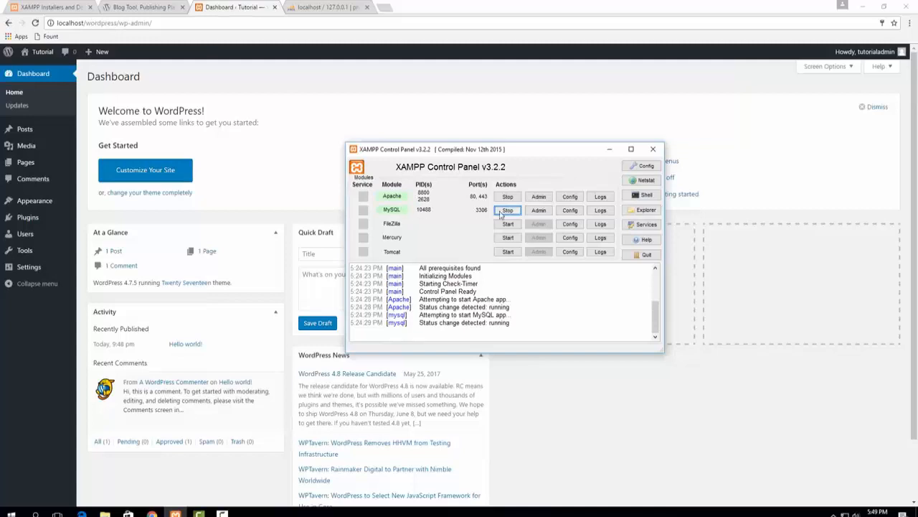
# - Stop a server module in the XAMPP Control Panel and reload the localhost dashboard until it shows again
pyautogui.click(508, 209)
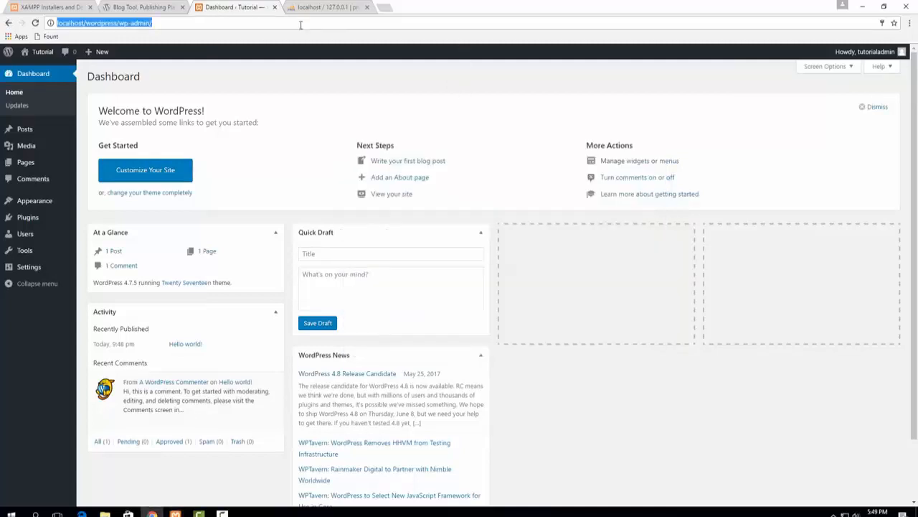
pyautogui.press('Return')
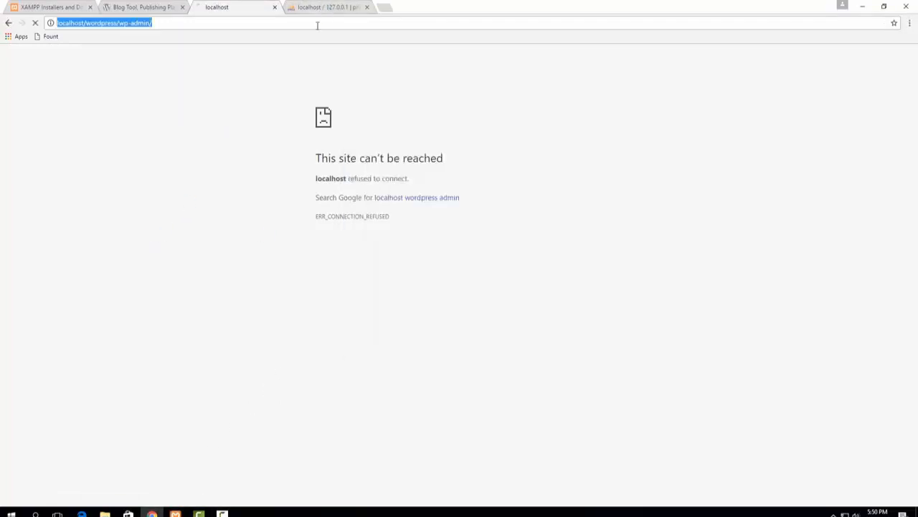
pyautogui.press('Return')
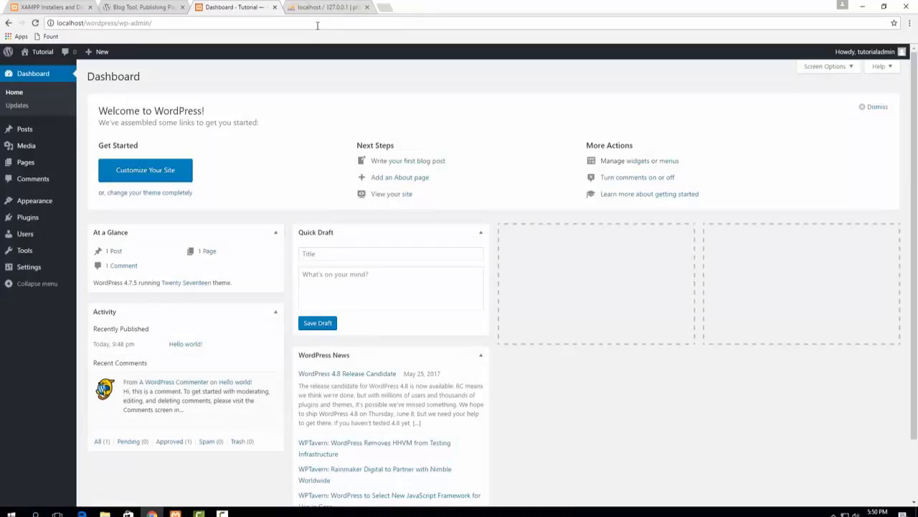
pyautogui.click(864, 52)
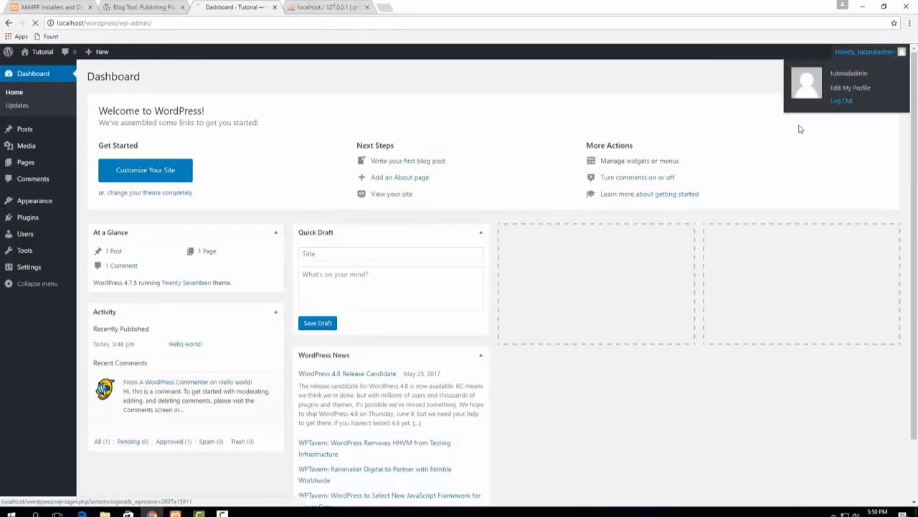
# - Log out, return to localhost/wordpress and sign back in as tutorialadmin, declining to save the password
pyautogui.click(840, 100)
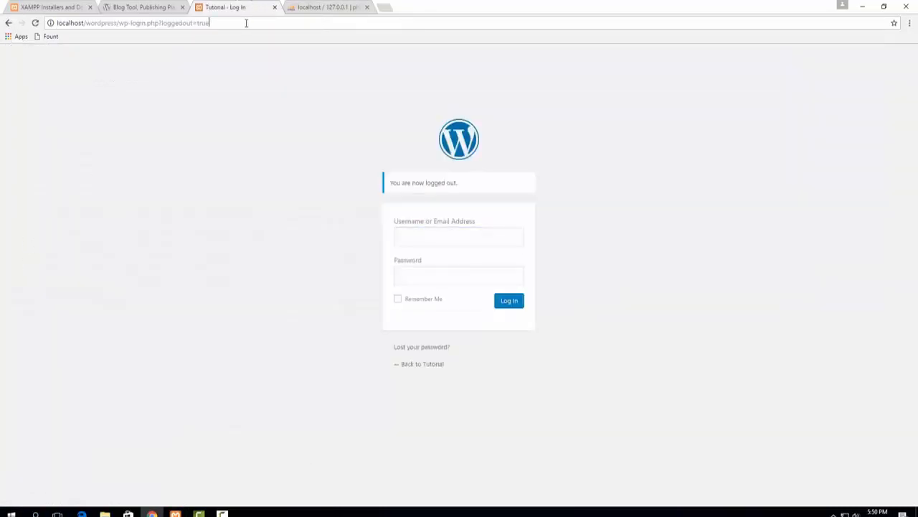
pyautogui.write('localhost/wordpress')
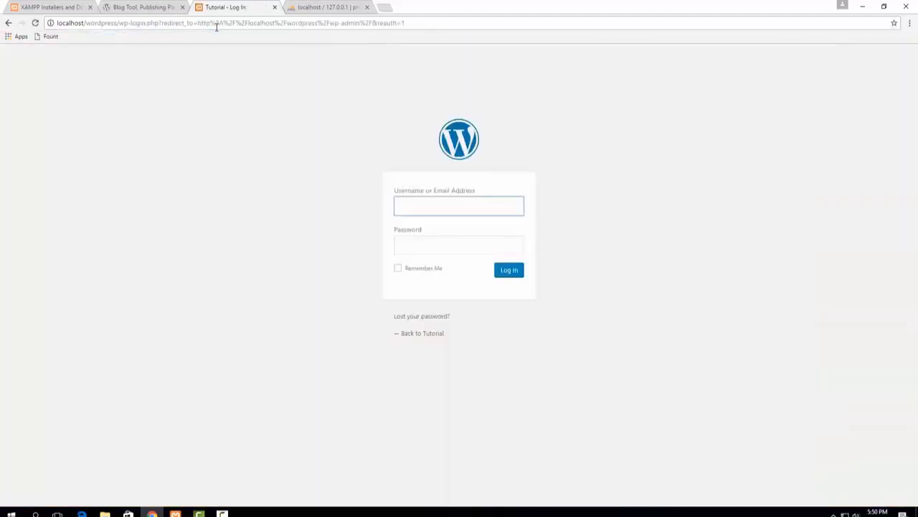
pyautogui.write('tutorialadmin')
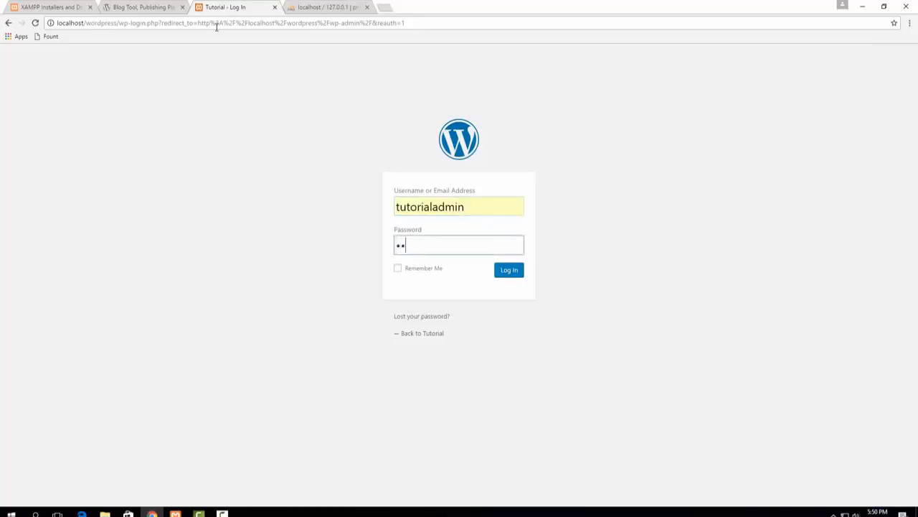
pyautogui.click(508, 270)
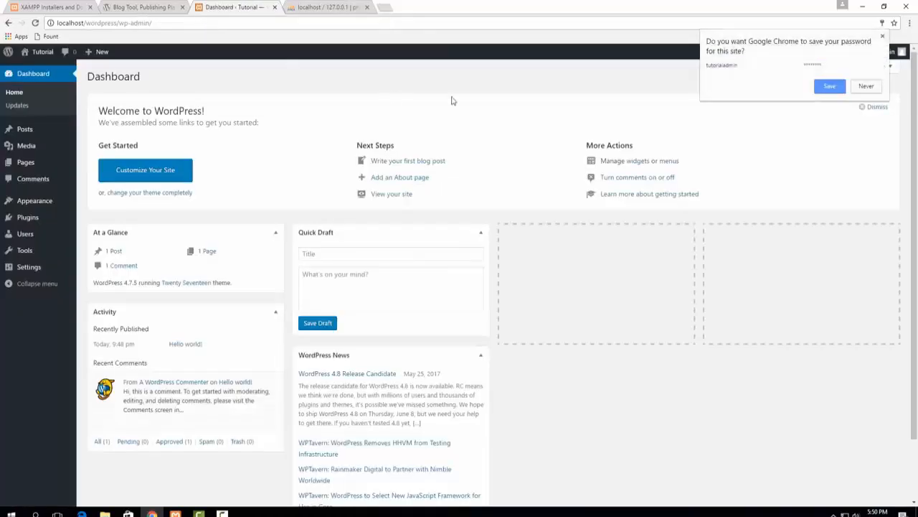
pyautogui.click(866, 87)
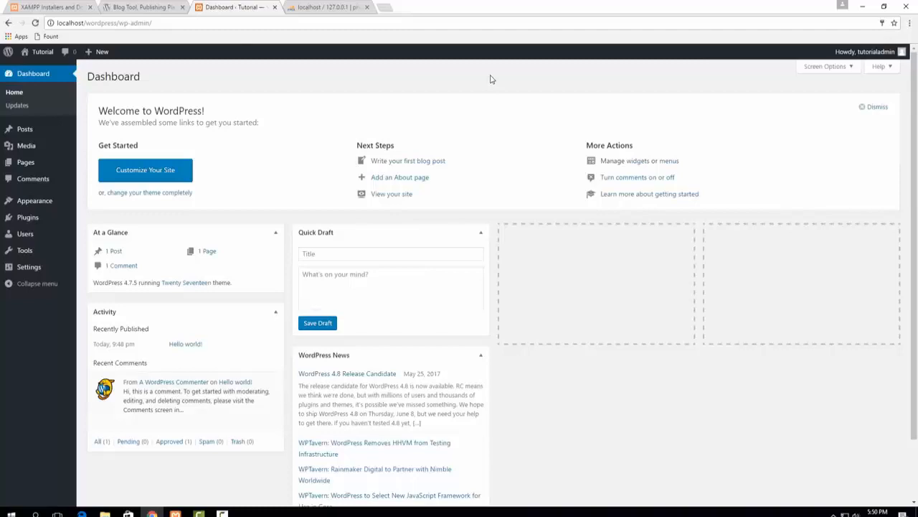